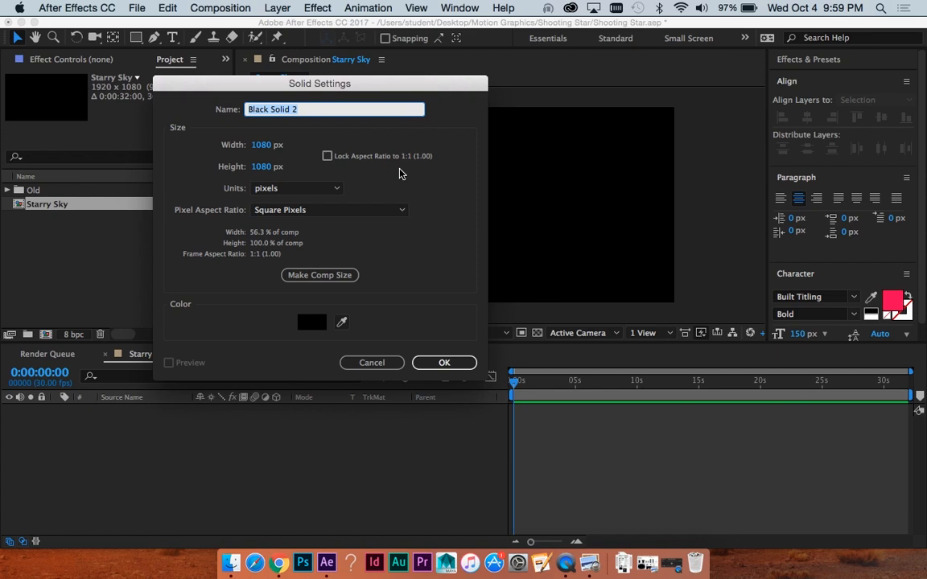
Step: Create a 1920-wide solid named BG and select its layer
left_click(267, 144)
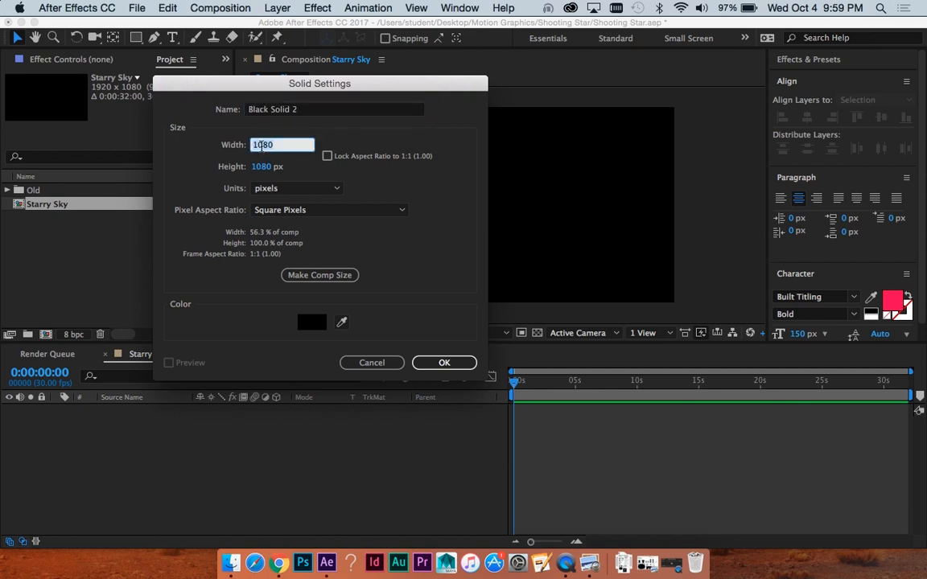
type("1920")
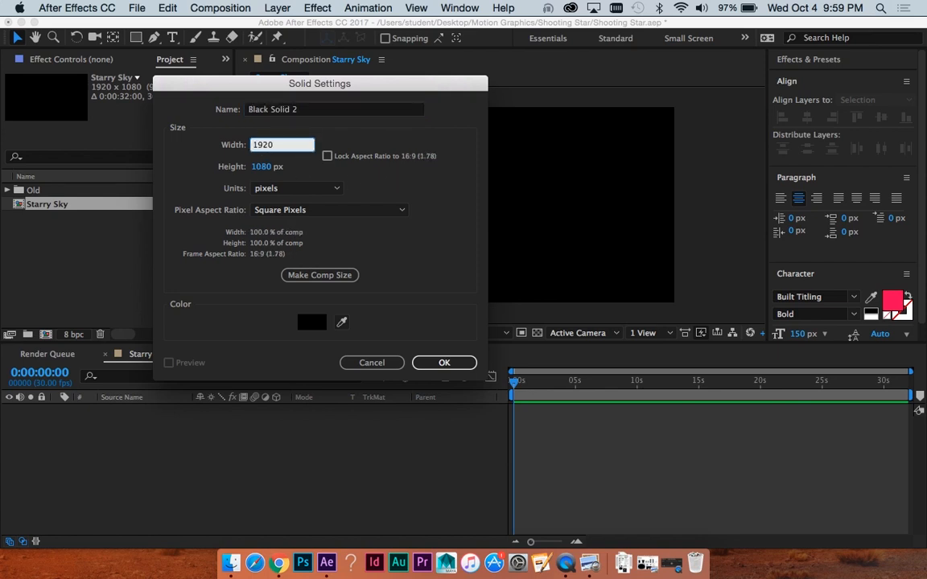
mouse_move(296, 128)
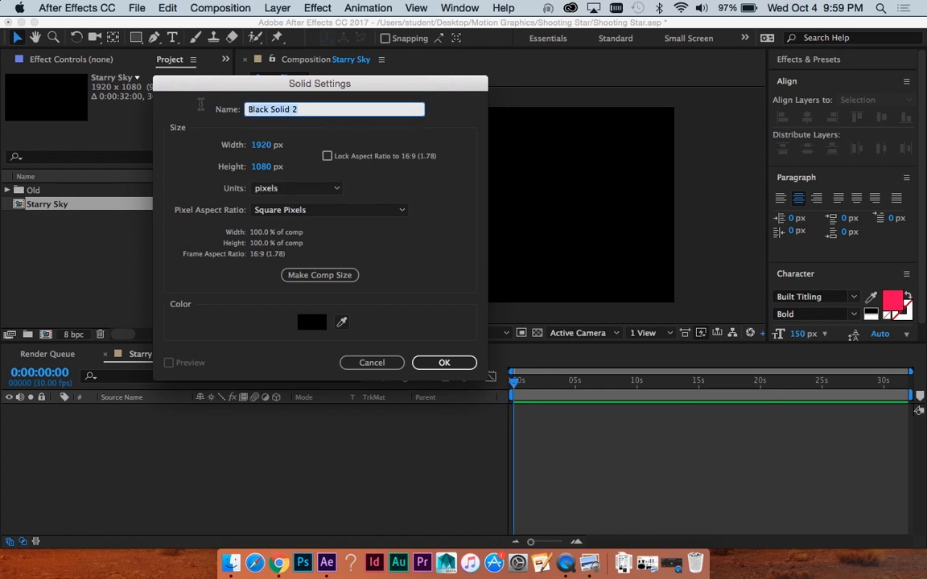
left_click(444, 362)
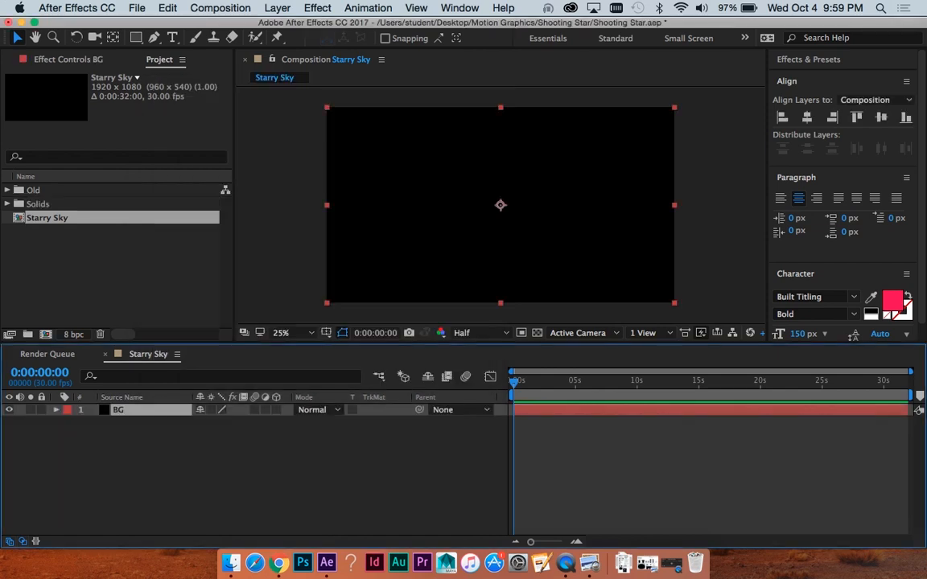
left_click(119, 409)
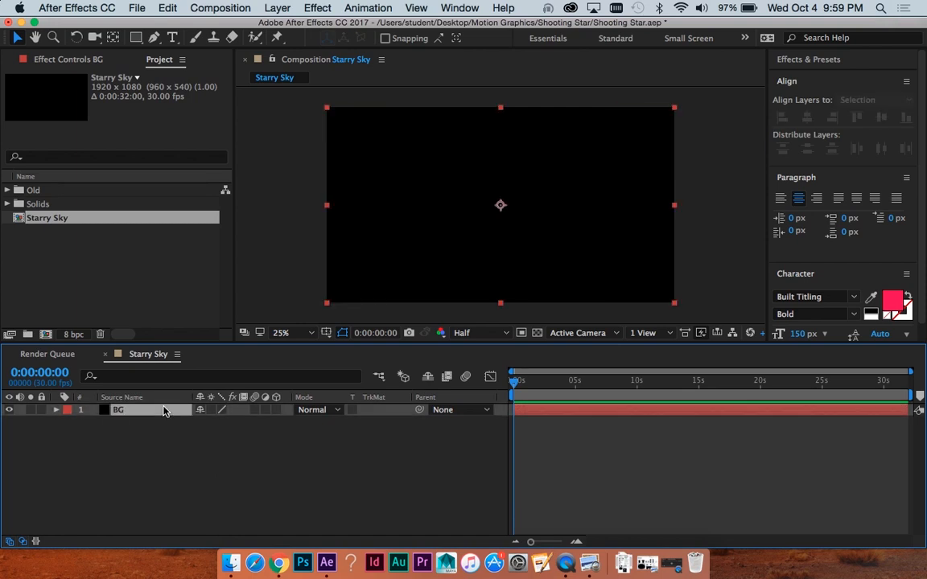
Step: Apply the Gradient Ramp effect to BG through Help search
left_click(500, 8)
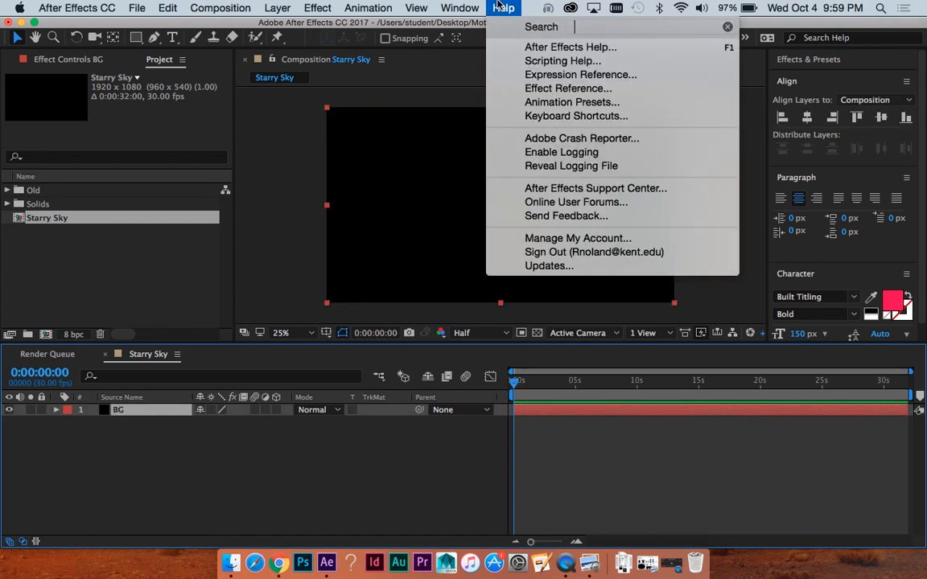
type("grad")
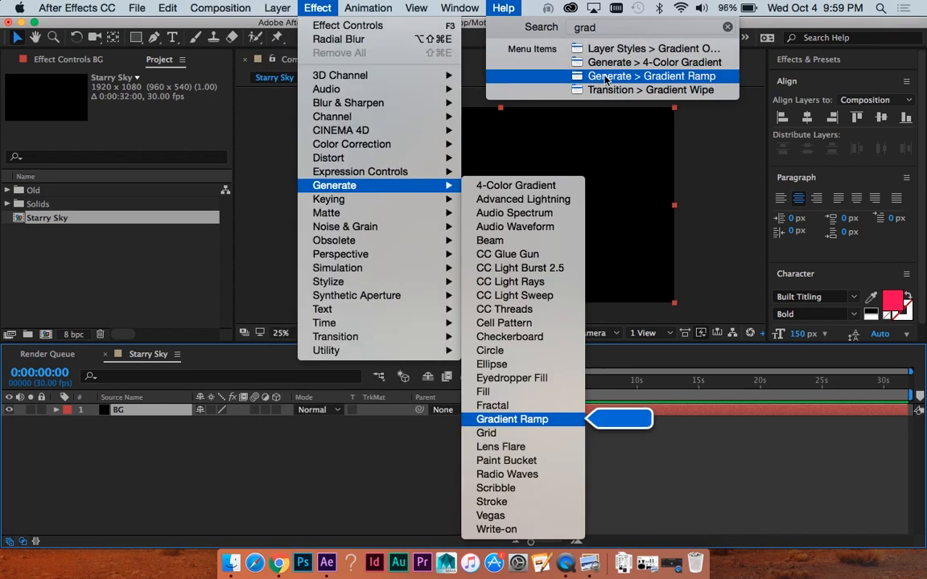
left_click(512, 419)
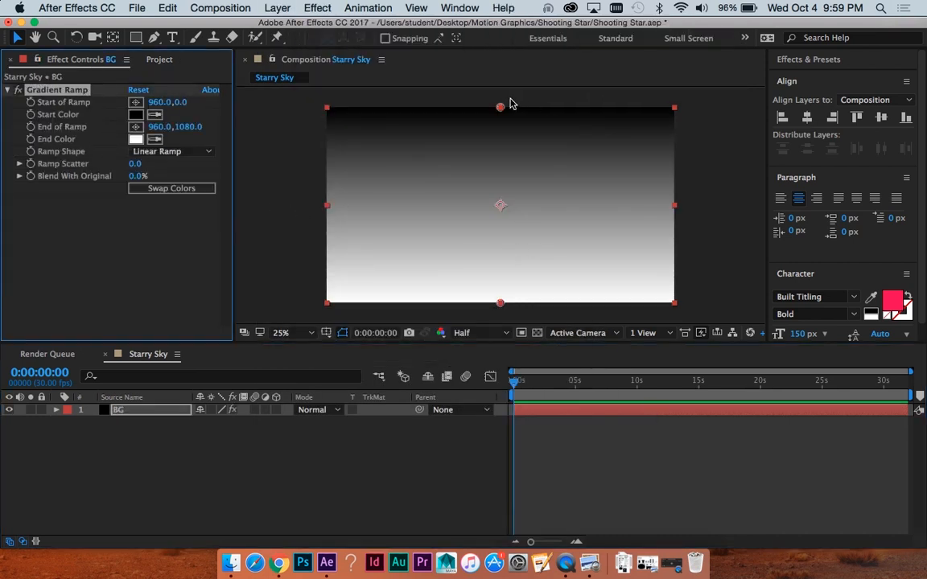
Step: Drag the ramp start to the top-left corner and the end past bottom-right
left_click_drag(499, 106, 468, 109)
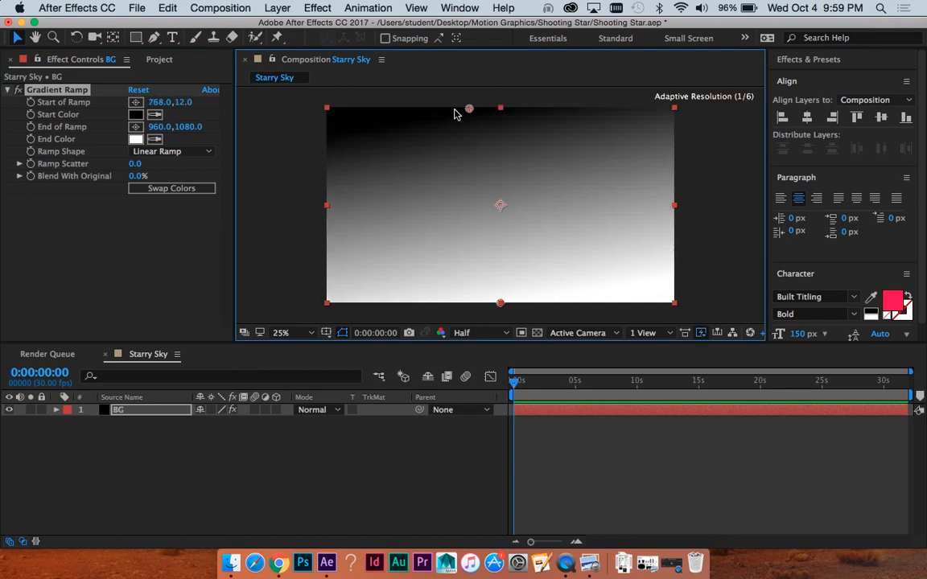
left_click_drag(469, 108, 353, 110)
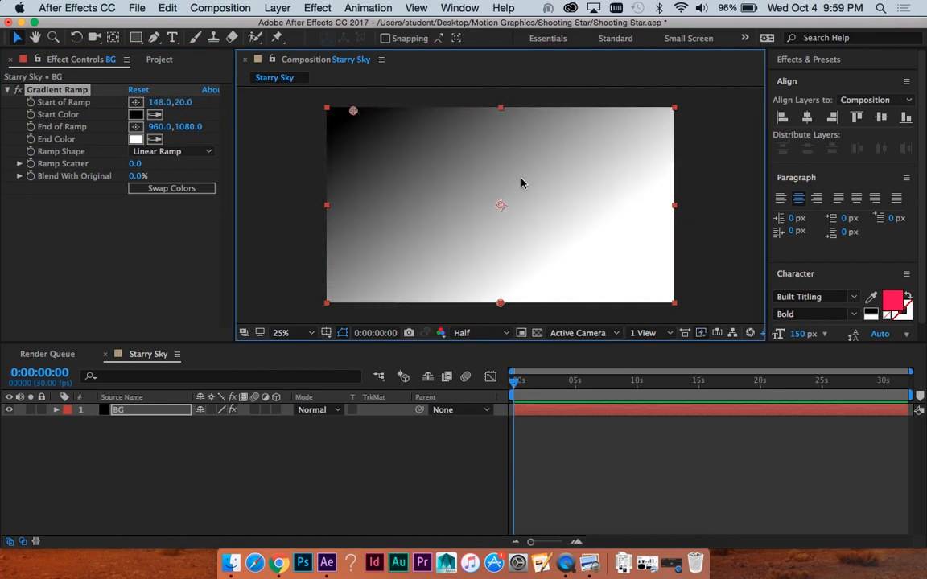
mouse_move(355, 108)
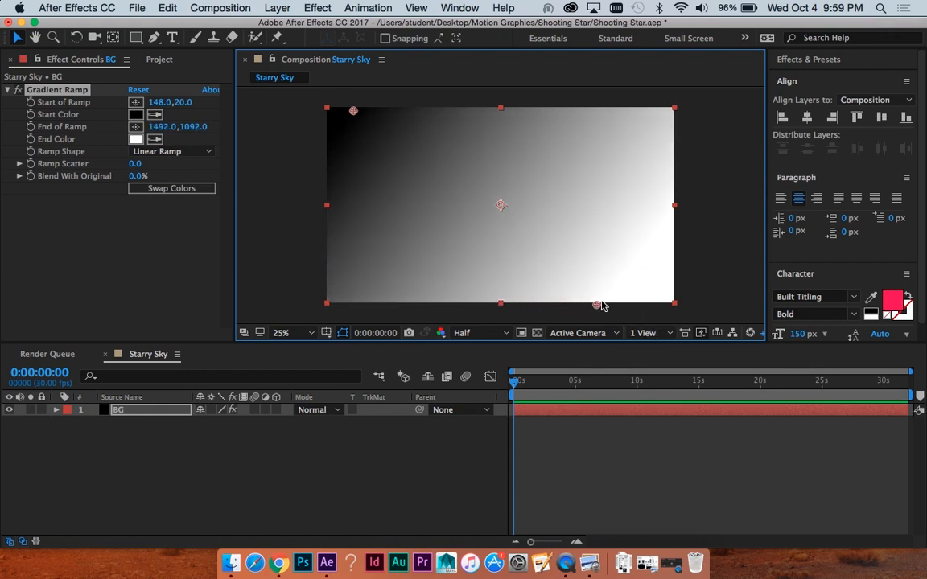
left_click_drag(596, 305, 649, 320)
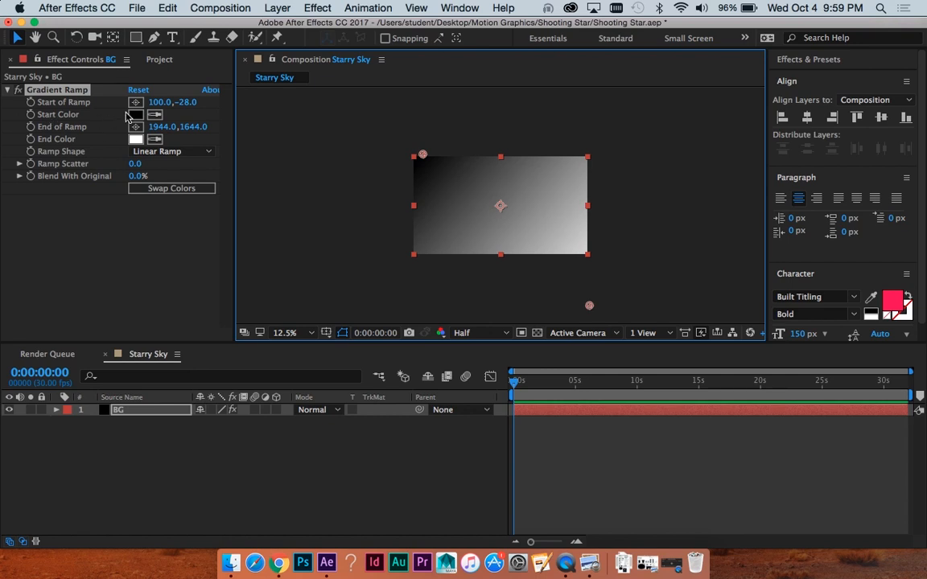
Step: Set the gradient Start Color to #0D0826 and End Color to #082A41
left_click(135, 114)
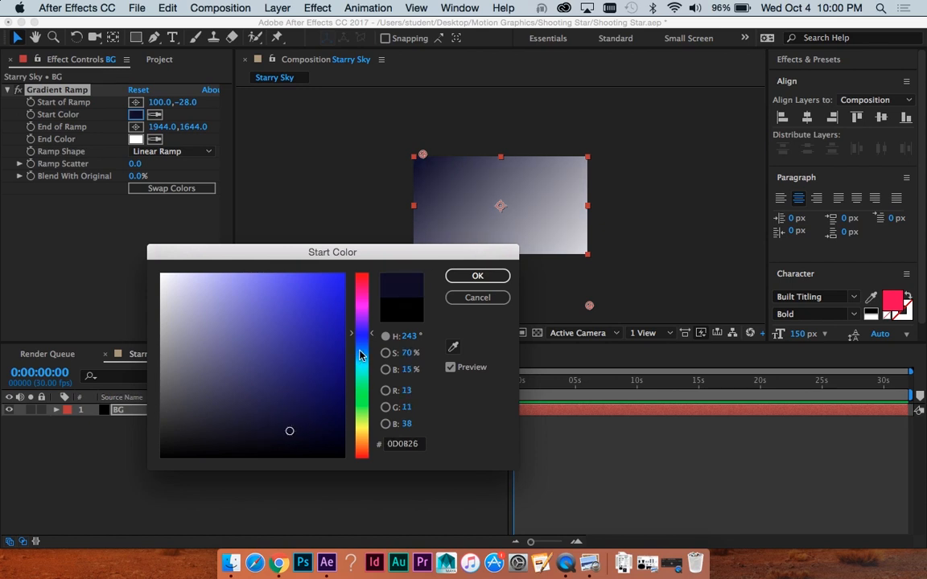
left_click(269, 426)
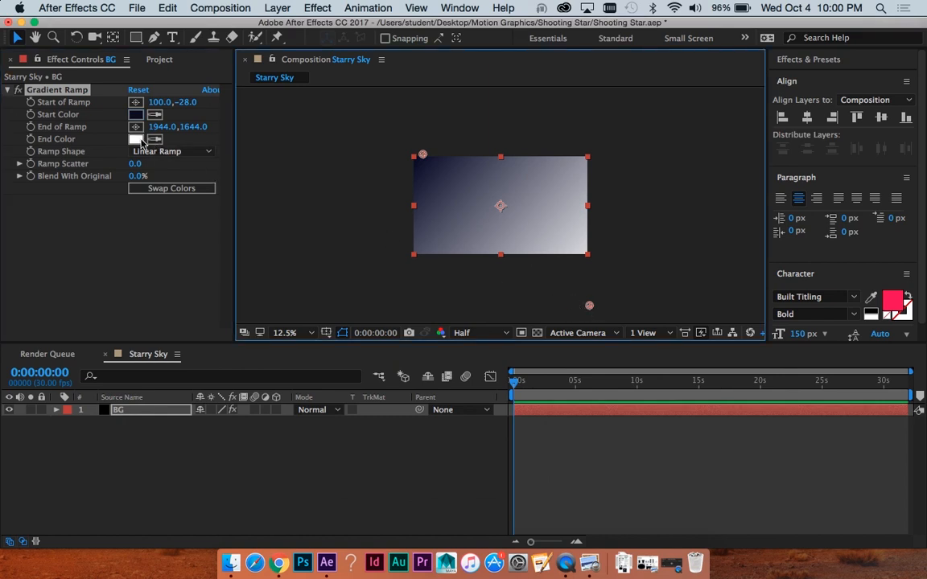
left_click(136, 138)
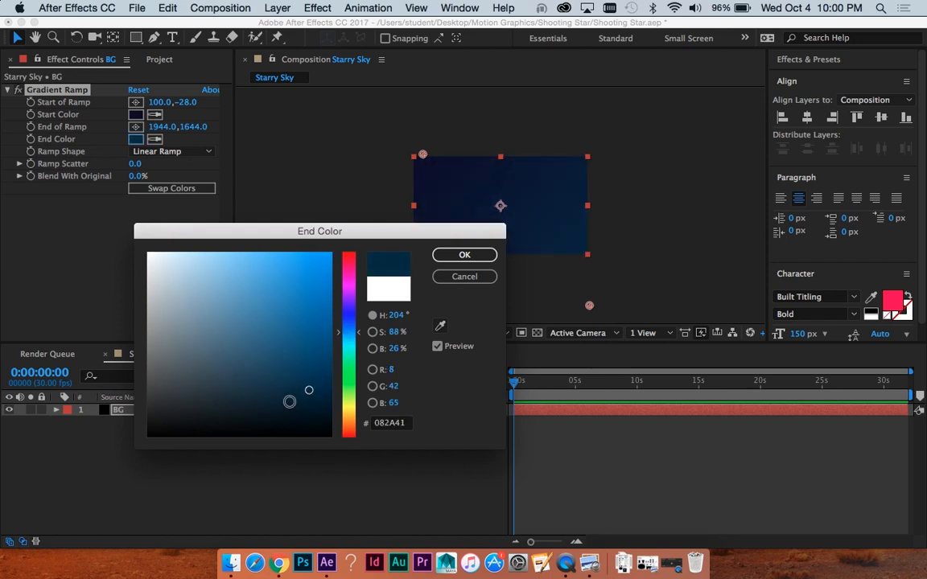
left_click(464, 254)
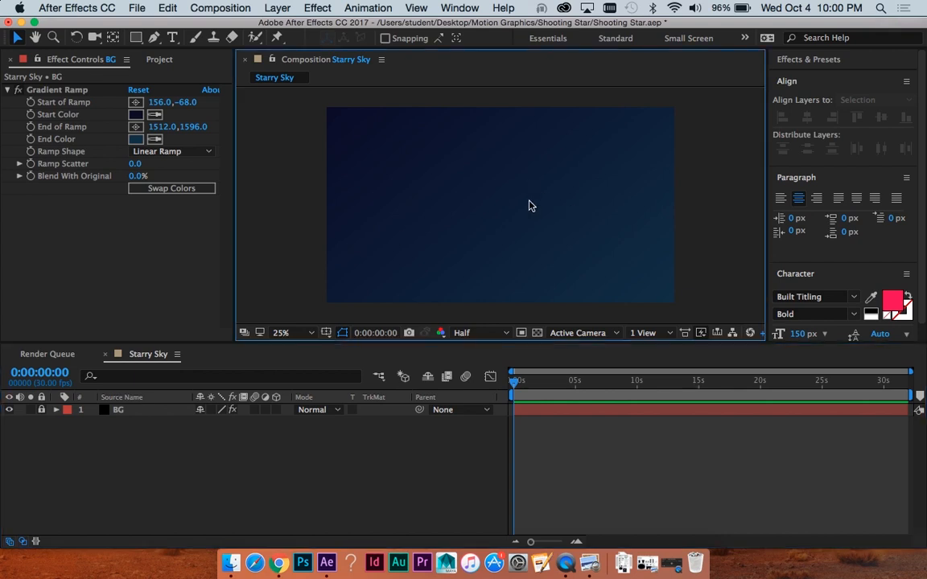
mouse_move(369, 112)
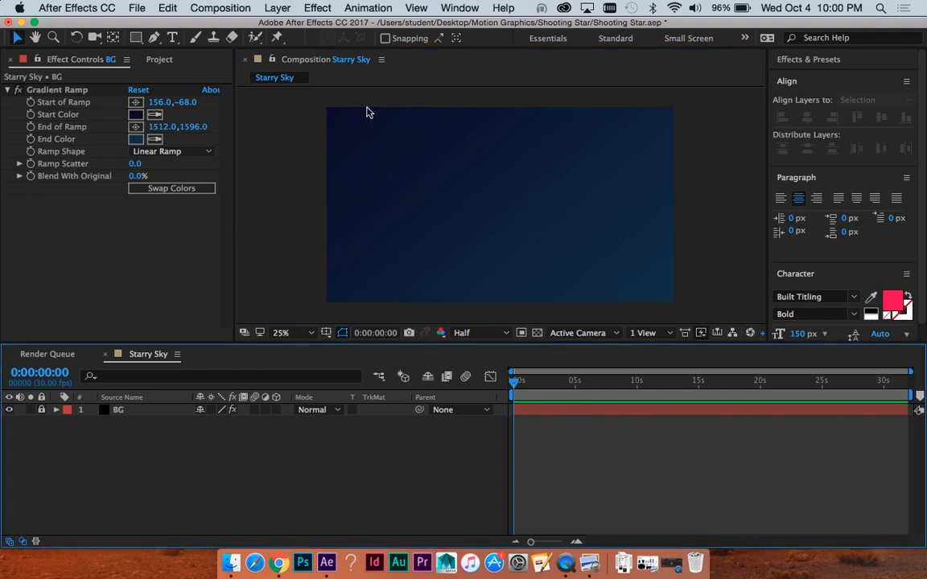
mouse_move(297, 469)
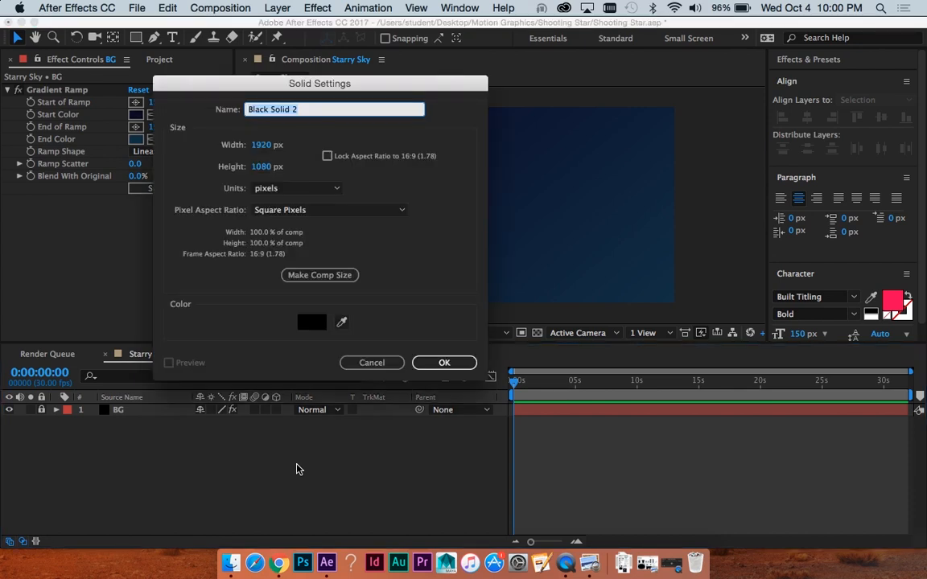
mouse_move(321, 434)
type("Stars")
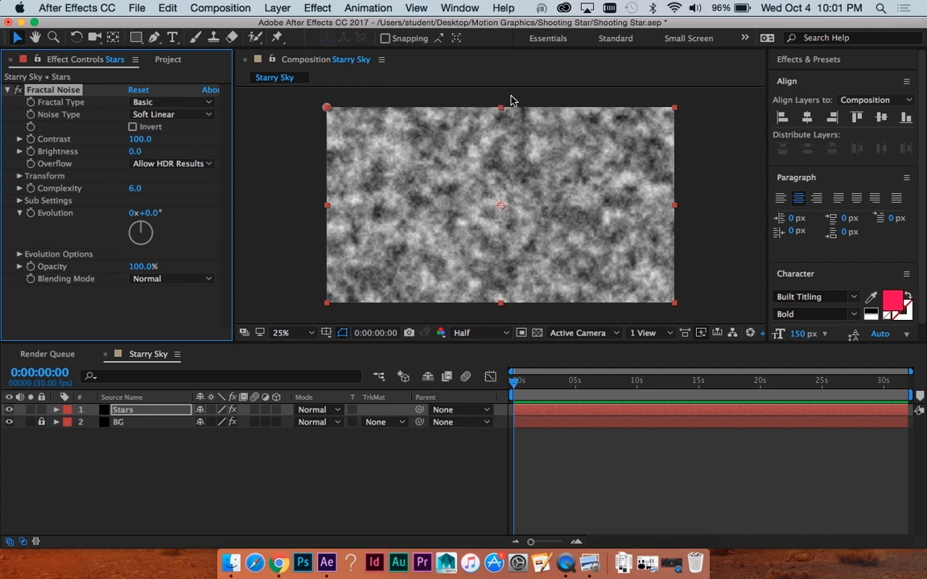
mouse_move(314, 117)
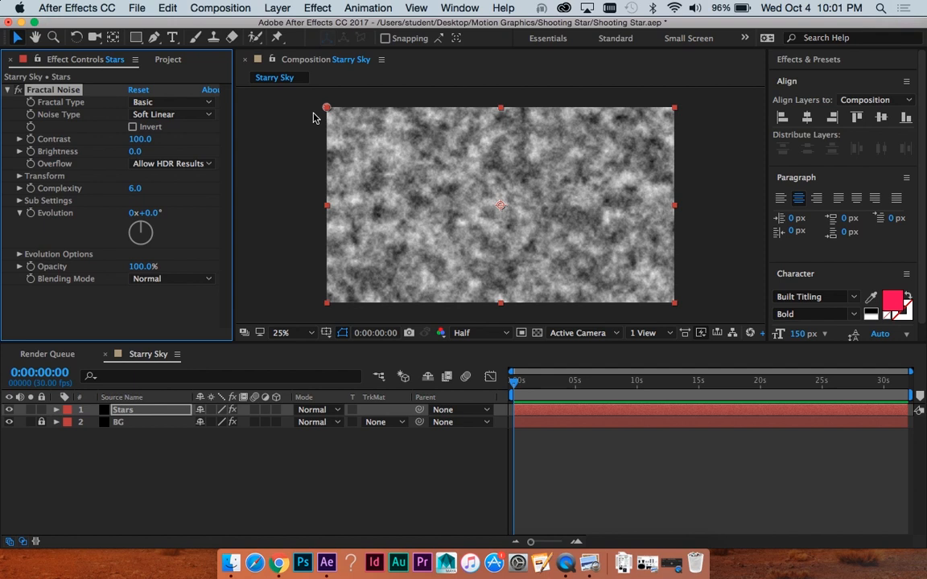
mouse_move(324, 208)
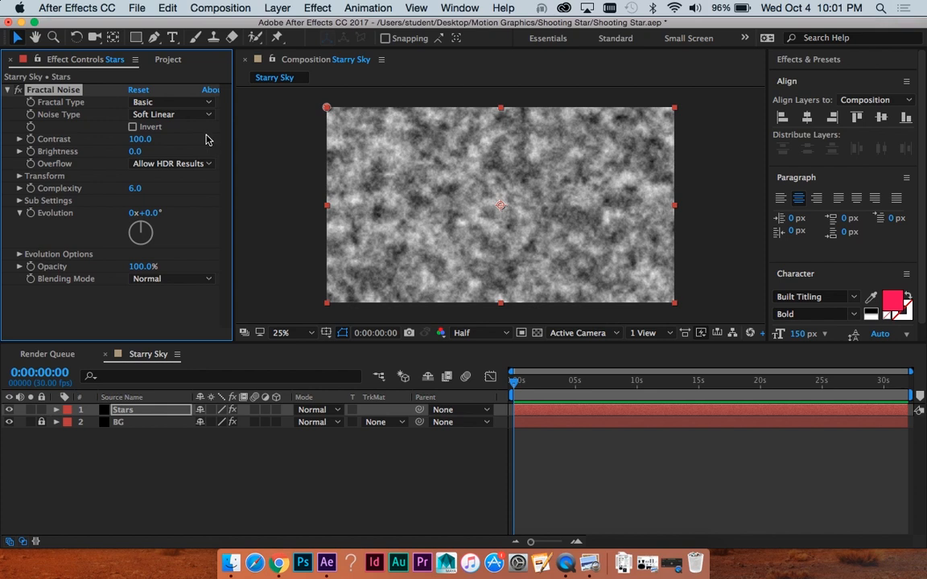
mouse_move(300, 142)
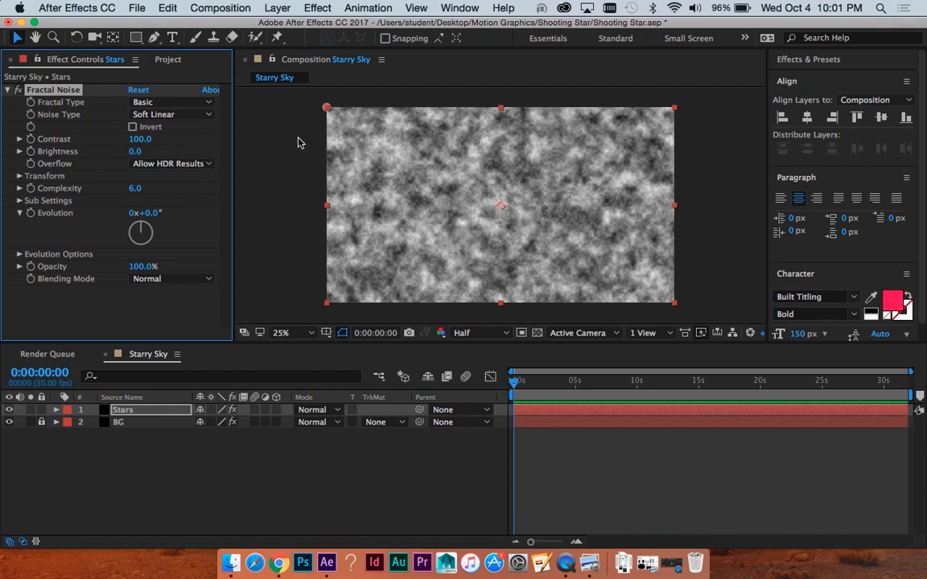
Step: Create the Stars solid above BG and apply Fractal Noise to it
left_click(171, 102)
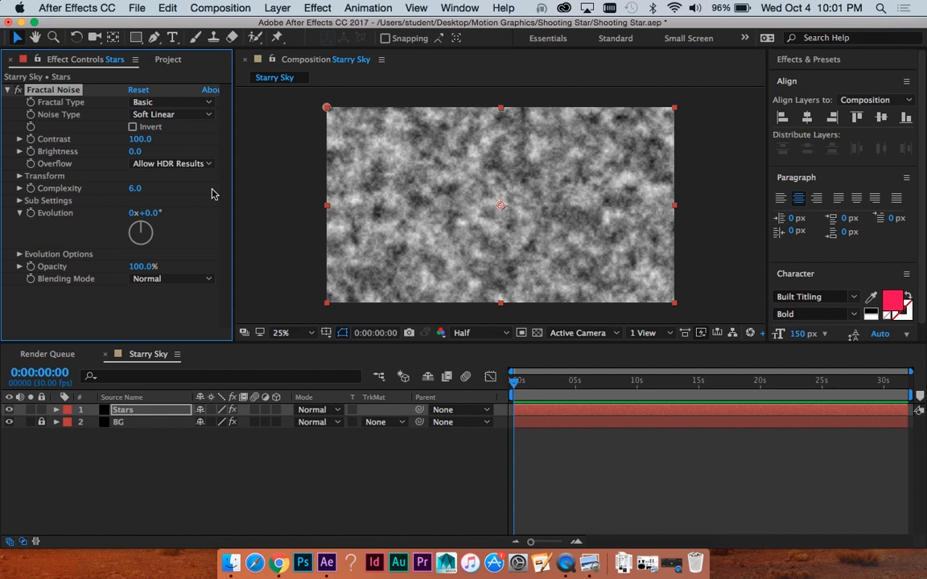
Step: Set Fractal Noise contrast 338.1, brightness −99.1, scale 11.8 and complexity 6.9
left_click(20, 200)
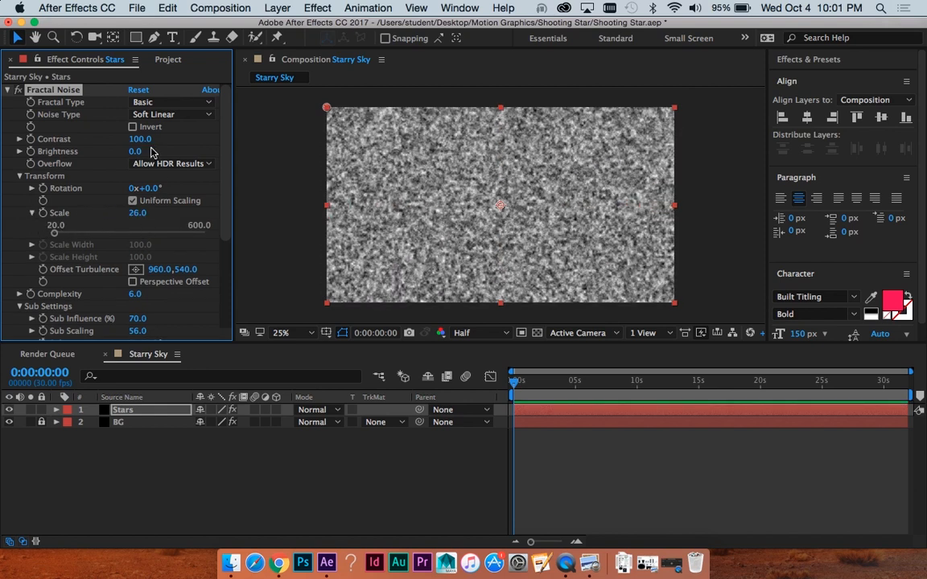
left_click_drag(140, 151, 120, 152)
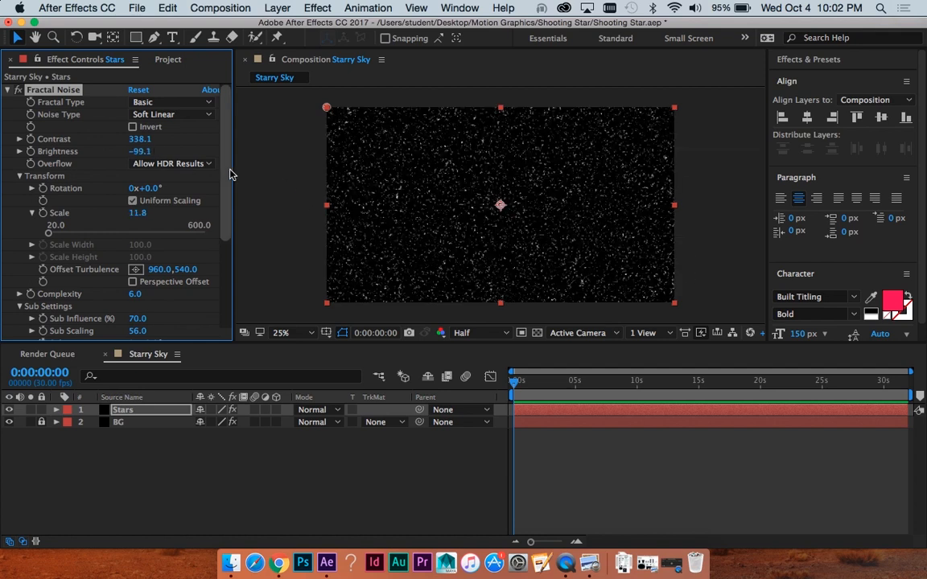
scroll("down", 3)
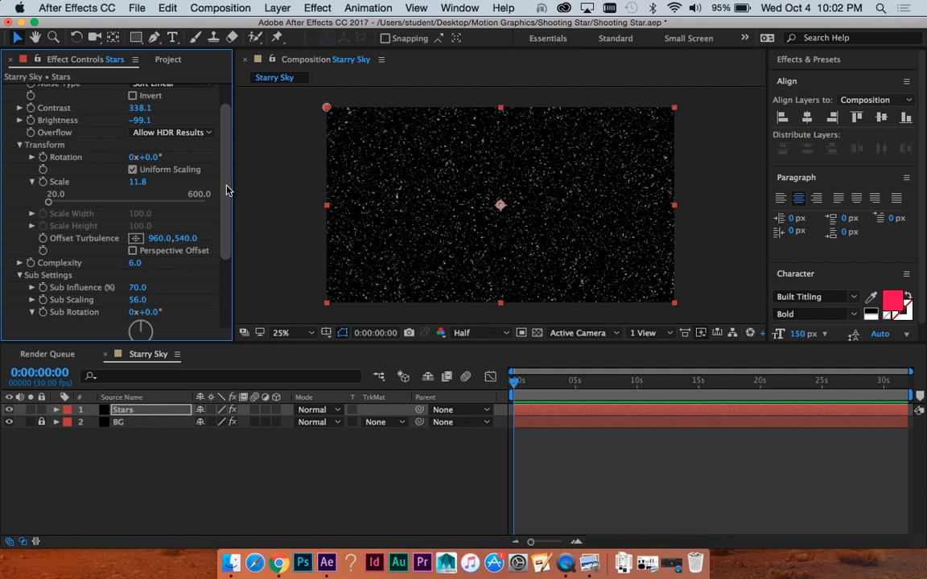
scroll("down", 3)
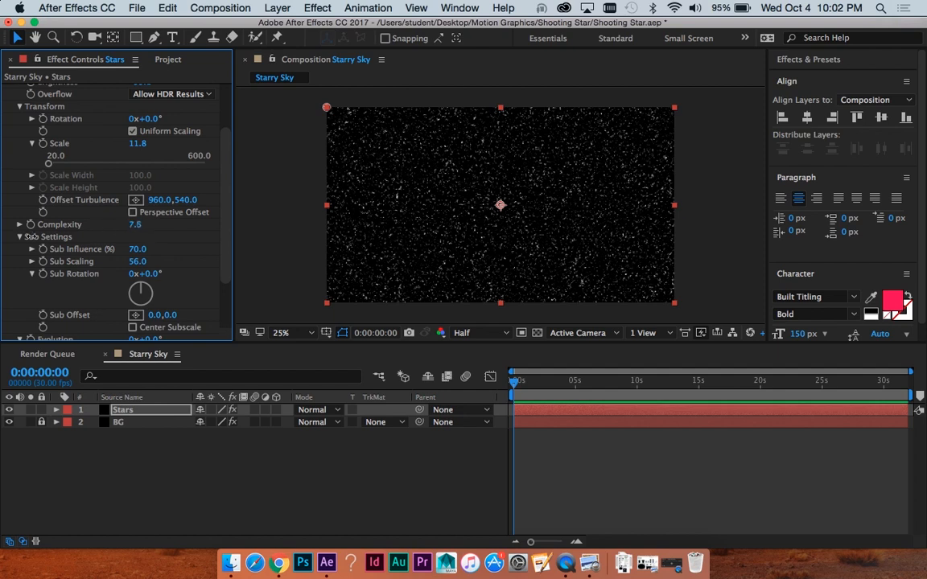
scroll("down", 3)
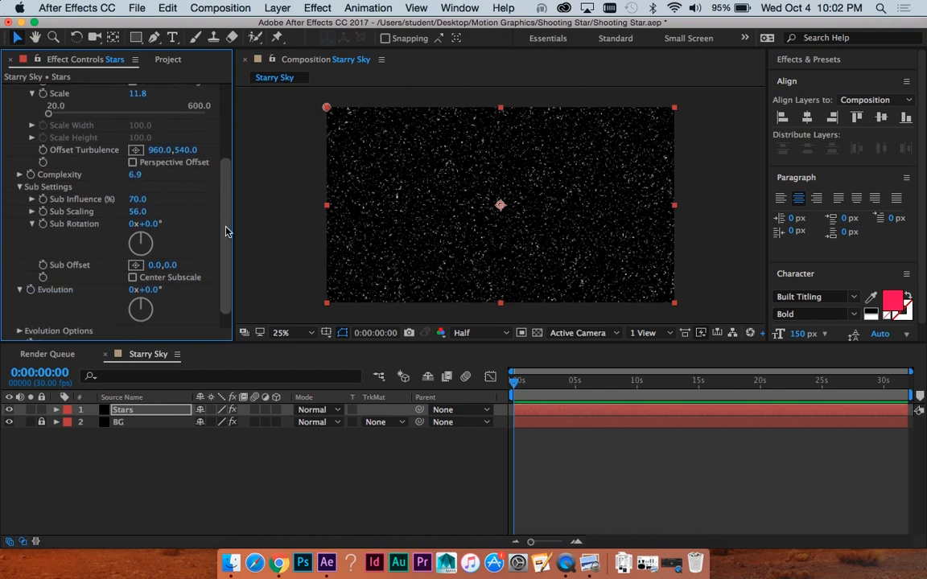
scroll("down", 3)
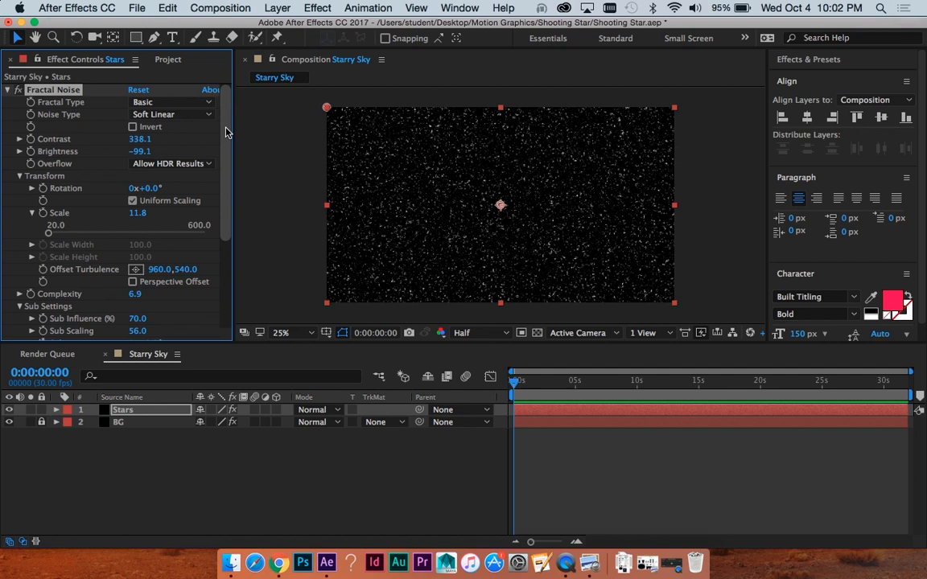
Step: Switch Noise Type to Spline, then zoom in and out to check the sparser stars
left_click(169, 114)
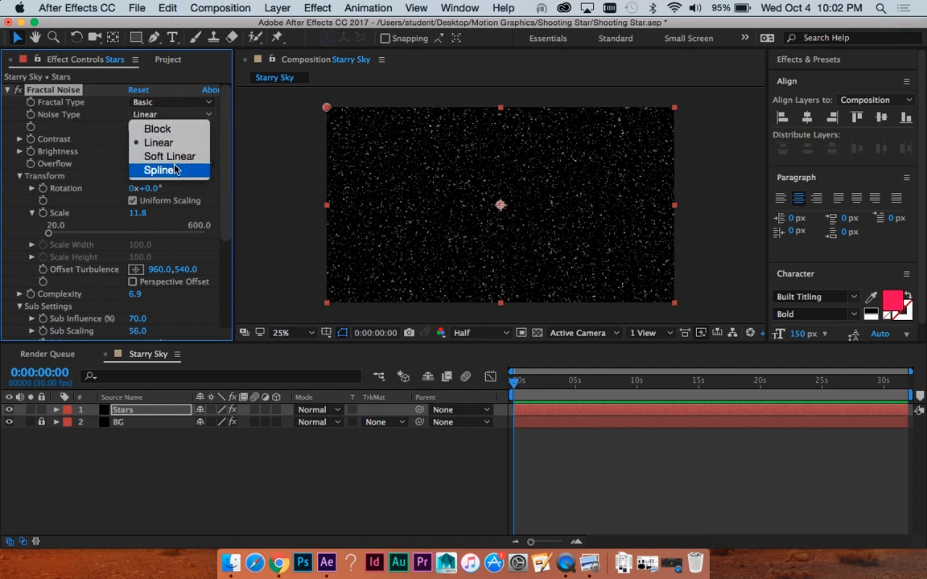
left_click(158, 169)
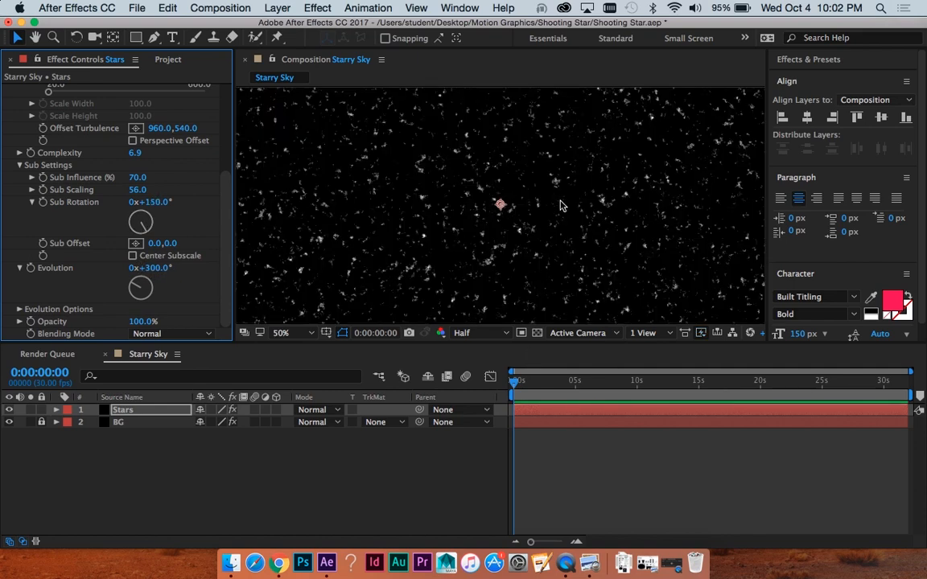
left_click(282, 333)
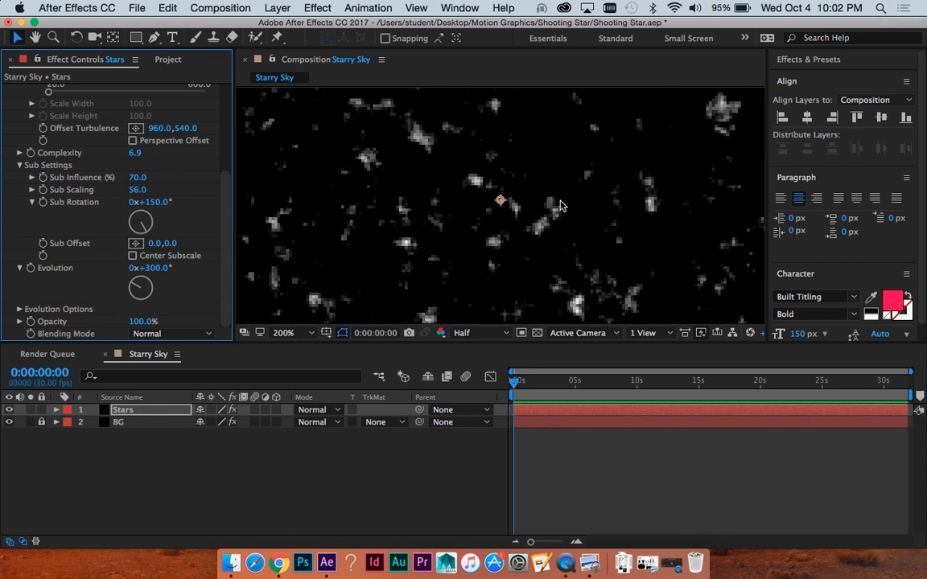
left_click(286, 332)
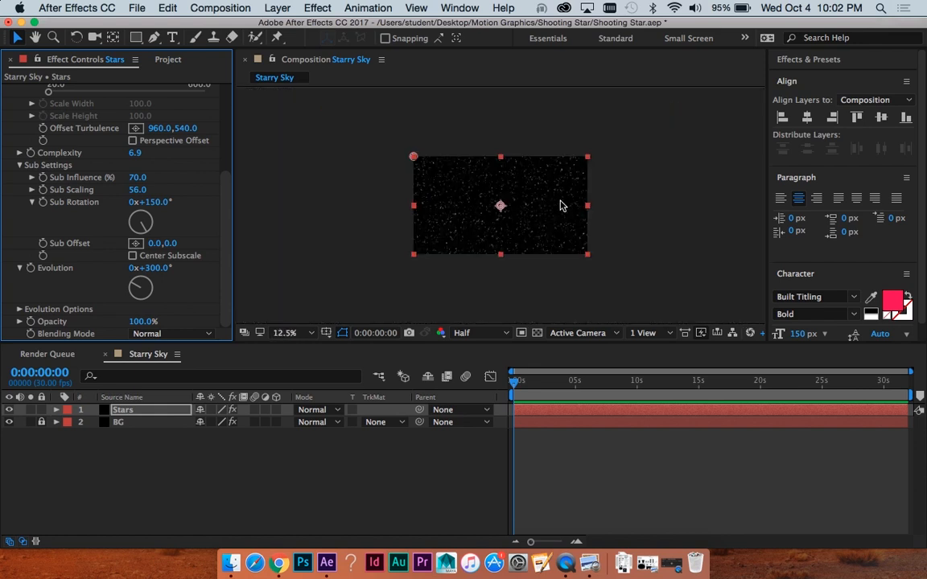
left_click(286, 332)
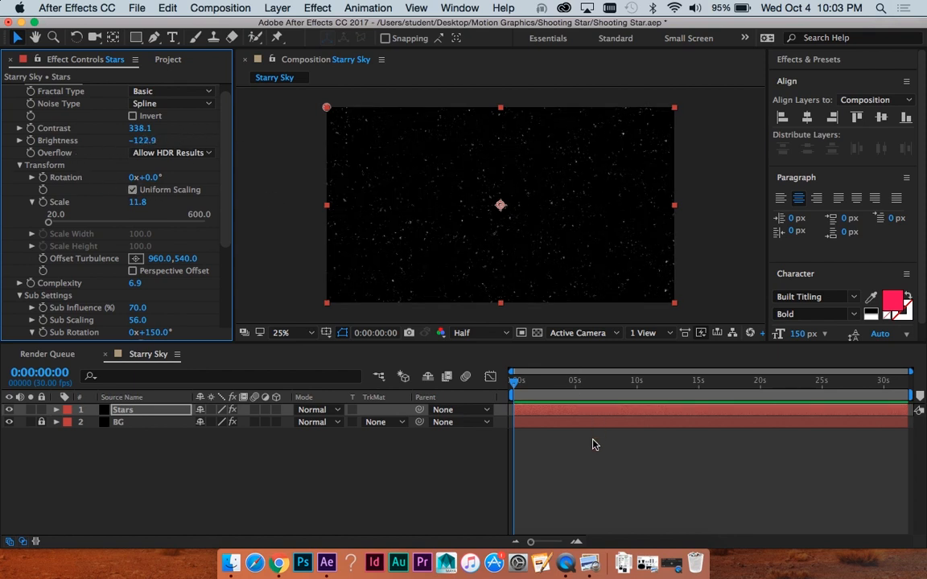
Step: Select the Stars layer and change its blending mode from Normal to Add
left_click(140, 410)
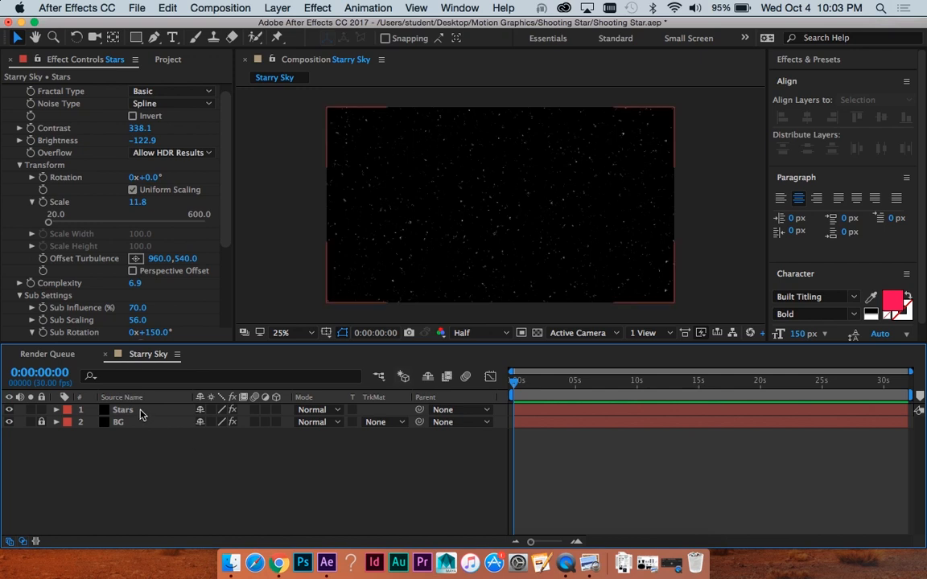
left_click(122, 410)
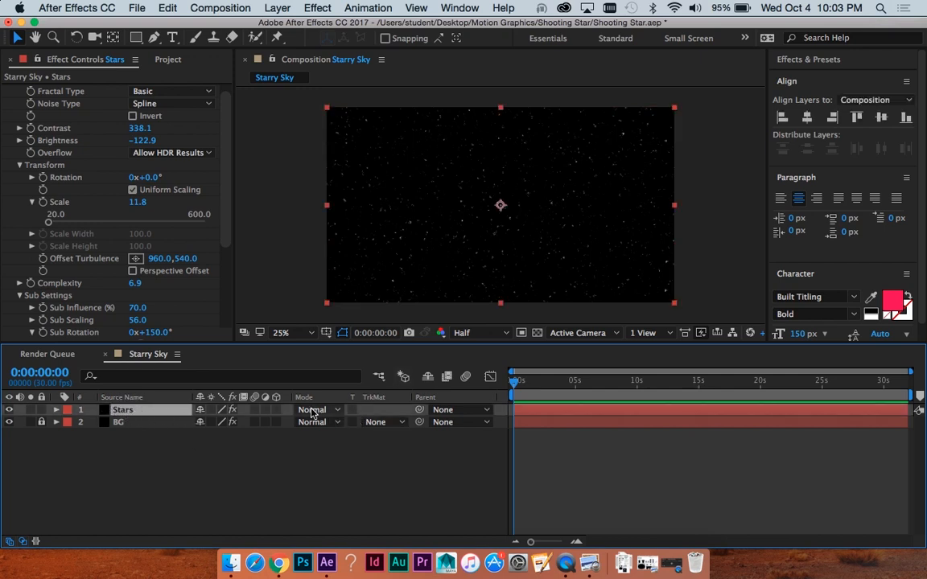
left_click(313, 410)
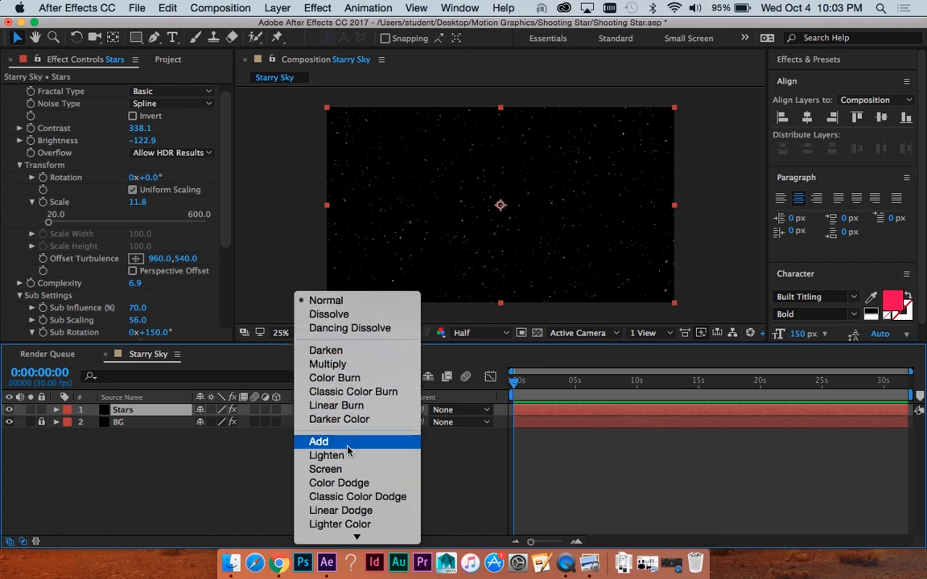
left_click(318, 441)
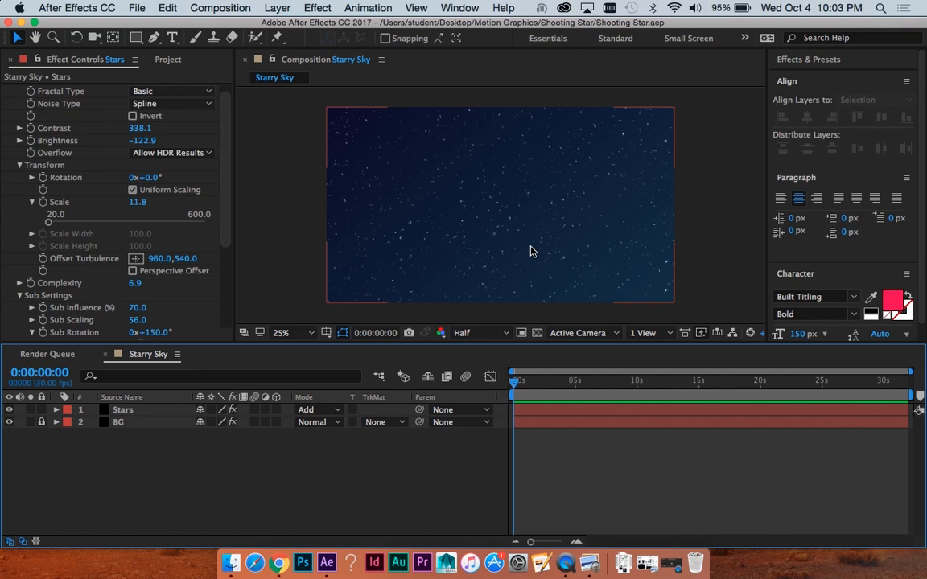
mouse_move(531, 411)
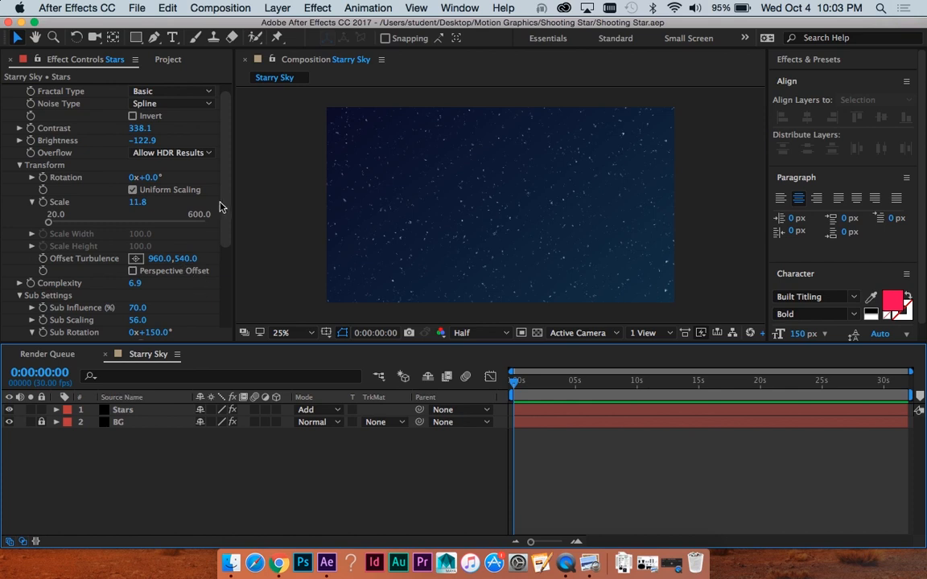
scroll("down", 3)
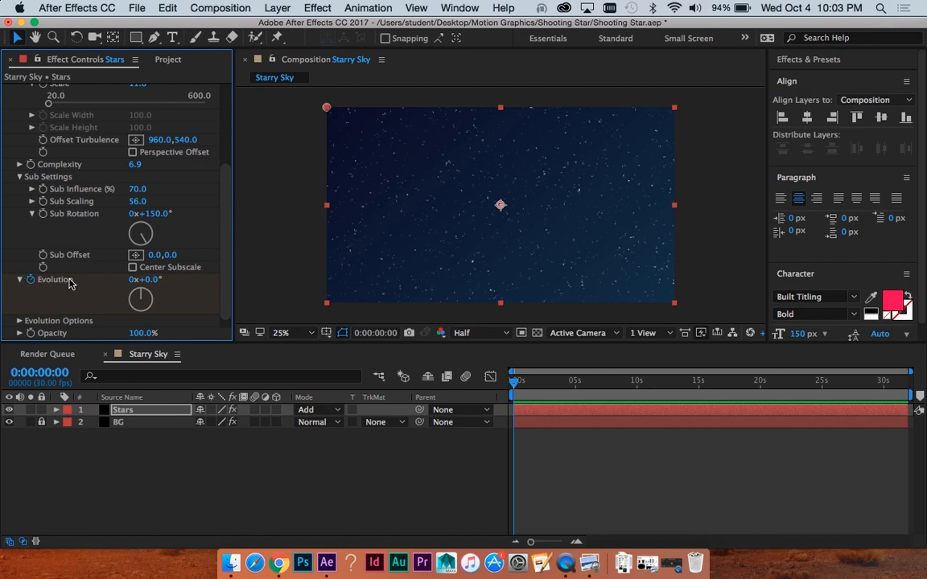
mouse_move(370, 266)
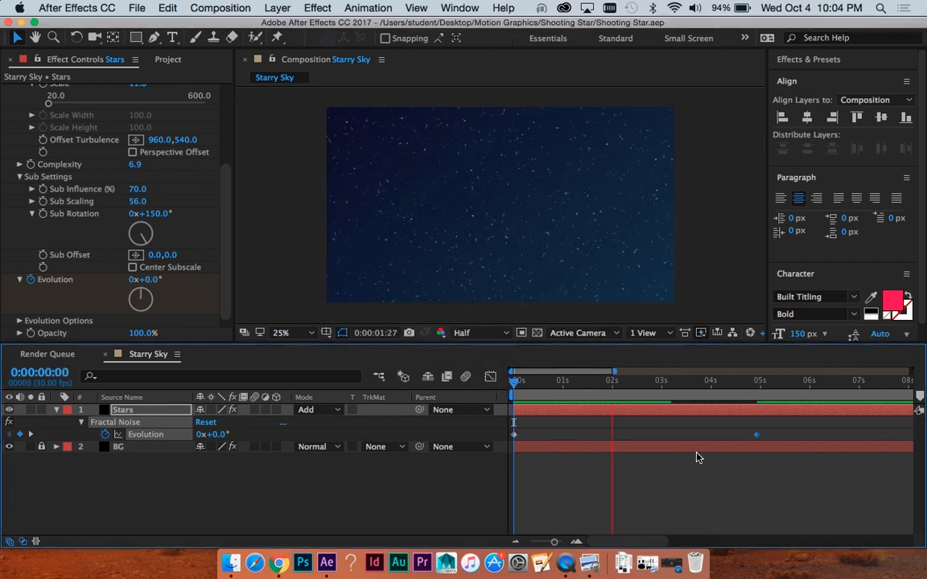
Step: Keyframe Stars' Evolution at 0 and 5 seconds
left_click(712, 381)
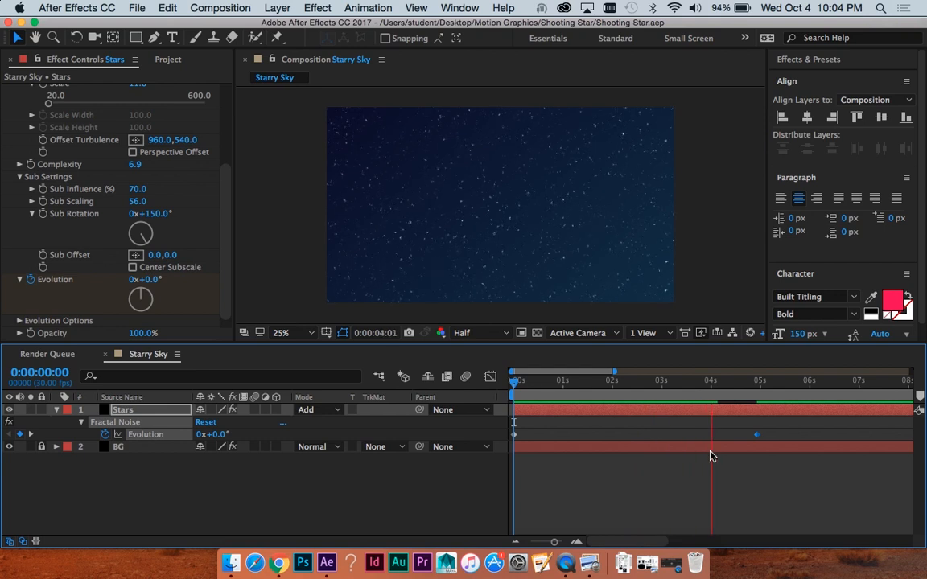
left_click(755, 381)
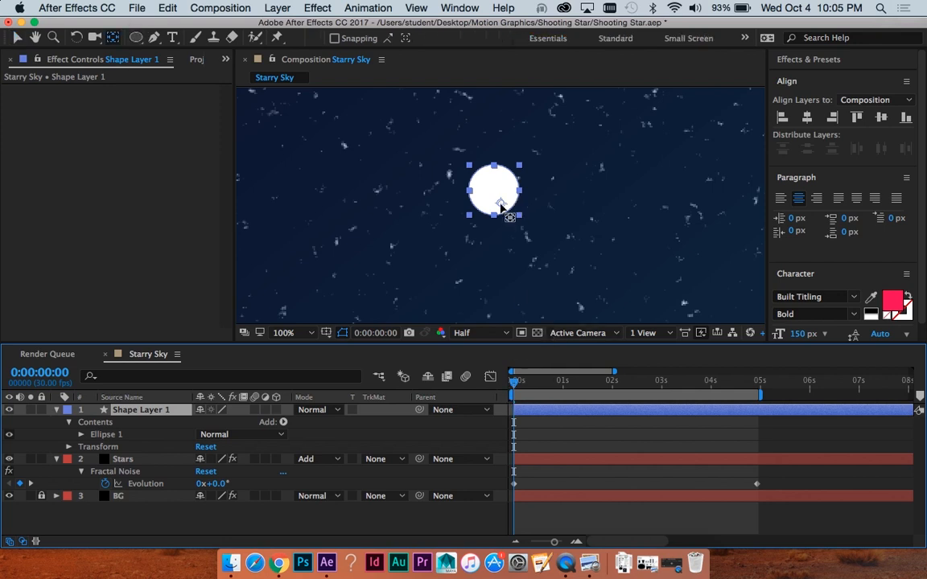
Step: Centre Shape Layer 1's anchor point on the white circle
double_click(141, 410)
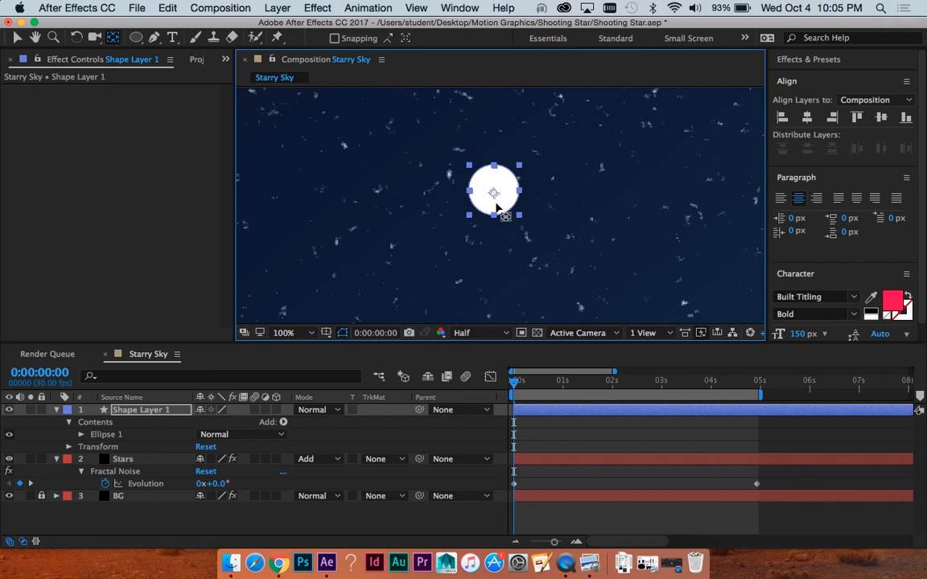
mouse_move(496, 201)
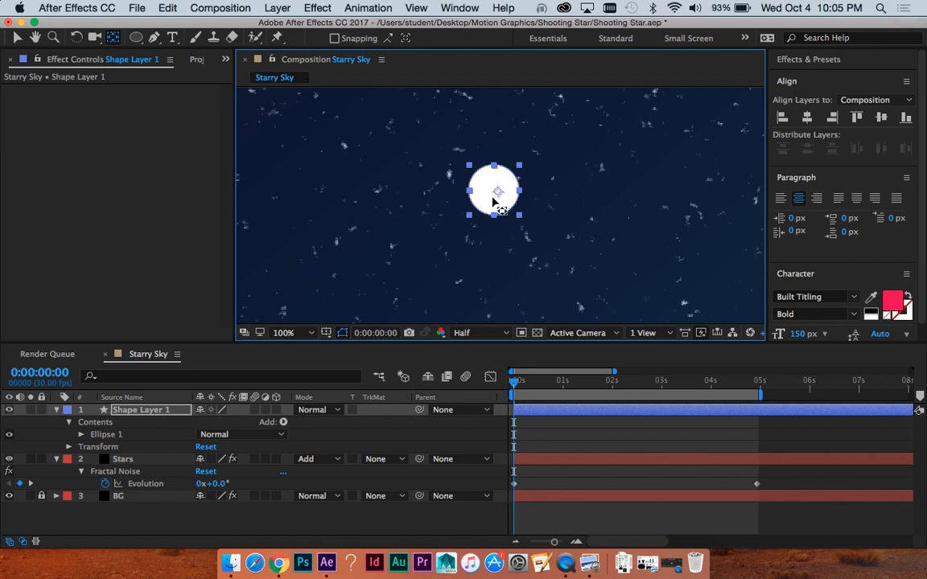
mouse_move(510, 218)
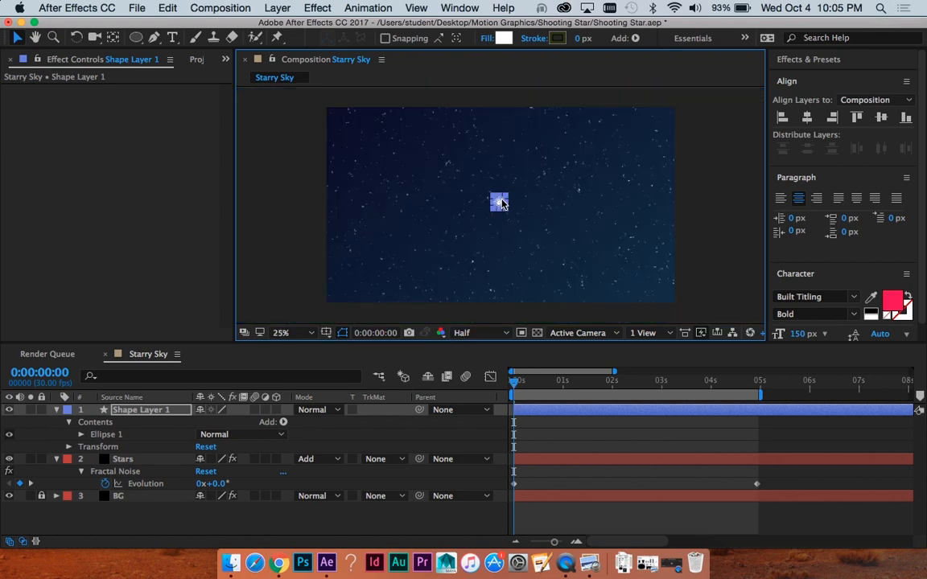
Step: Select Shape Layer 1 and expand Ellipse 1 to set its size to 43.8 × 43.8
left_click(283, 333)
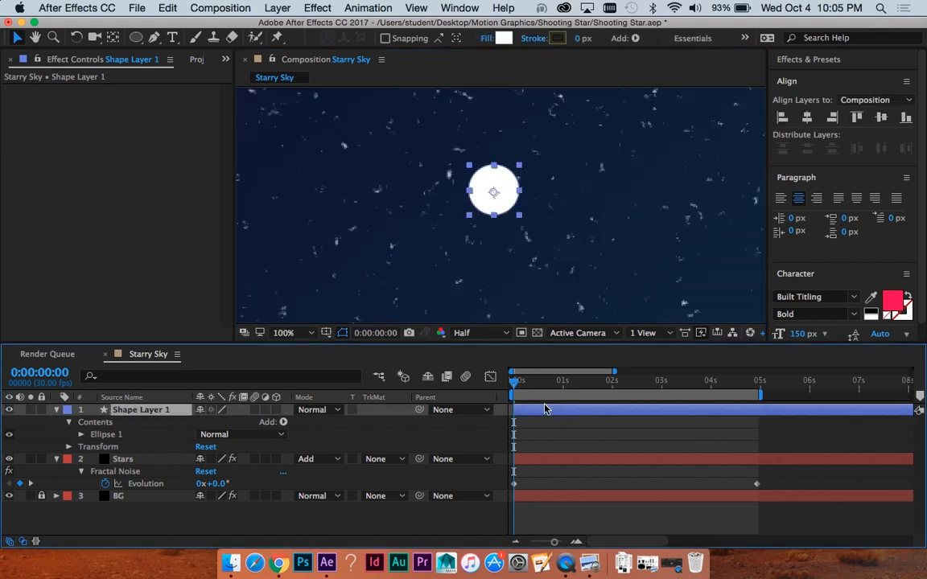
left_click(283, 332)
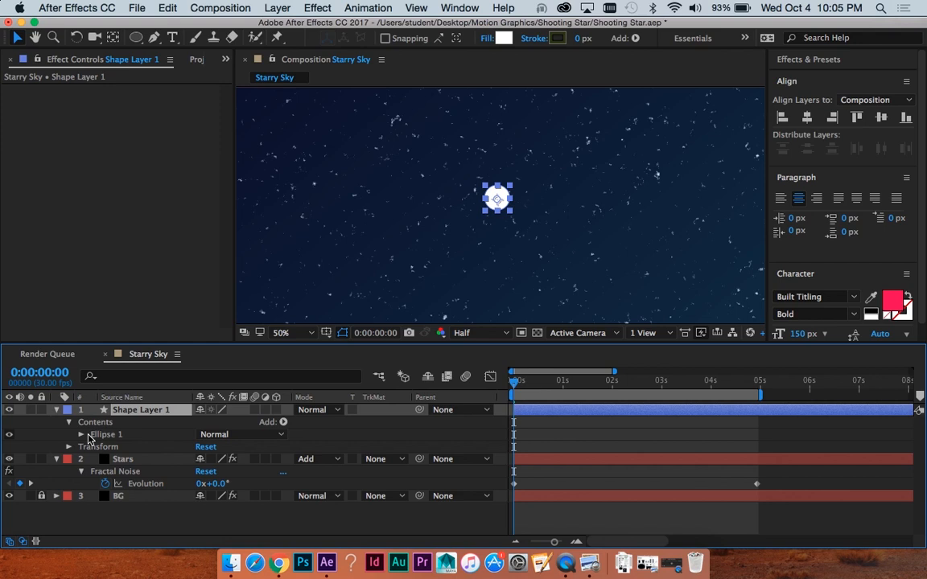
mouse_move(94, 428)
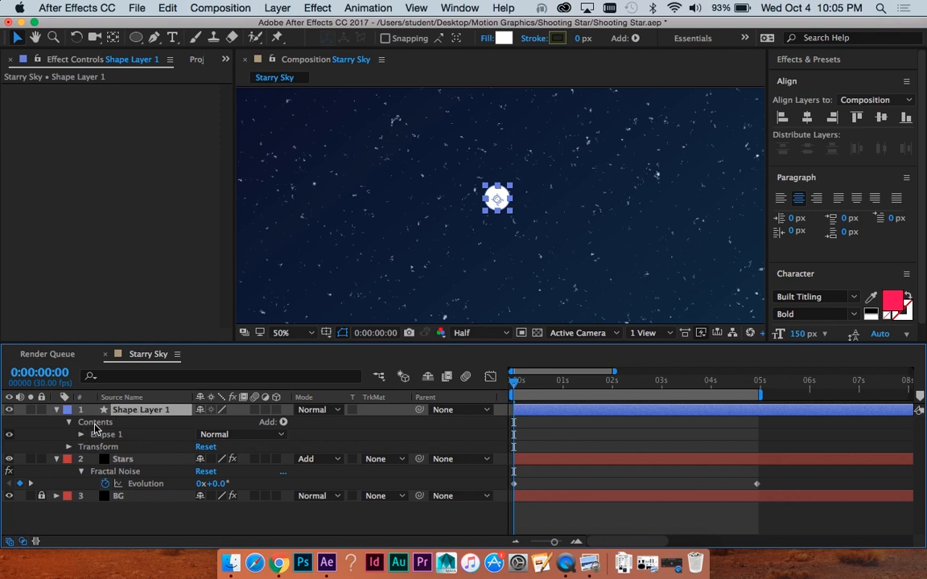
left_click(93, 446)
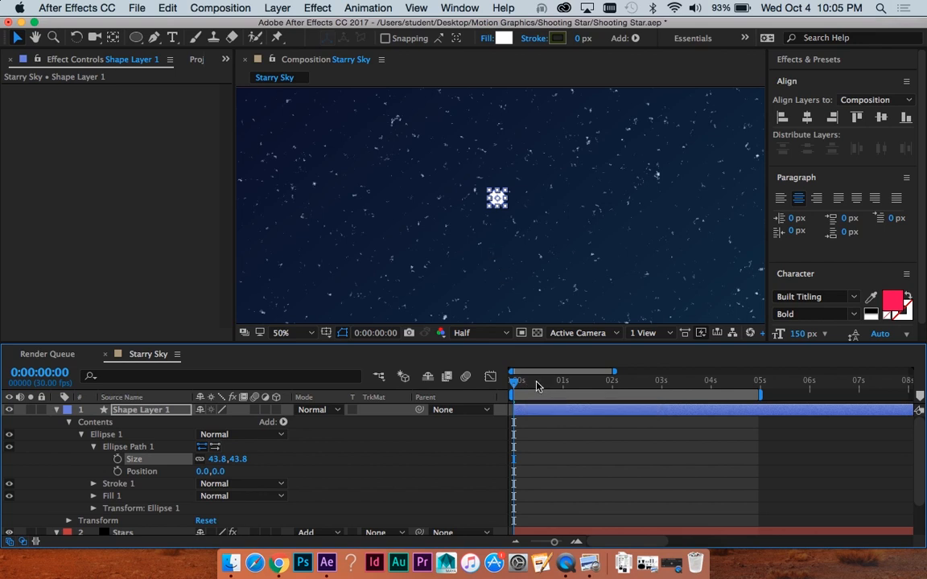
mouse_move(551, 416)
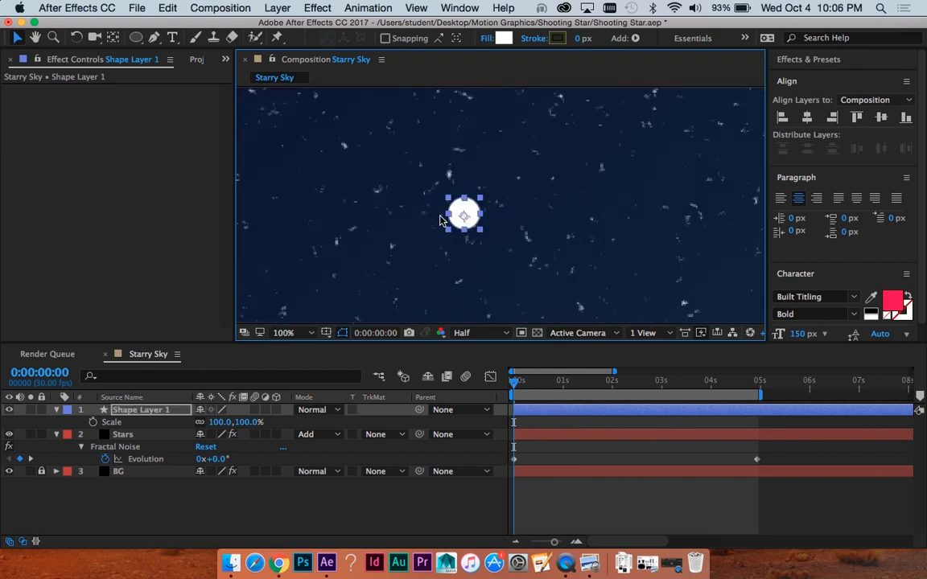
Step: Keyframe the dot's Position from upper right at 0s to 489, 741.5 at frame 10, curving the path
left_click(291, 332)
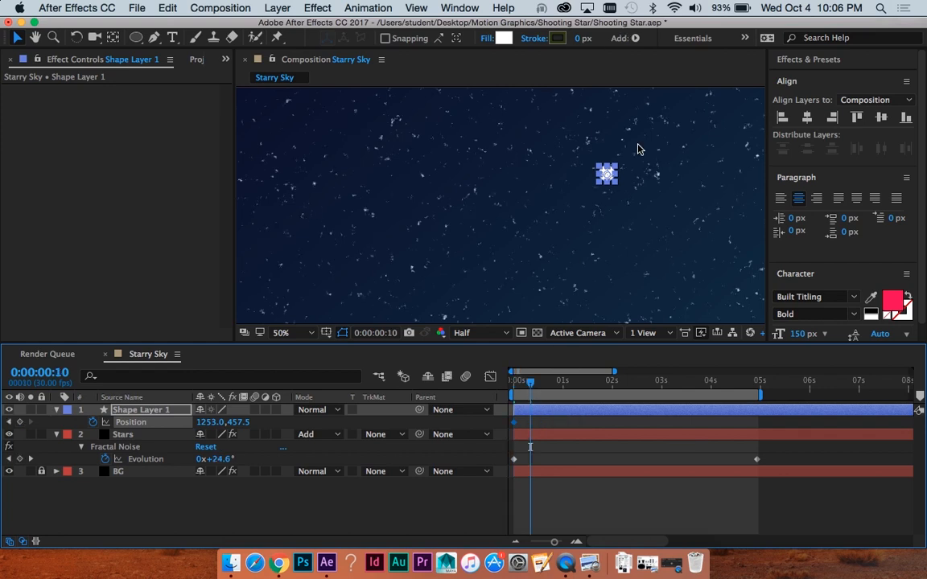
left_click_drag(606, 174, 378, 263)
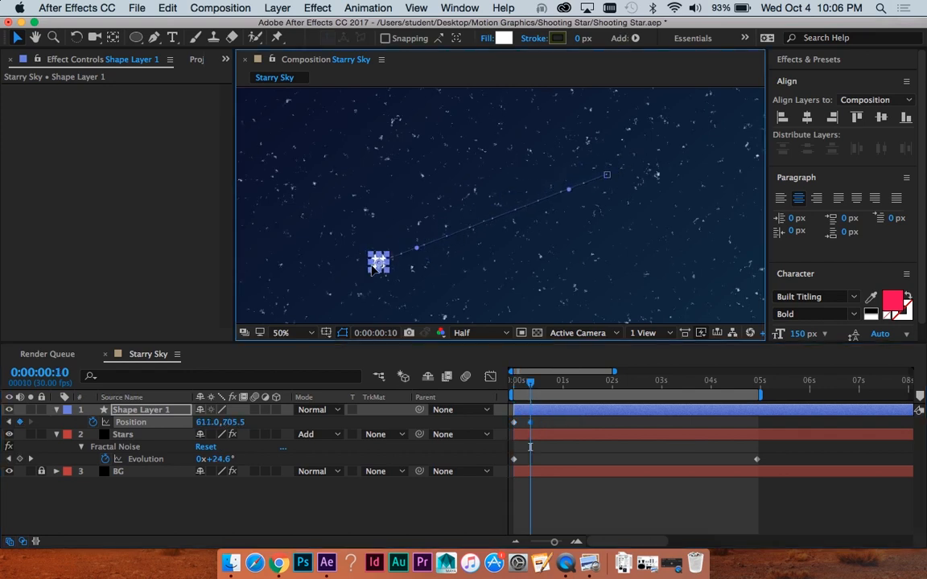
left_click_drag(379, 262, 330, 277)
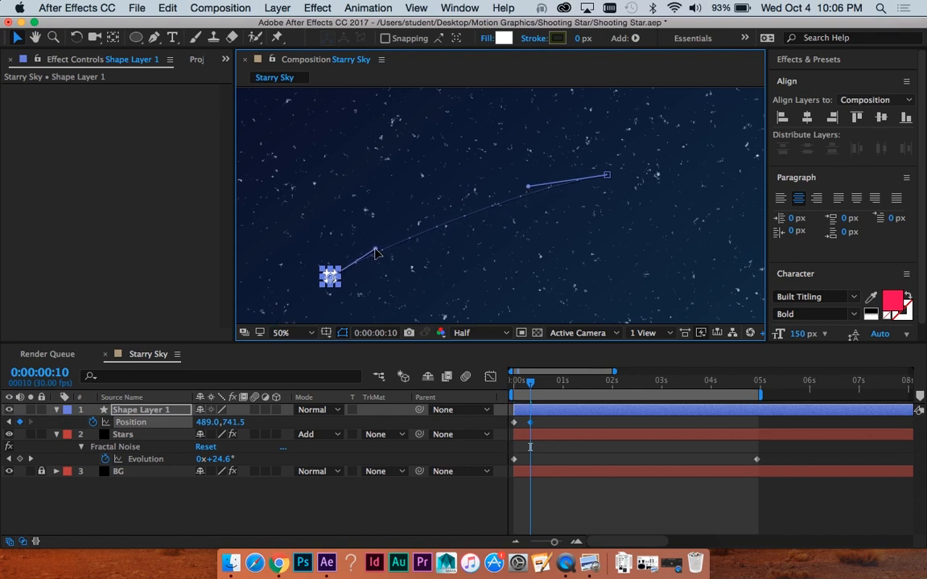
left_click(293, 333)
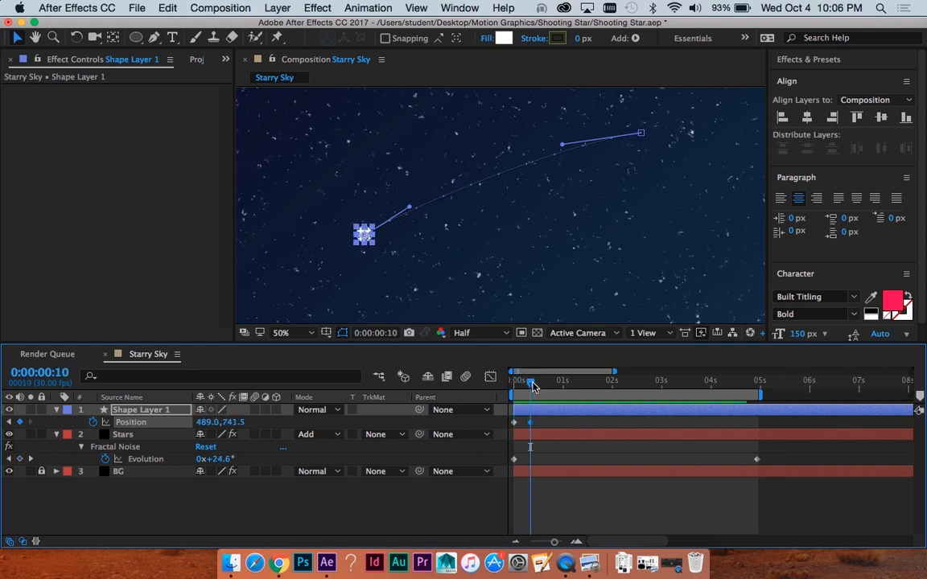
mouse_move(582, 405)
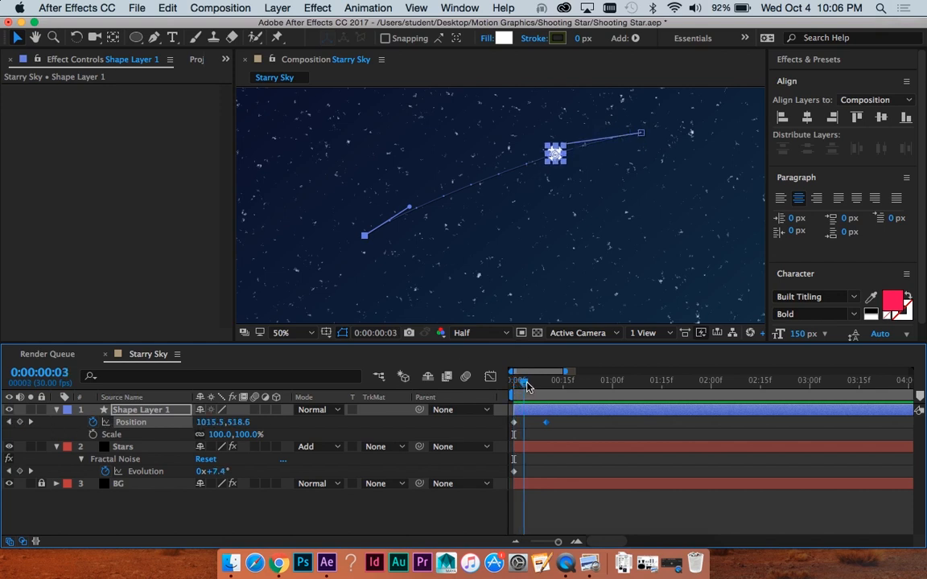
Step: Add Scale keyframes: 0% at frame 0, 100% midway, and back to 0% at frame 7
left_click_drag(522, 380, 515, 379)
type("51")
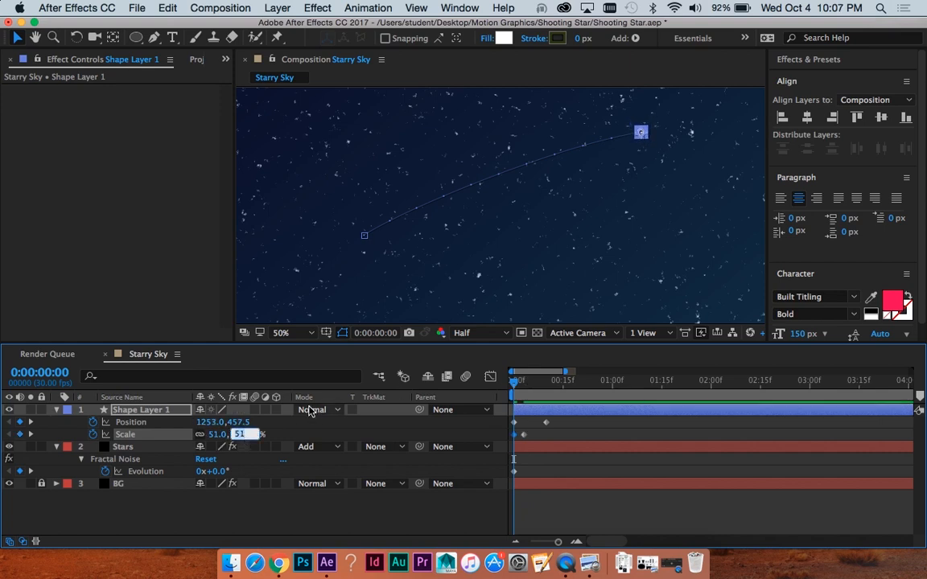
type("0.0,0.0")
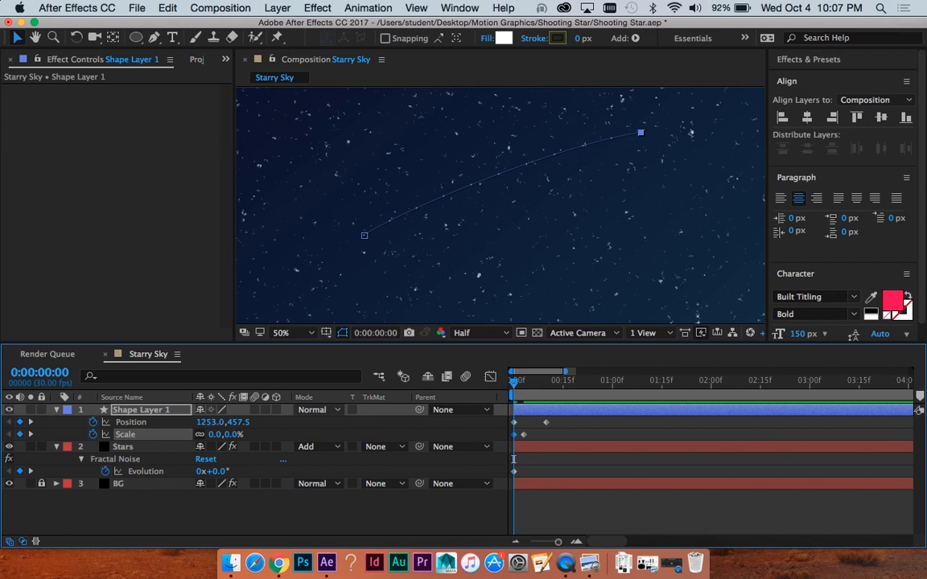
left_click(528, 381)
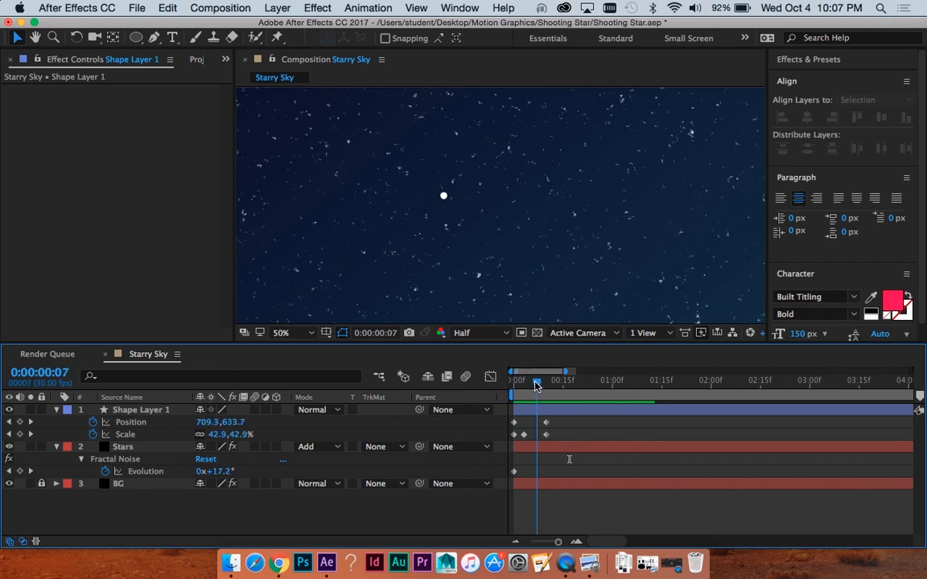
left_click_drag(536, 380, 523, 380)
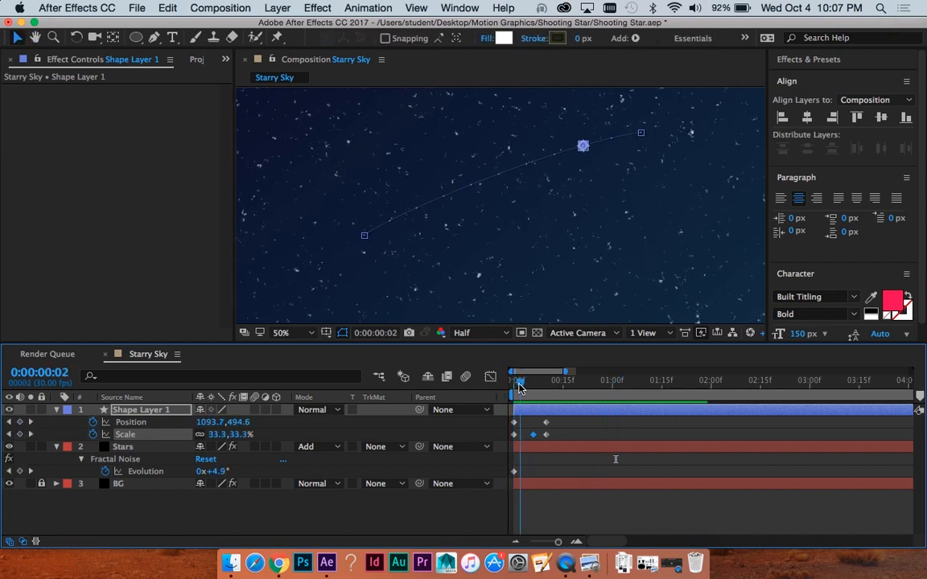
left_click_drag(517, 380, 538, 379)
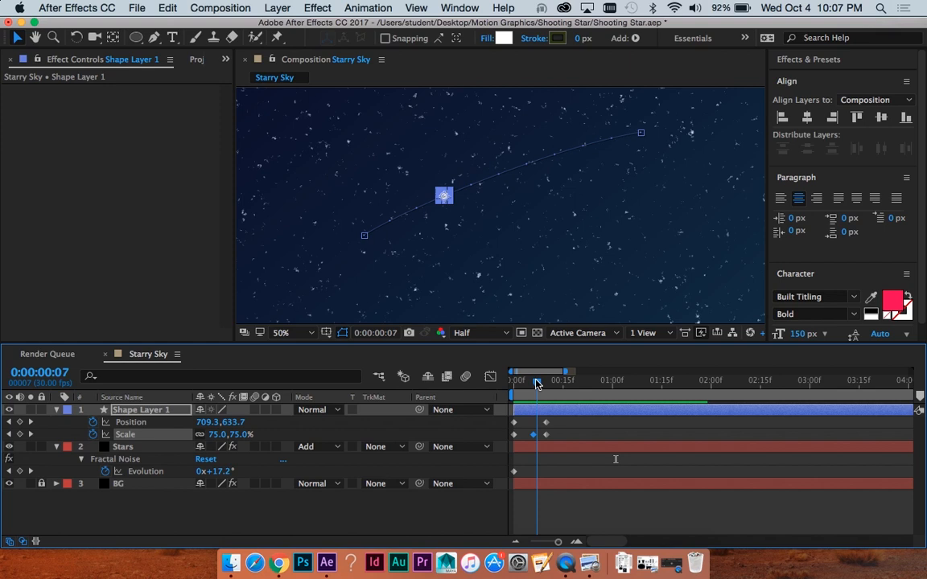
left_click(537, 381)
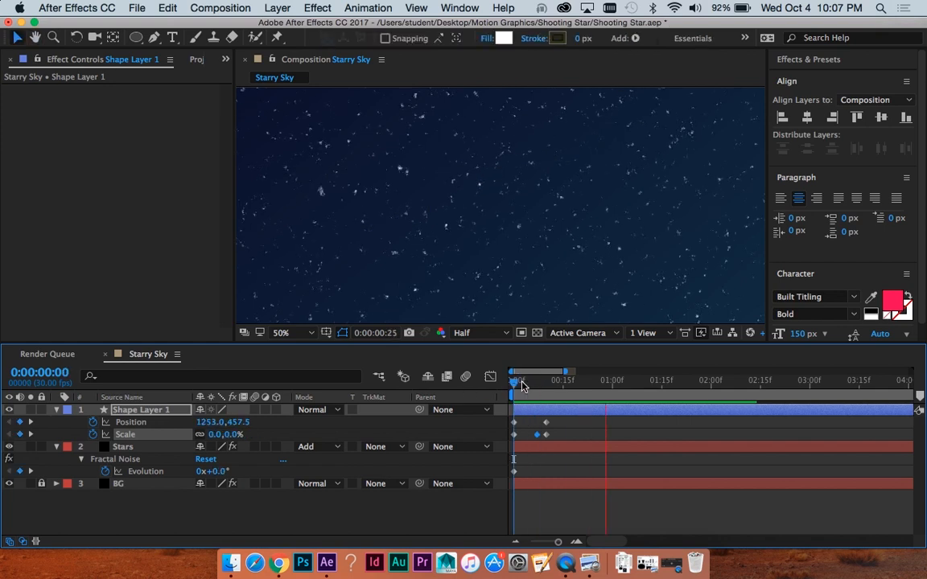
key("cmd+s")
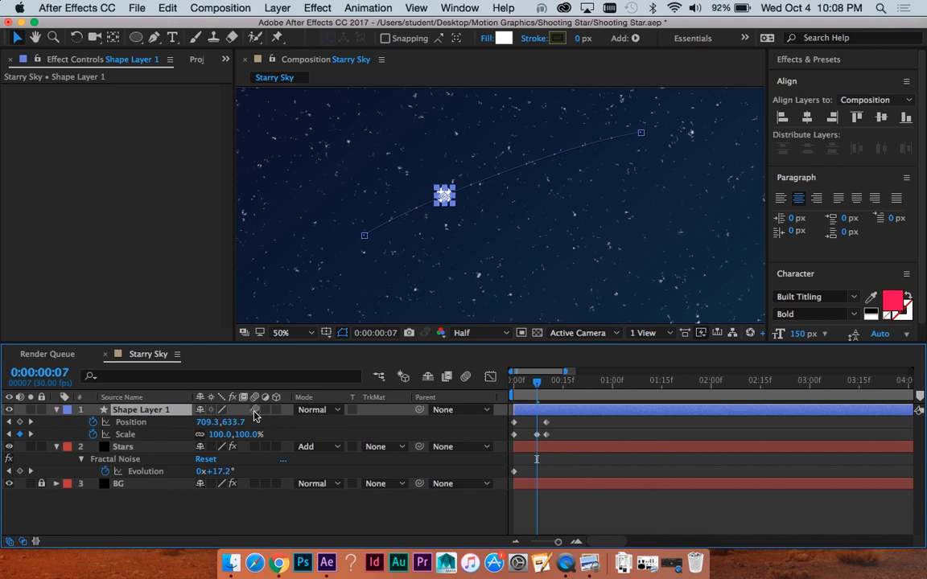
mouse_move(408, 247)
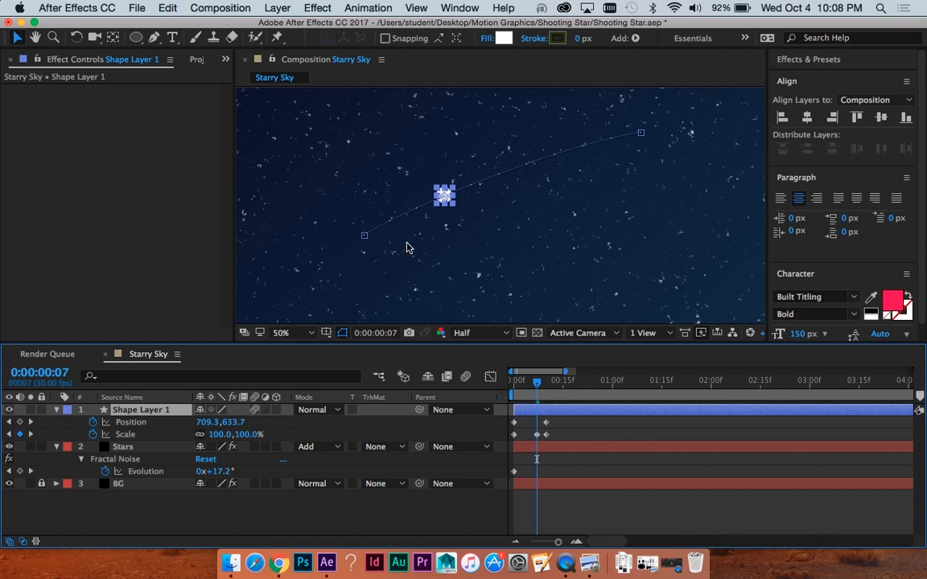
mouse_move(457, 395)
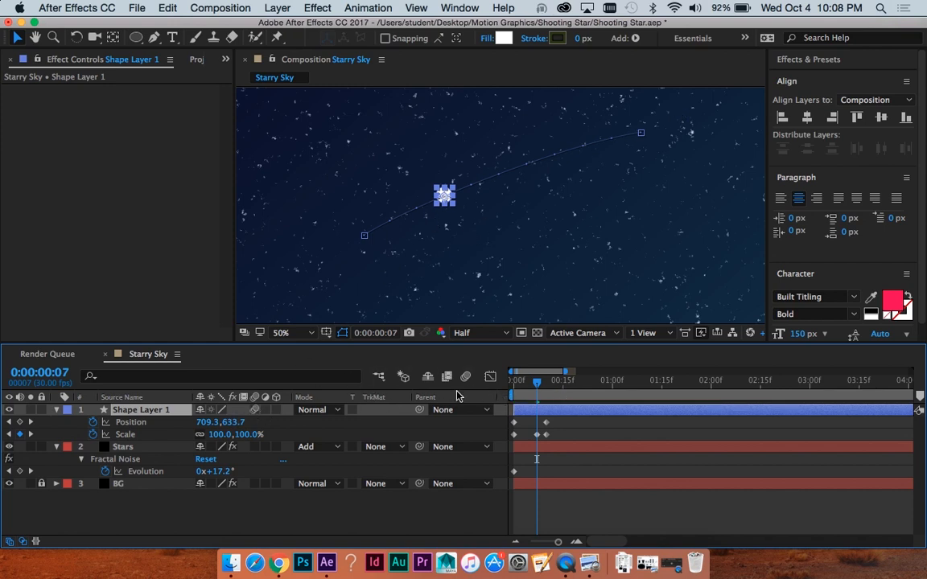
mouse_move(467, 377)
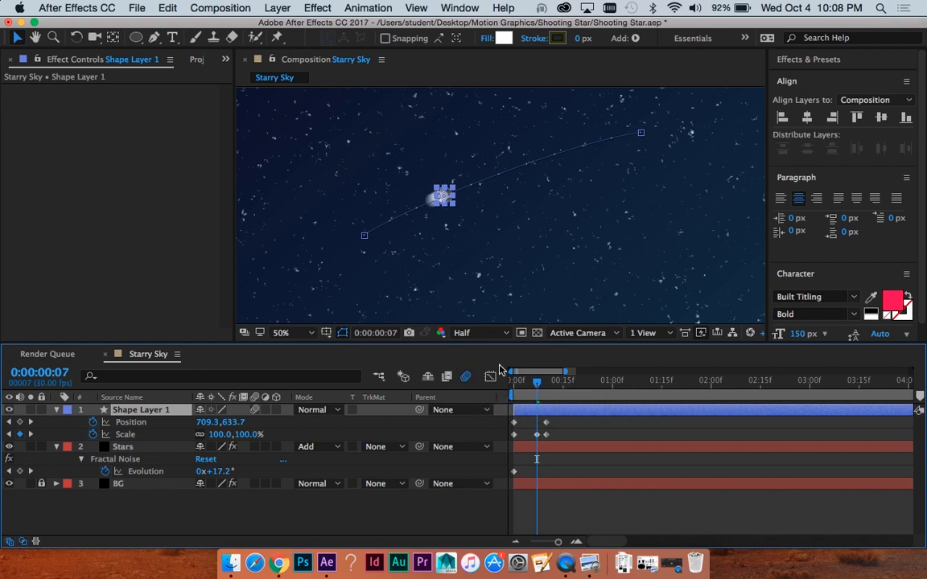
mouse_move(465, 377)
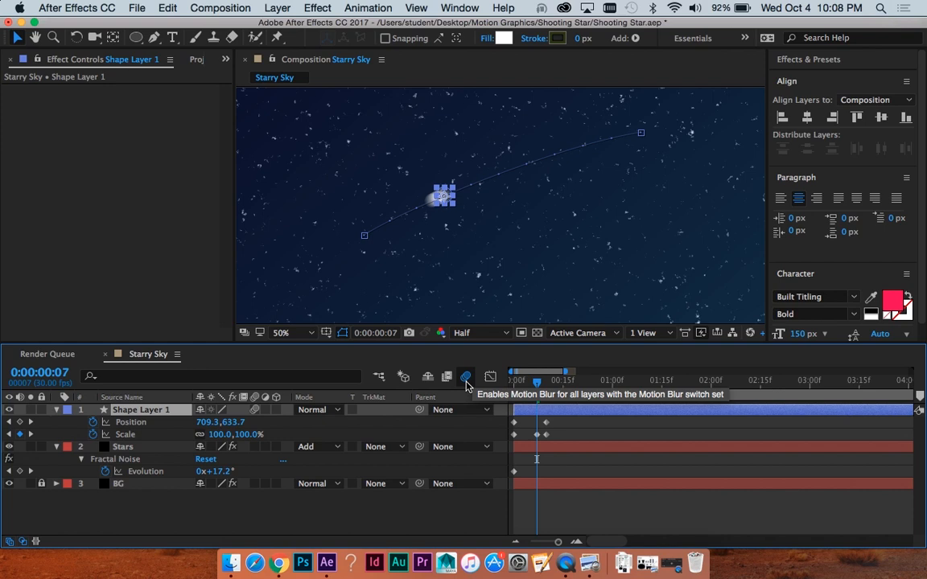
mouse_move(515, 166)
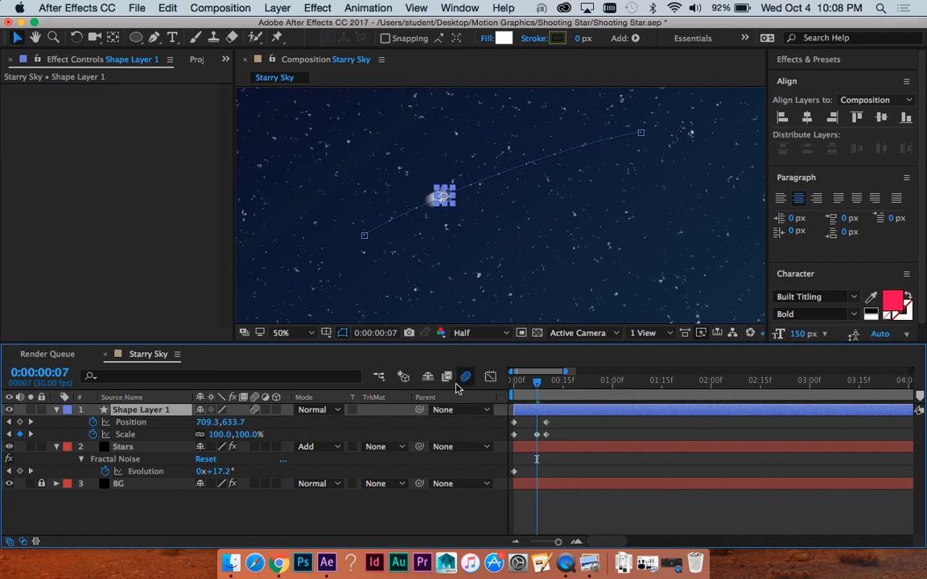
mouse_move(465, 377)
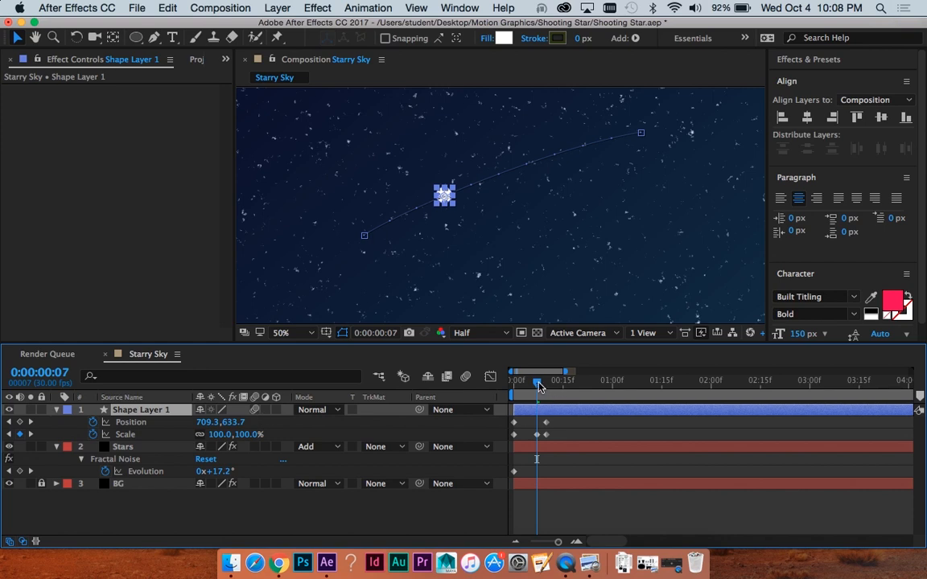
mouse_move(472, 376)
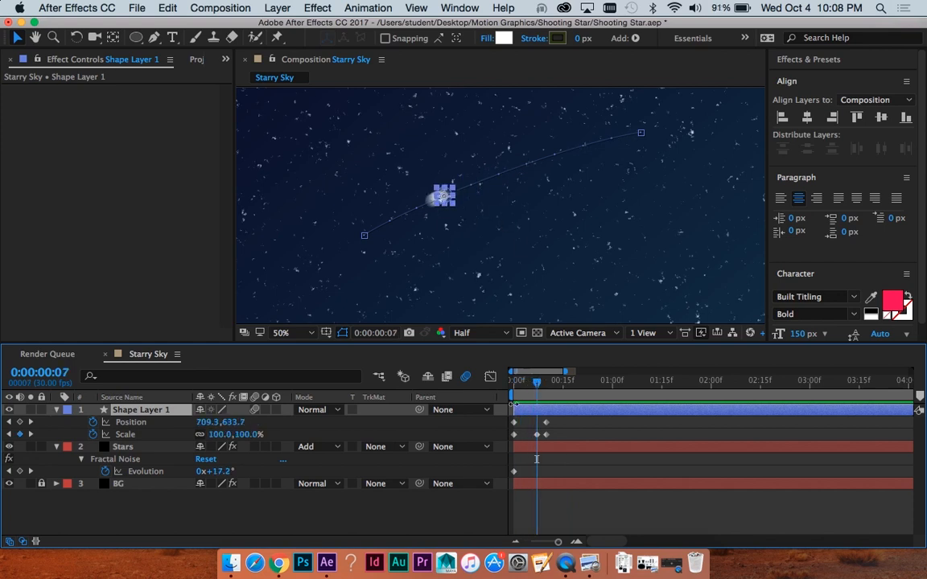
Step: Zoom in to inspect the motion-blurred star, then zoom back out to the whole comp
left_click(282, 333)
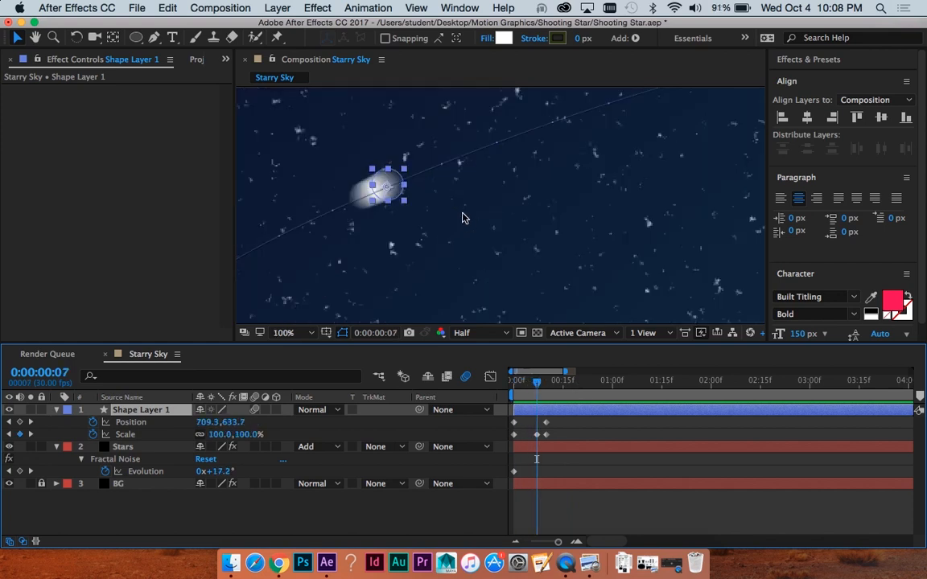
left_click(513, 380)
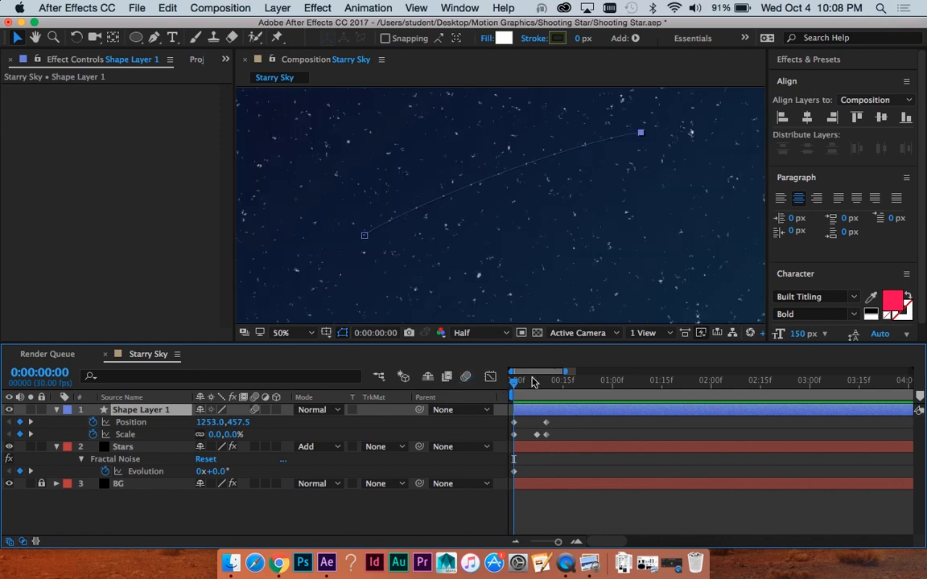
Step: Apply Effect > Time > Echo to Shape Layer 1
left_click(317, 8)
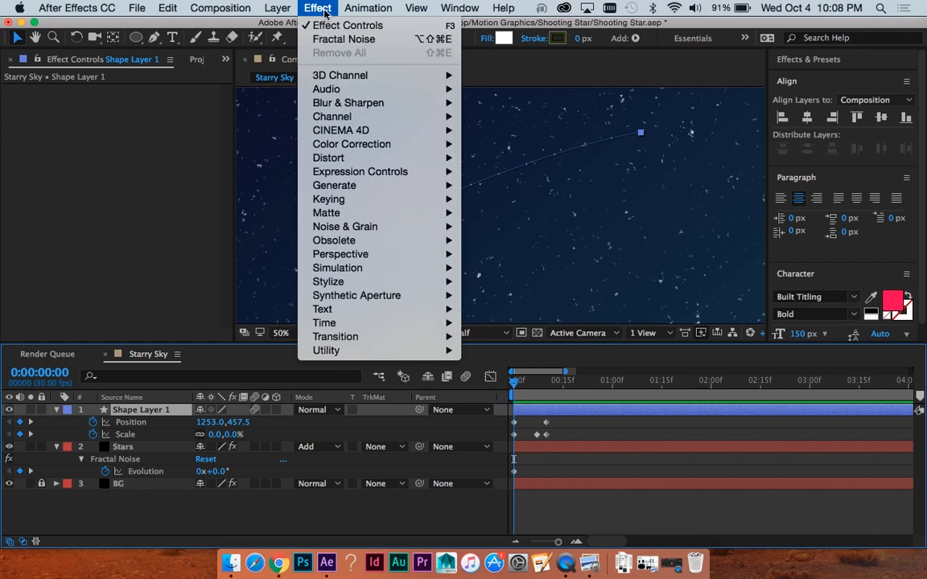
mouse_move(324, 322)
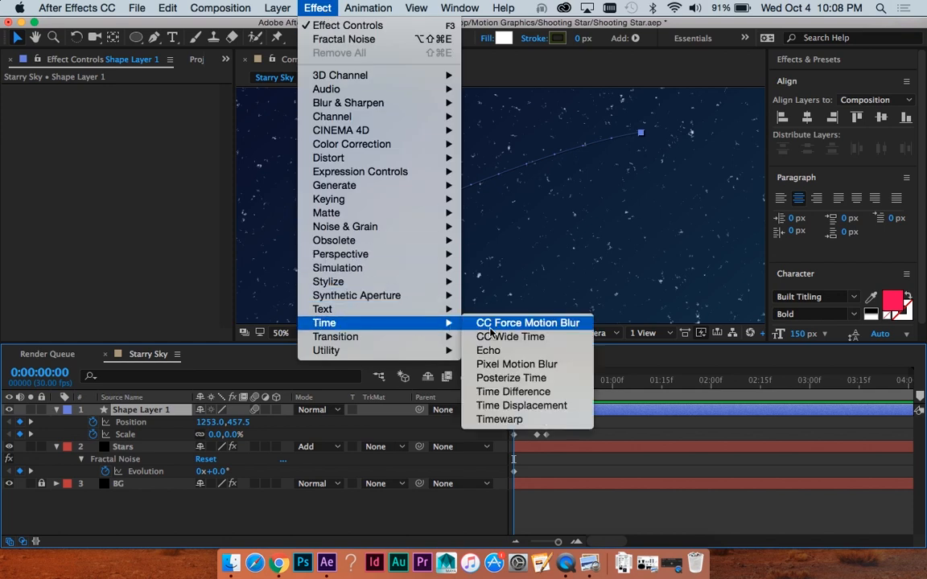
left_click(487, 350)
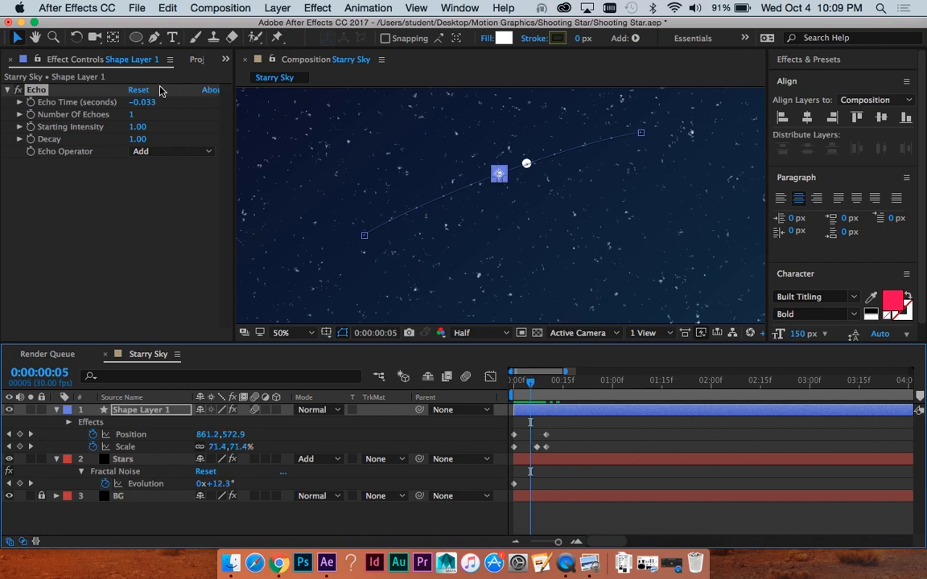
mouse_move(190, 123)
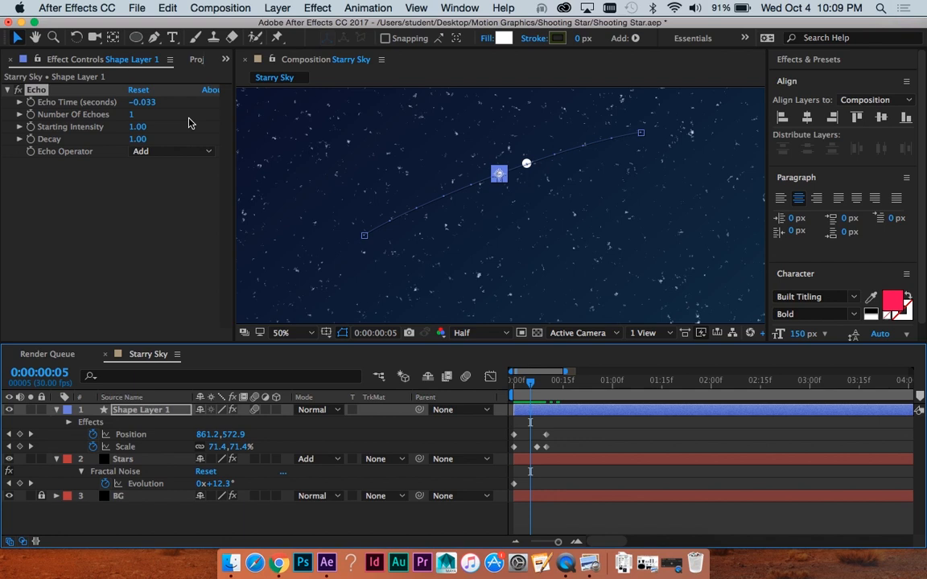
mouse_move(50, 105)
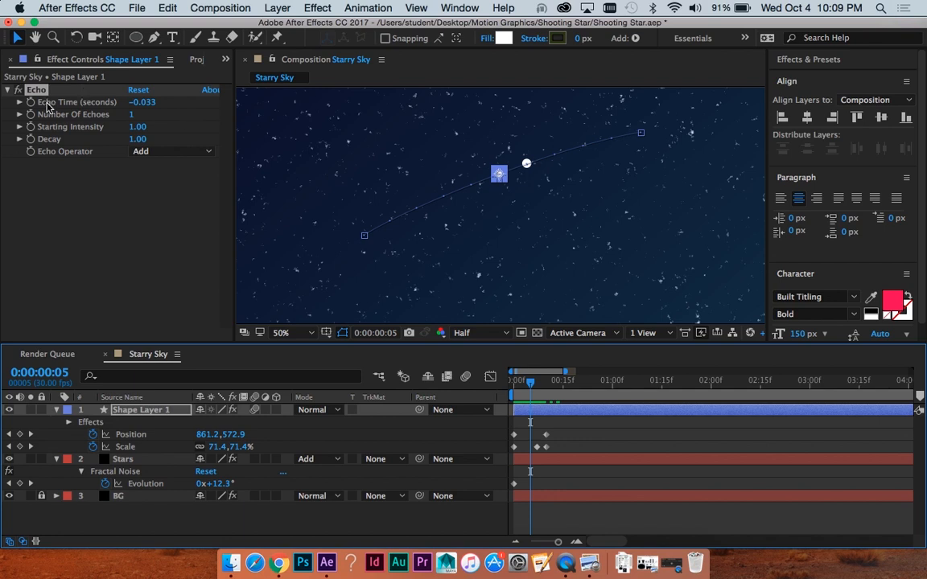
mouse_move(133, 118)
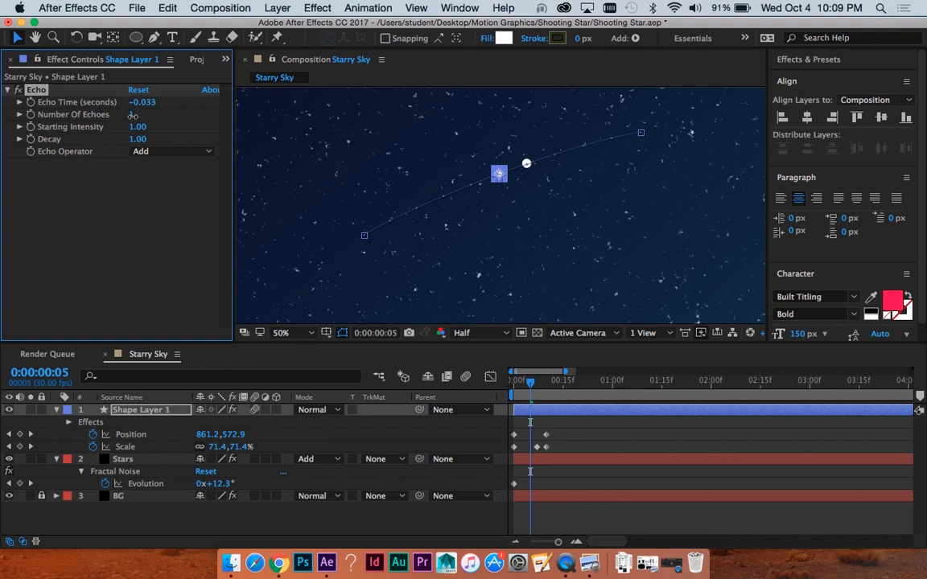
Step: Set Echo Time on Shape Layer 1 to -0.001 seconds and check the trail at a later frame
type("5")
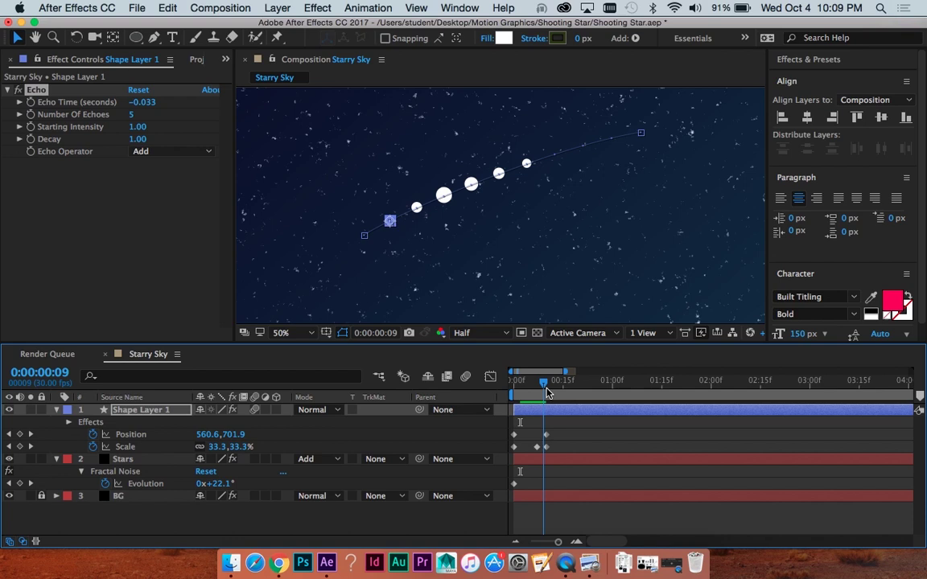
left_click(545, 380)
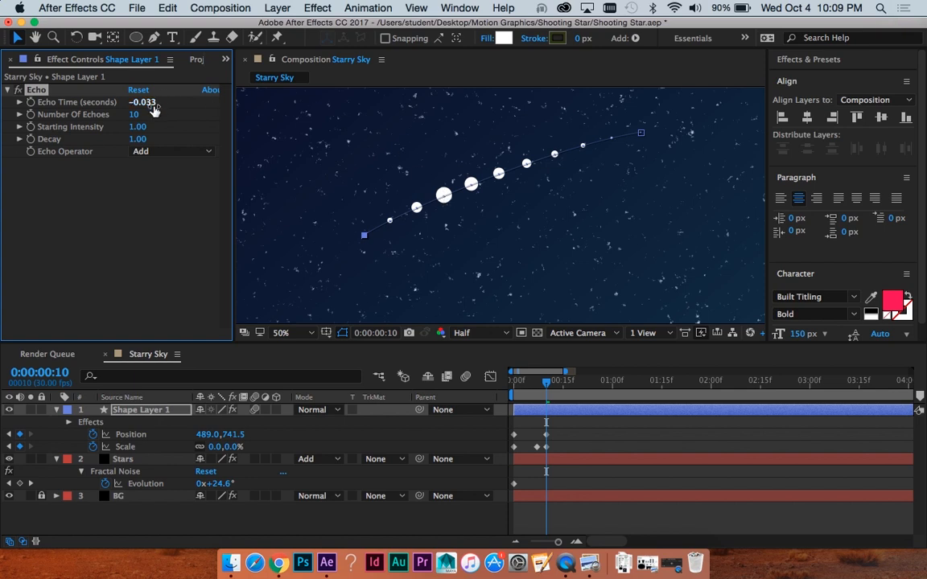
mouse_move(270, 153)
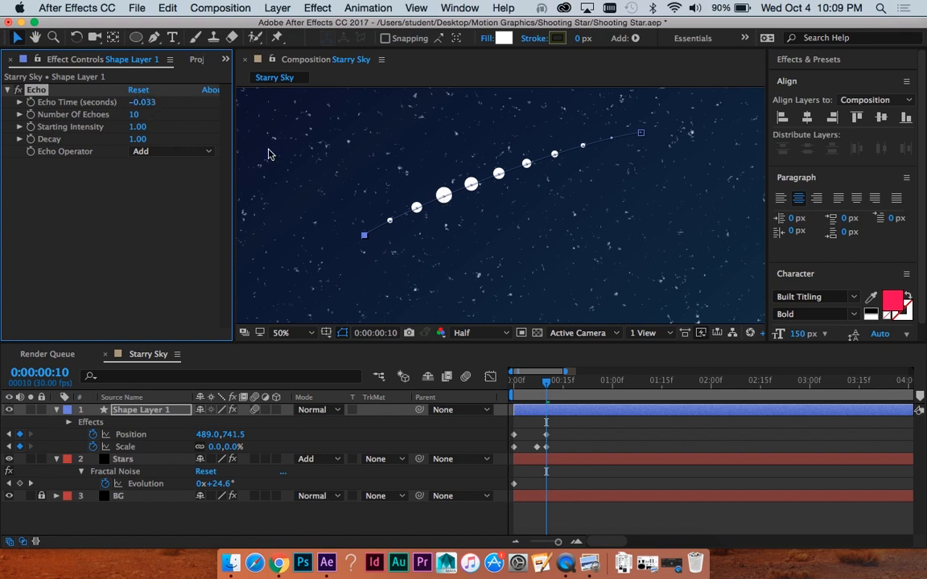
mouse_move(143, 79)
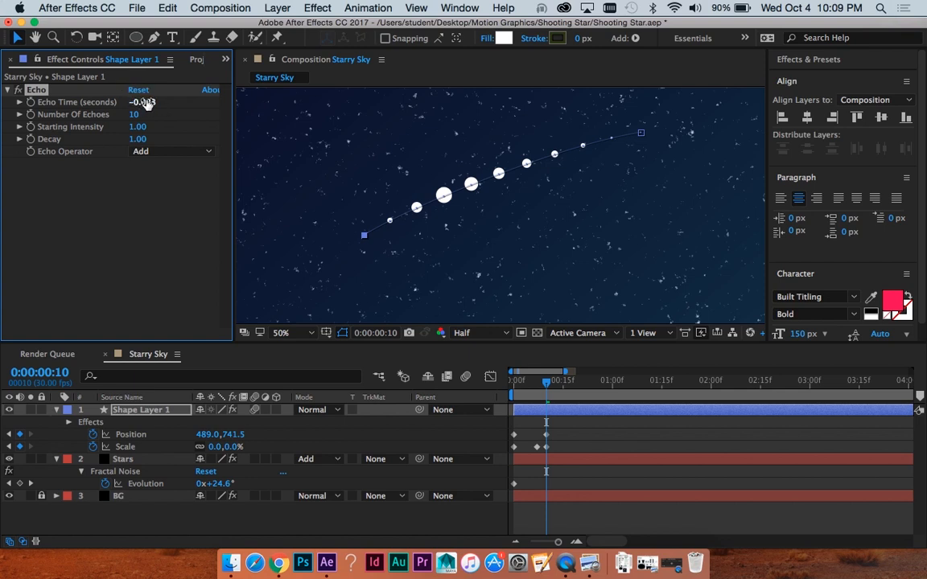
left_click_drag(143, 102, 143, 113)
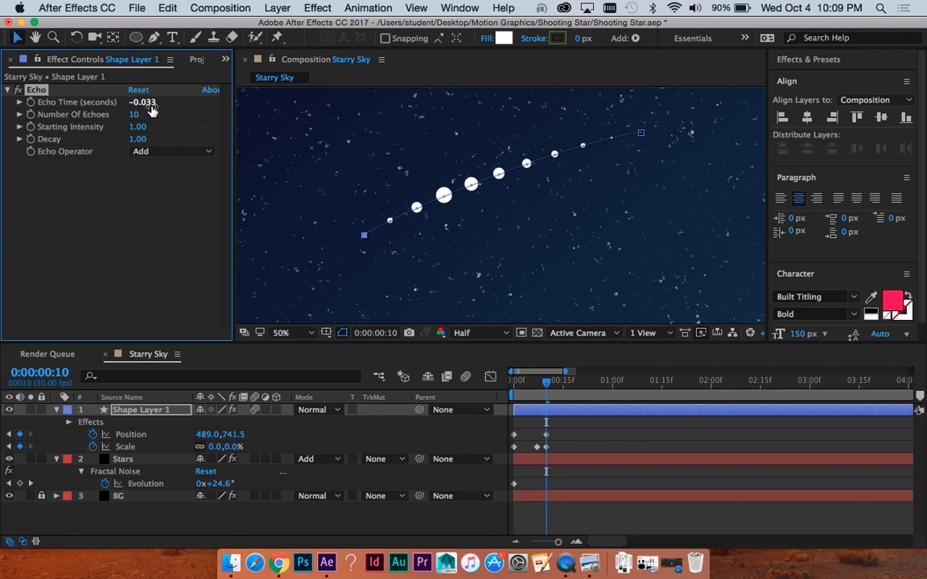
left_click(143, 102)
type("-0.010")
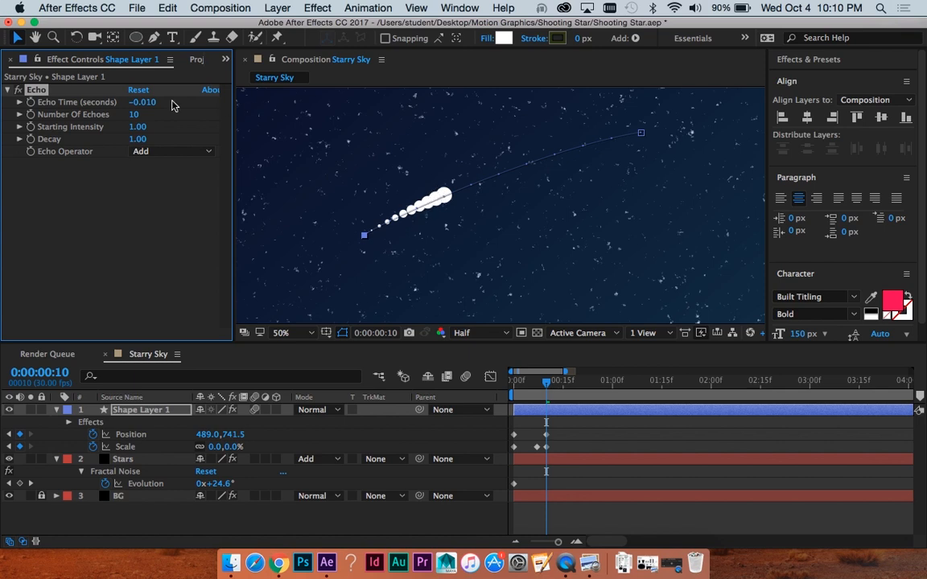
left_click(143, 102)
type("-0.001")
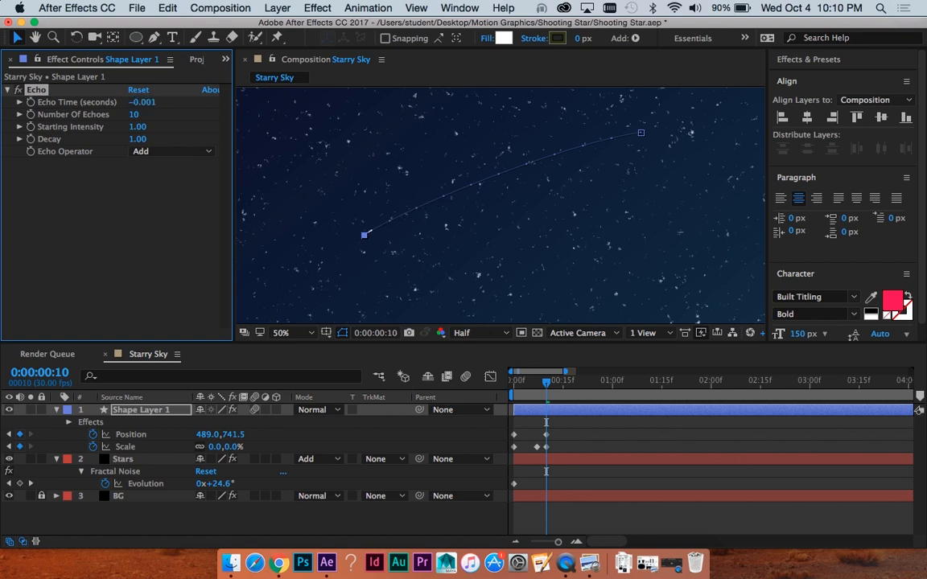
left_click(283, 332)
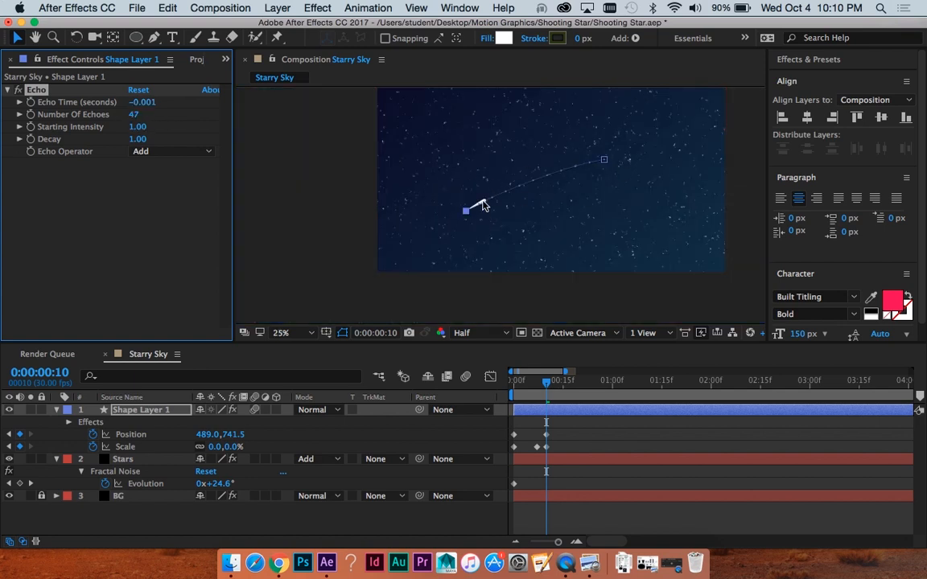
mouse_move(310, 133)
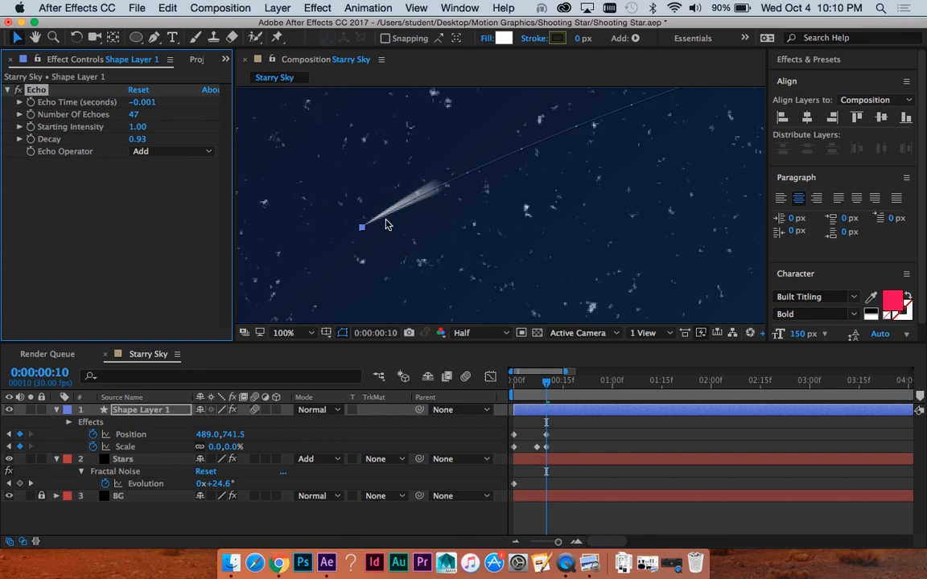
mouse_move(269, 164)
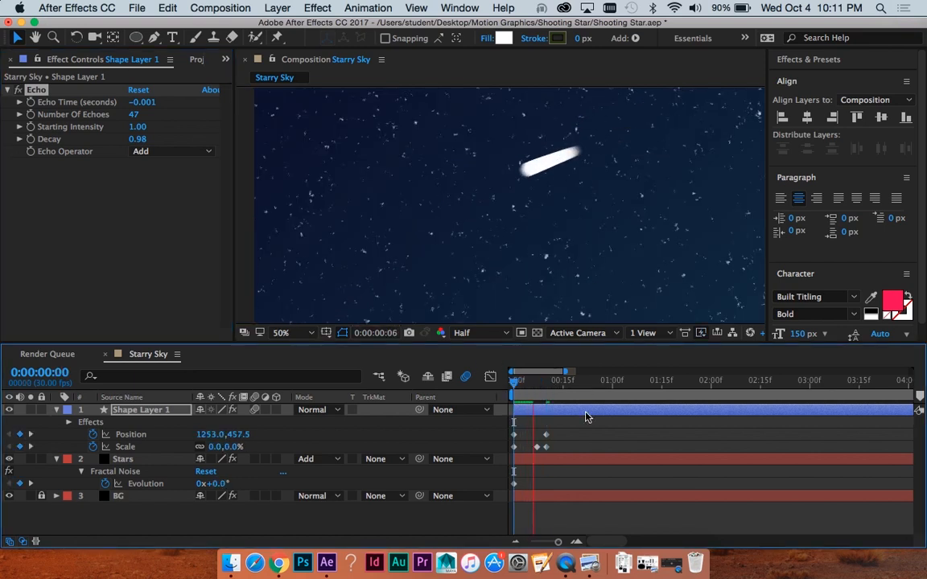
Step: Select Shape Layer 1 while previewing its 47-echo, 0.98-decay trail
left_click(543, 380)
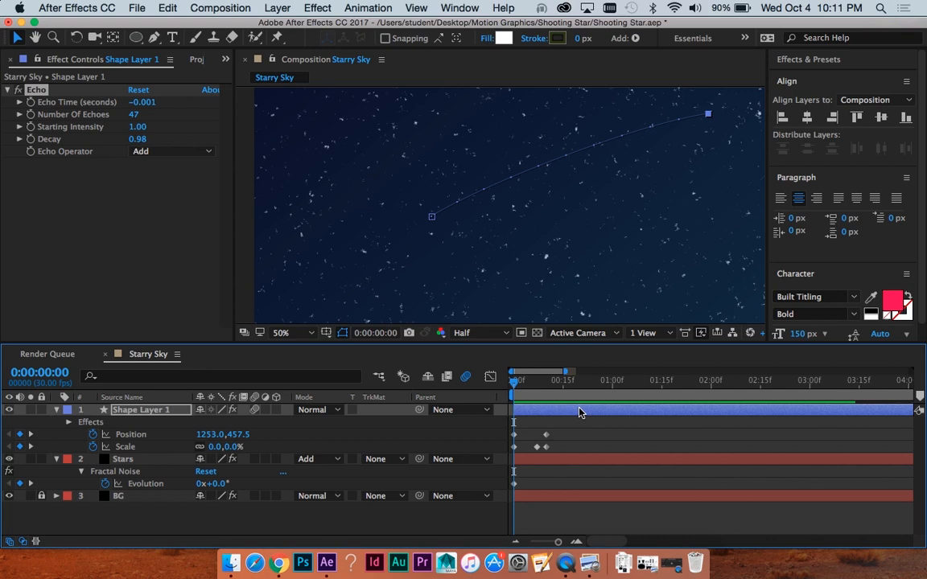
mouse_move(296, 100)
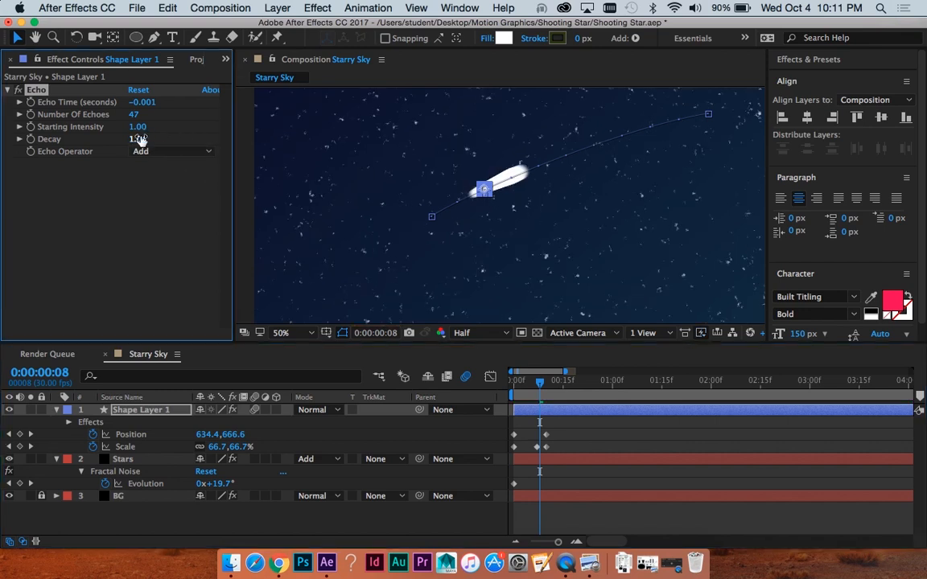
Step: Scrub Shape Layer 1's Echo Decay down to 0.93
left_click_drag(137, 139, 124, 138)
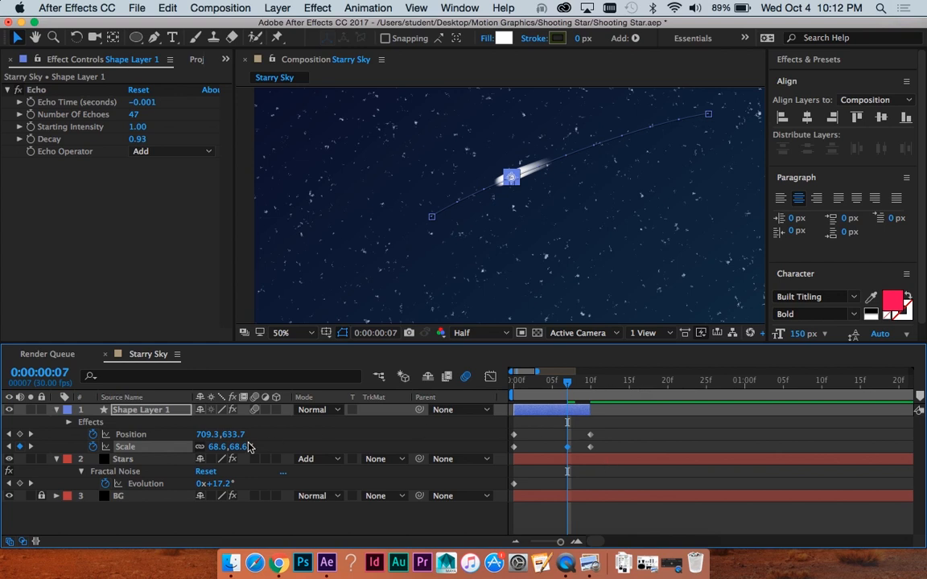
Step: Shrink the star's middle Scale keyframe, scrub to check the streak, and open the duplicate's fill
left_click_drag(229, 446, 242, 447)
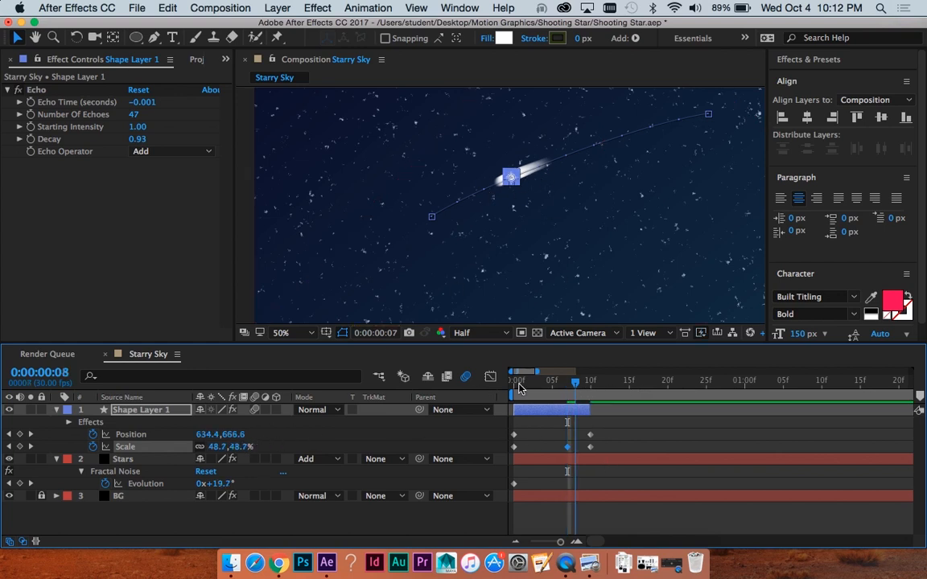
left_click(513, 381)
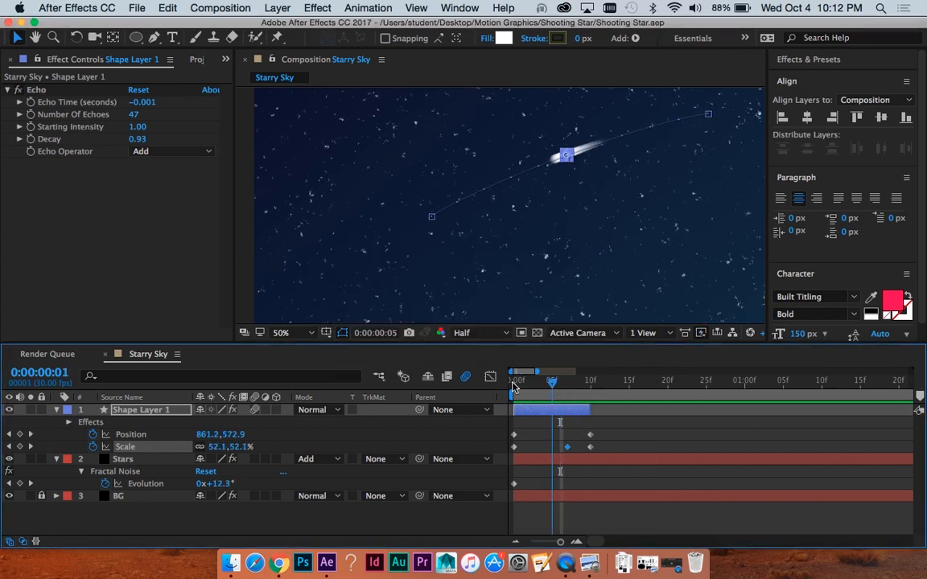
left_click_drag(553, 379, 569, 379)
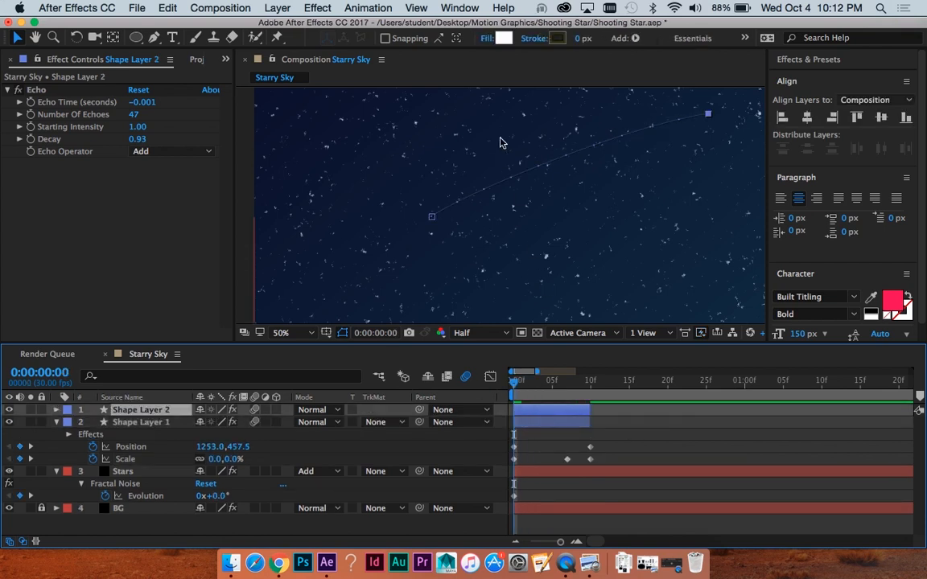
left_click(504, 38)
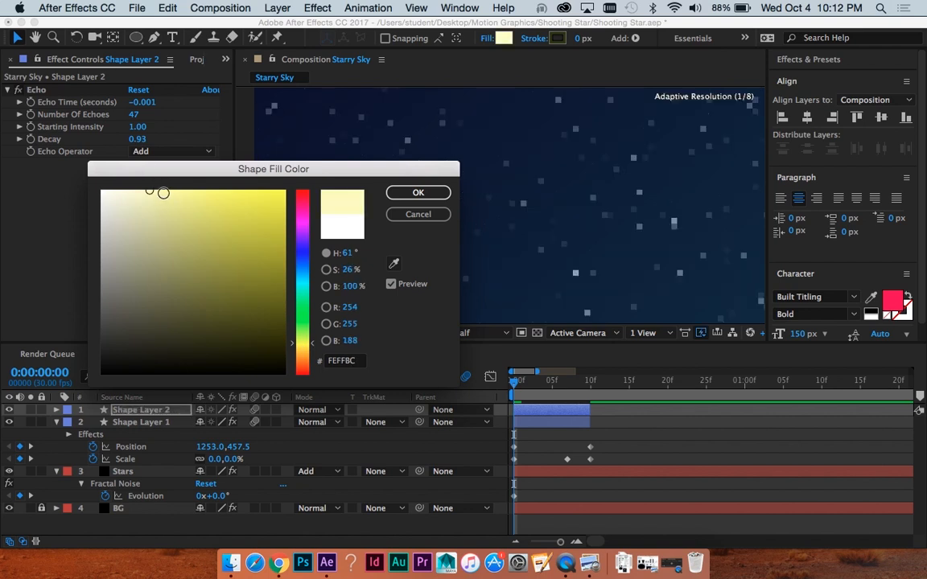
Step: Give Shape Layer 2 a yellow FCFF81 fill and a 59.4% middle Scale keyframe
left_click(418, 192)
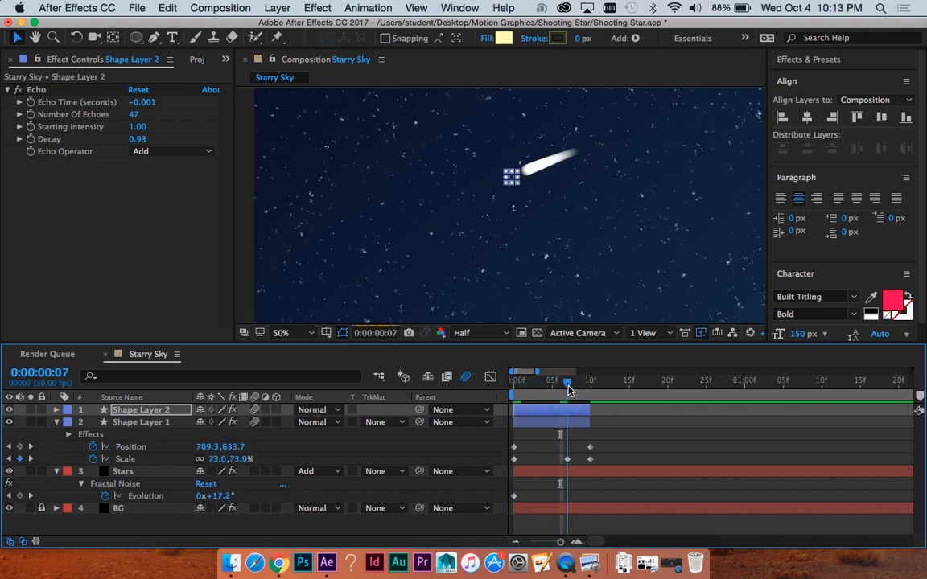
left_click(141, 421)
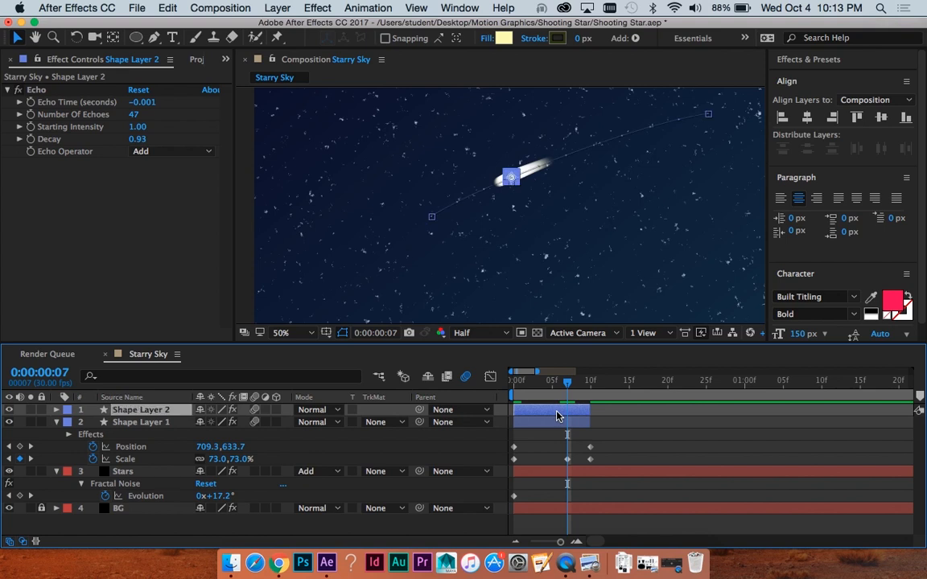
left_click(57, 410)
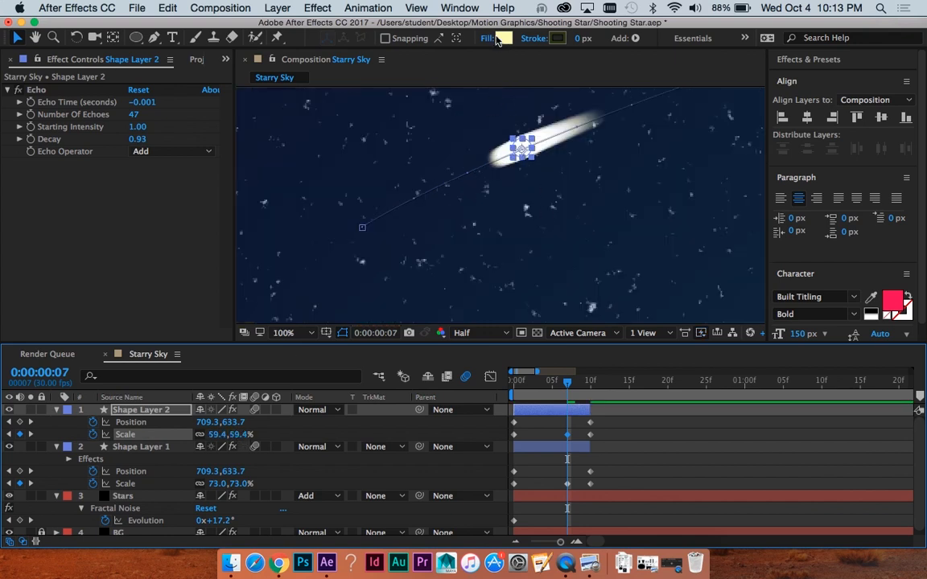
left_click(503, 38)
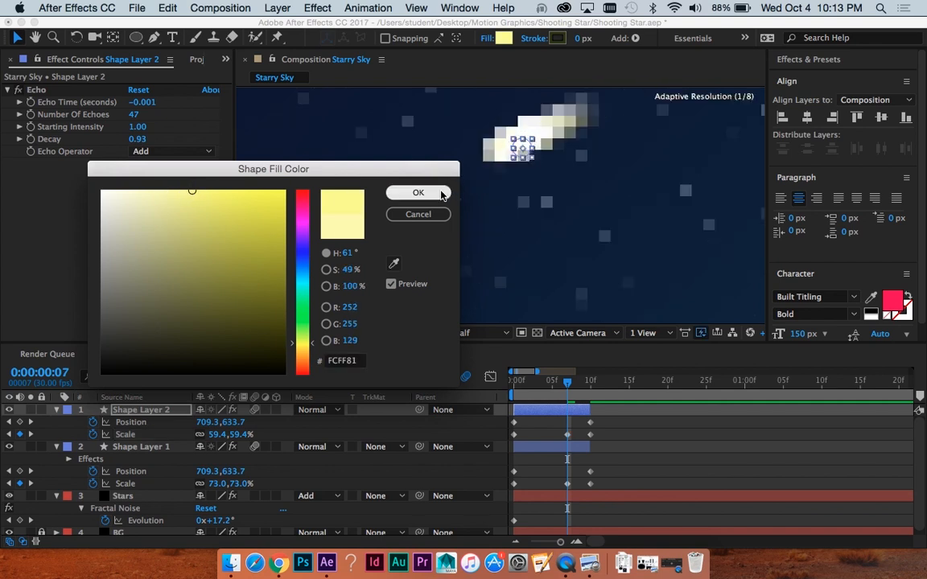
left_click(418, 193)
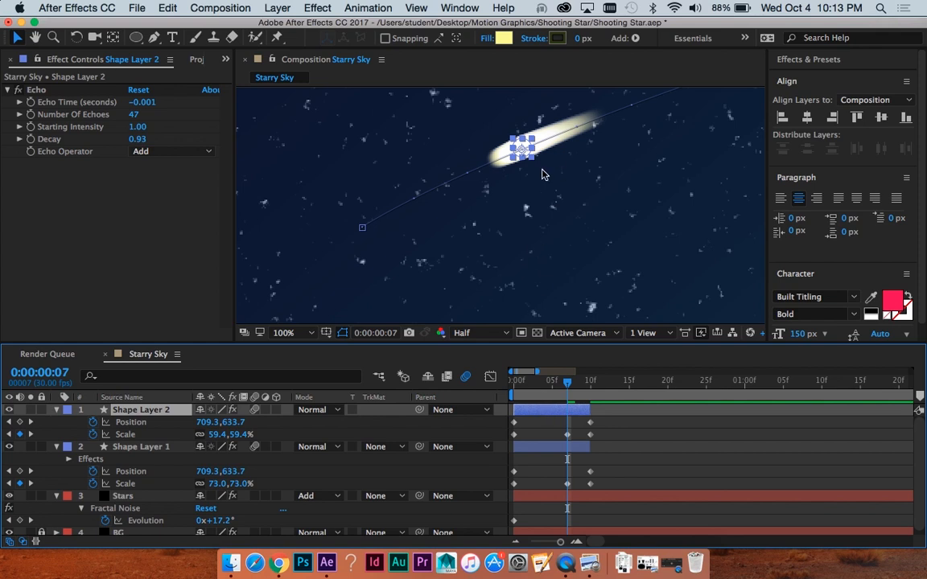
mouse_move(584, 125)
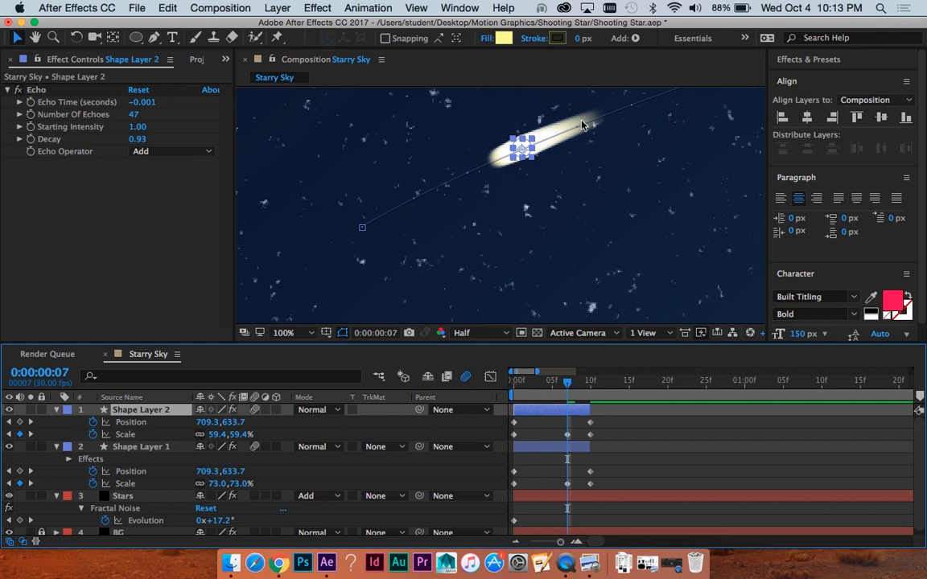
mouse_move(498, 38)
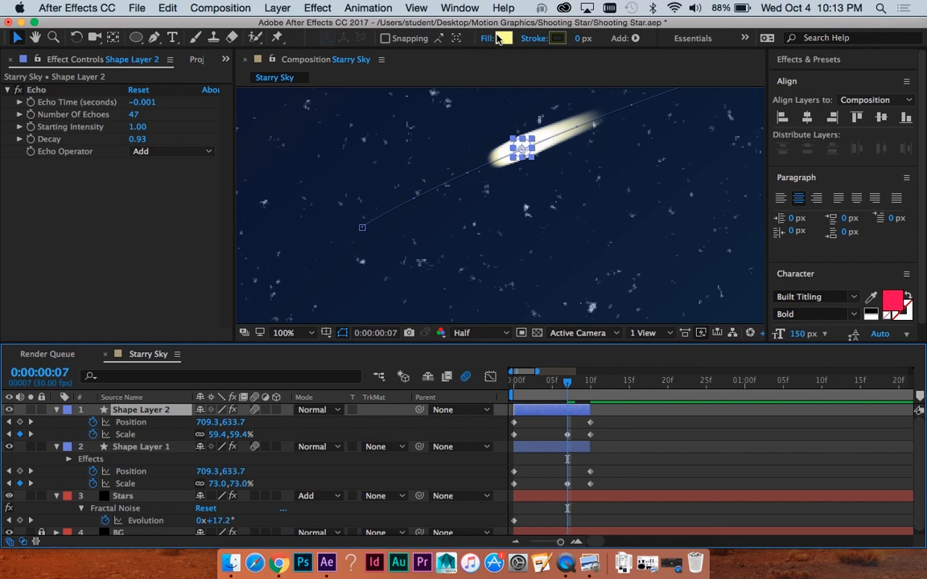
Step: Set Shape Layer 2's Echo Operator to Maximum after trying Minimum and Screen
left_click(169, 151)
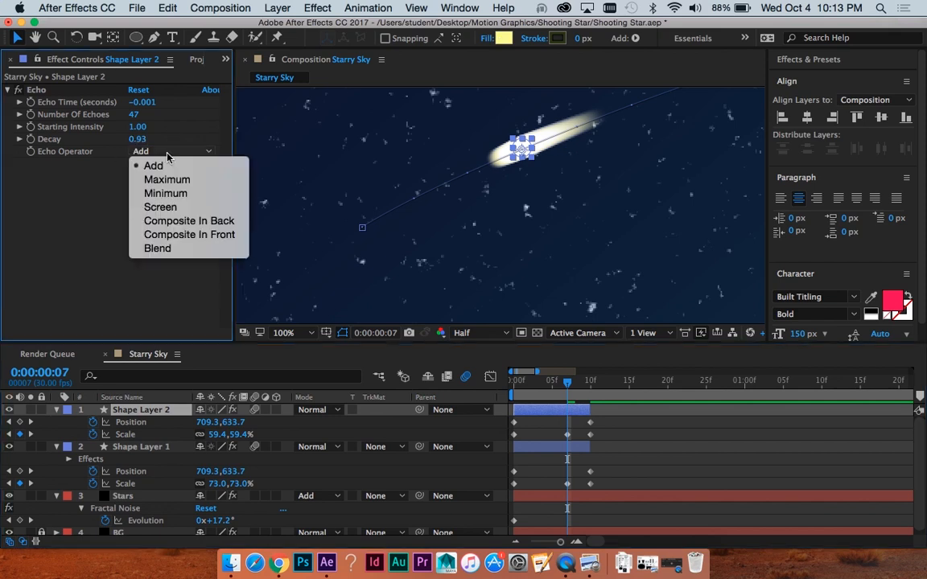
left_click(167, 179)
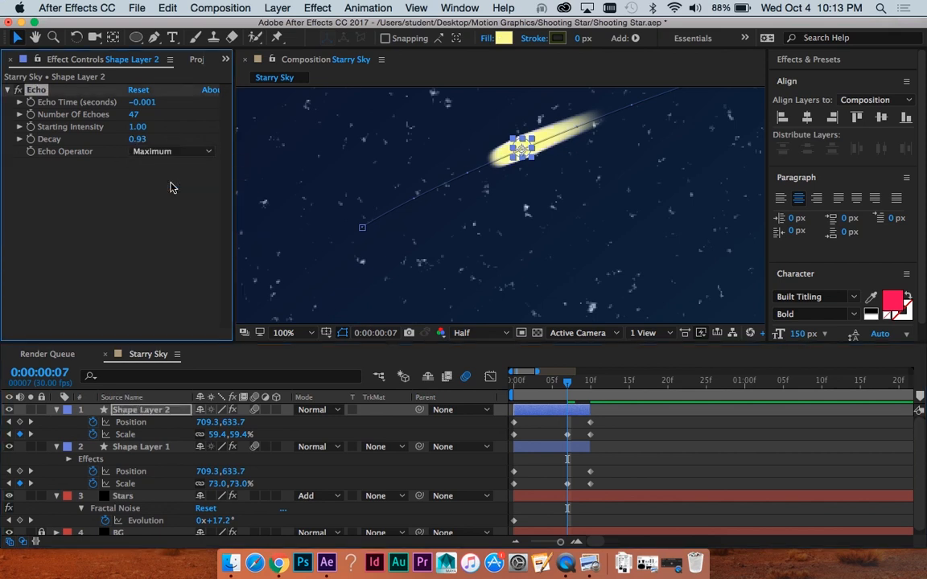
mouse_move(191, 131)
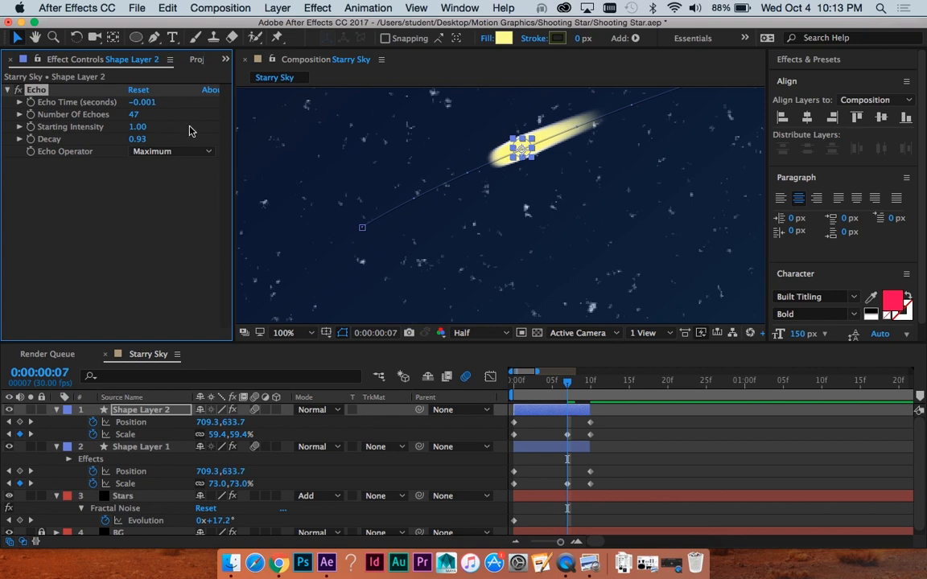
mouse_move(153, 158)
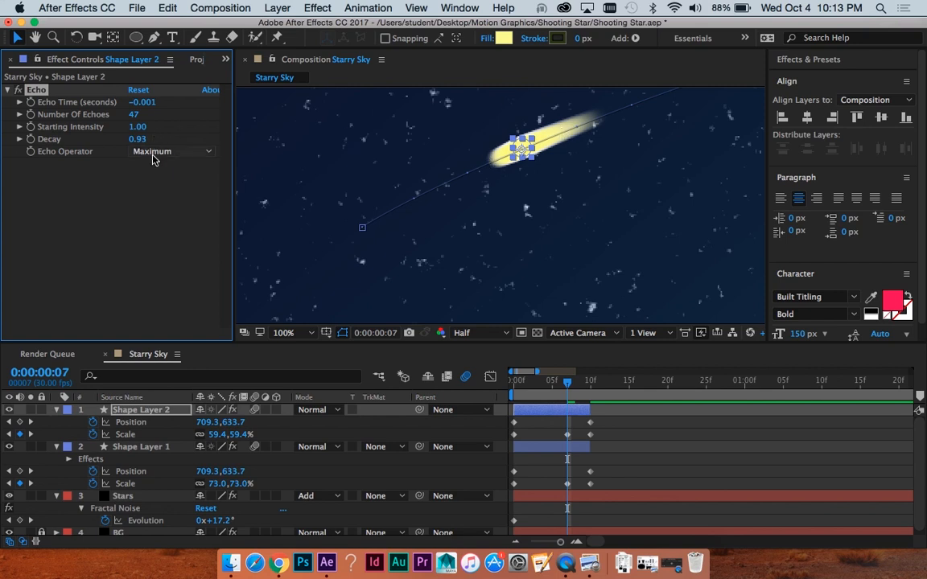
left_click(164, 151)
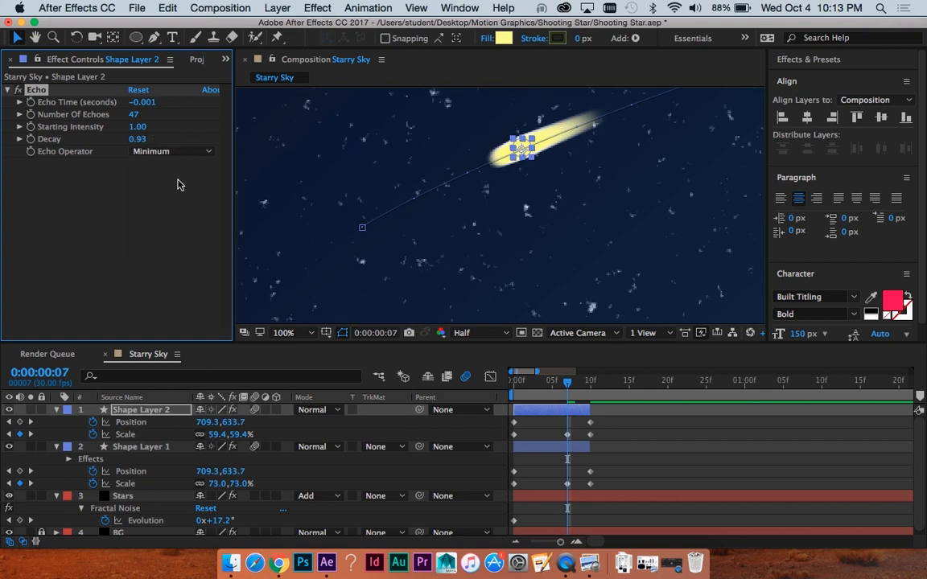
left_click(171, 151)
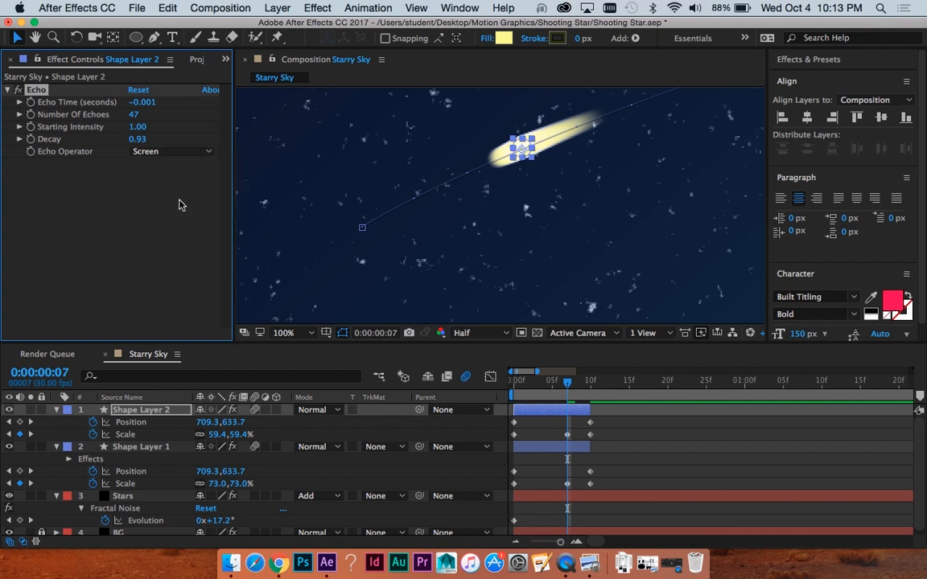
left_click(171, 151)
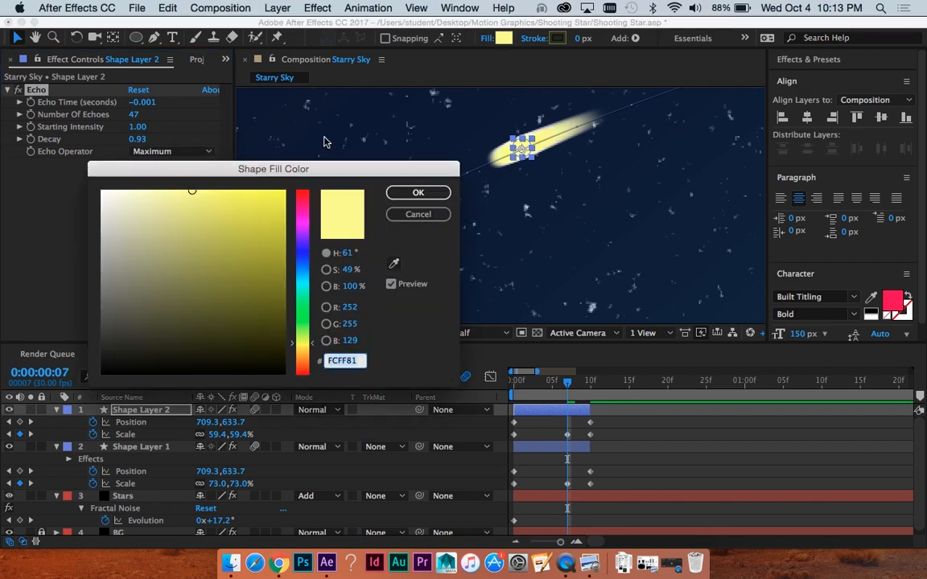
Step: Give Shape Layer 2 a paler yellow fill and scale it to 43% at frame 7
left_click_drag(192, 191, 156, 186)
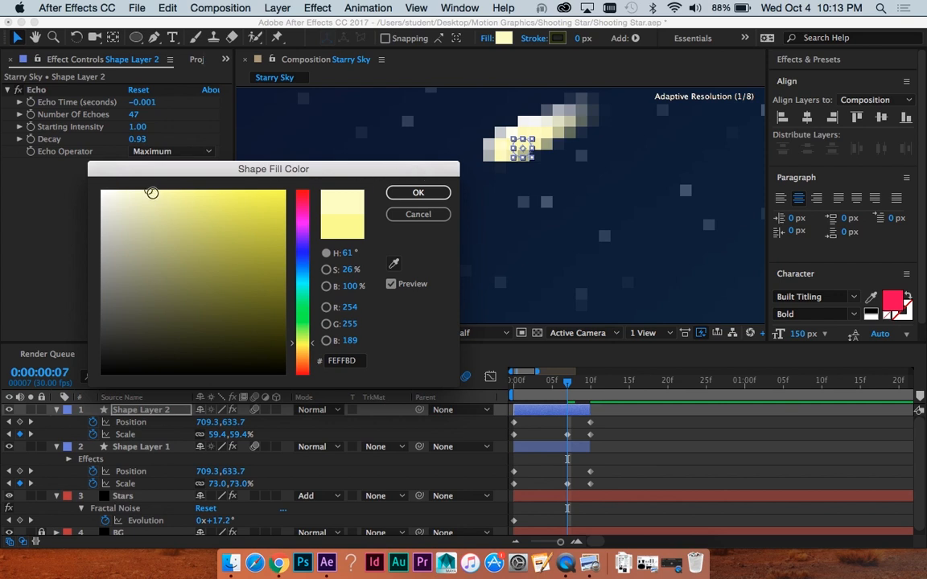
left_click(417, 192)
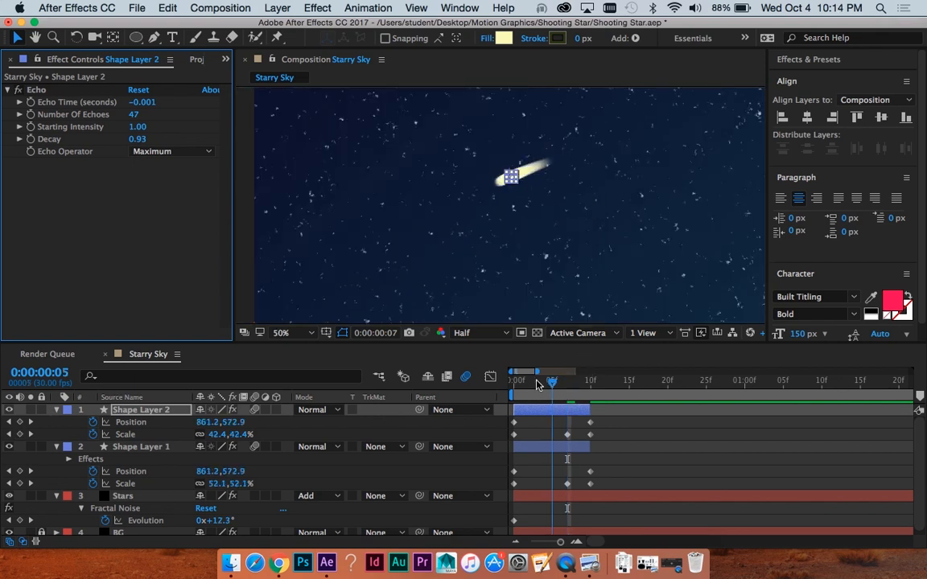
left_click(529, 381)
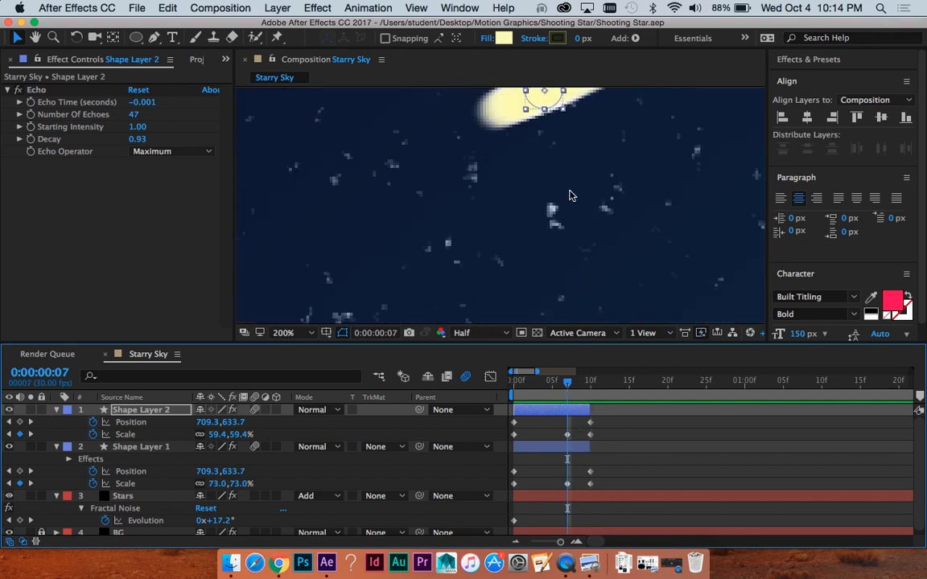
left_click(283, 332)
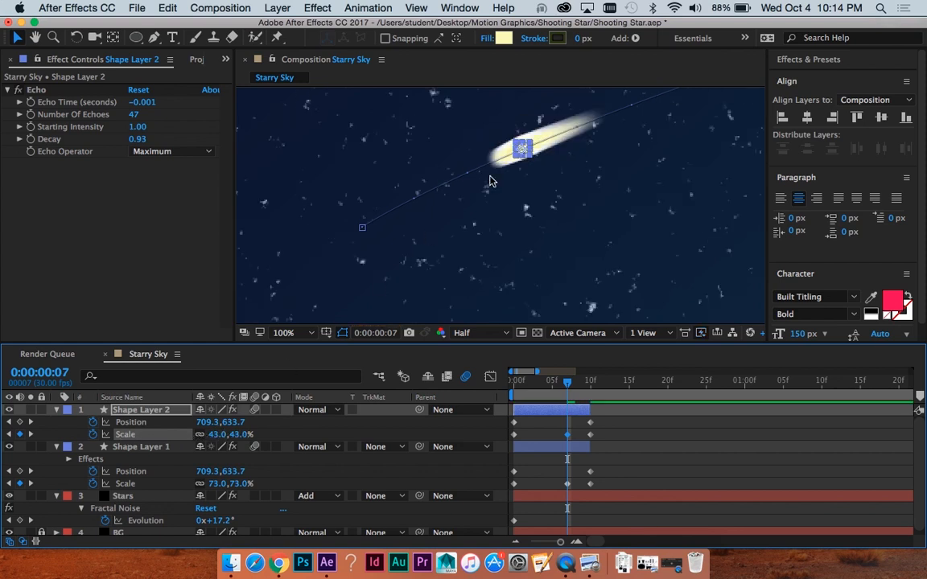
left_click(287, 332)
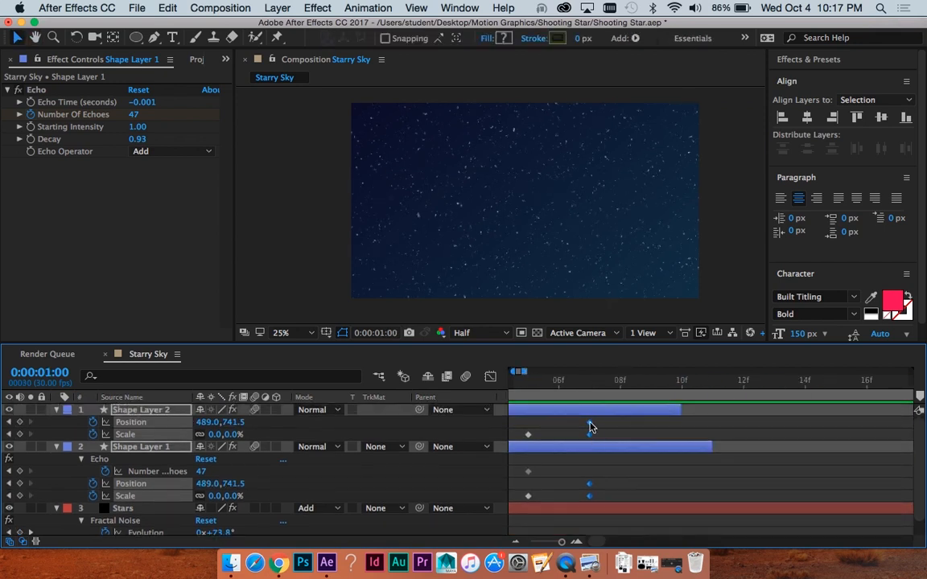
Step: Select Shape Layer 1's scale keyframe so it reads 22.8% at frame 7
left_click(590, 380)
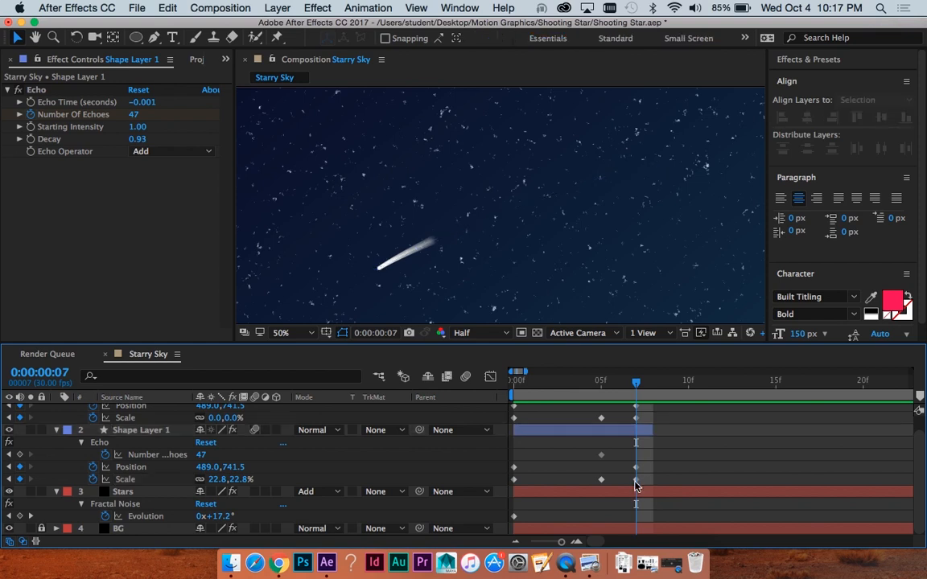
left_click(285, 332)
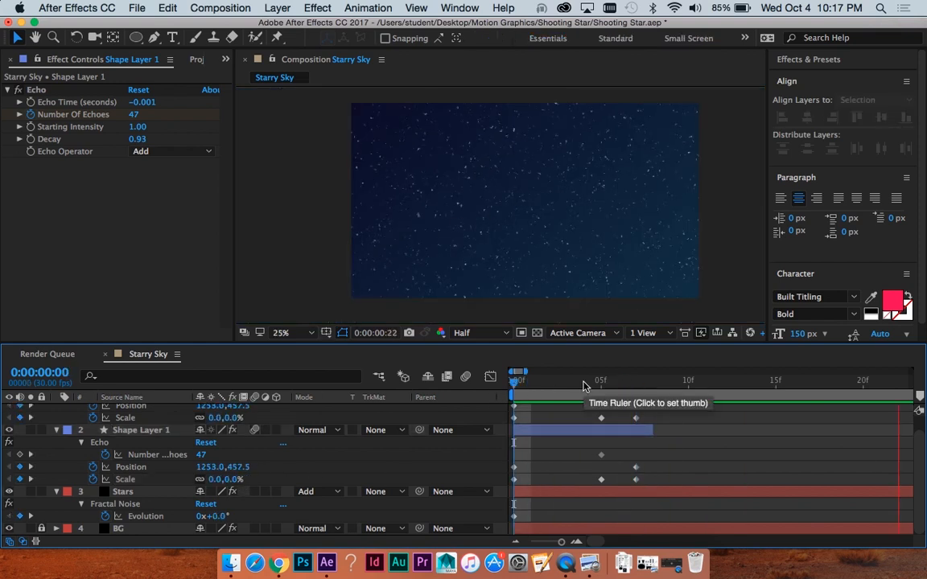
left_click(757, 380)
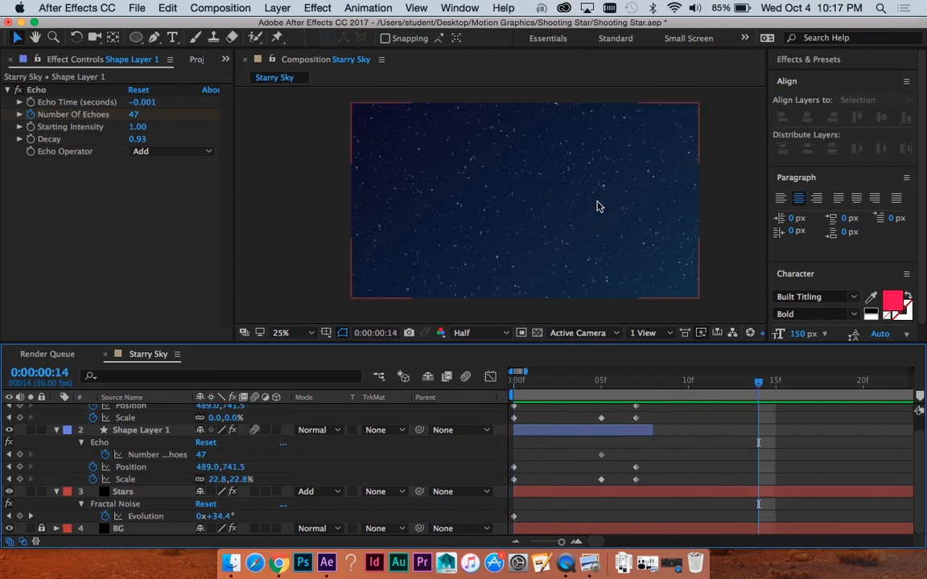
left_click(618, 381)
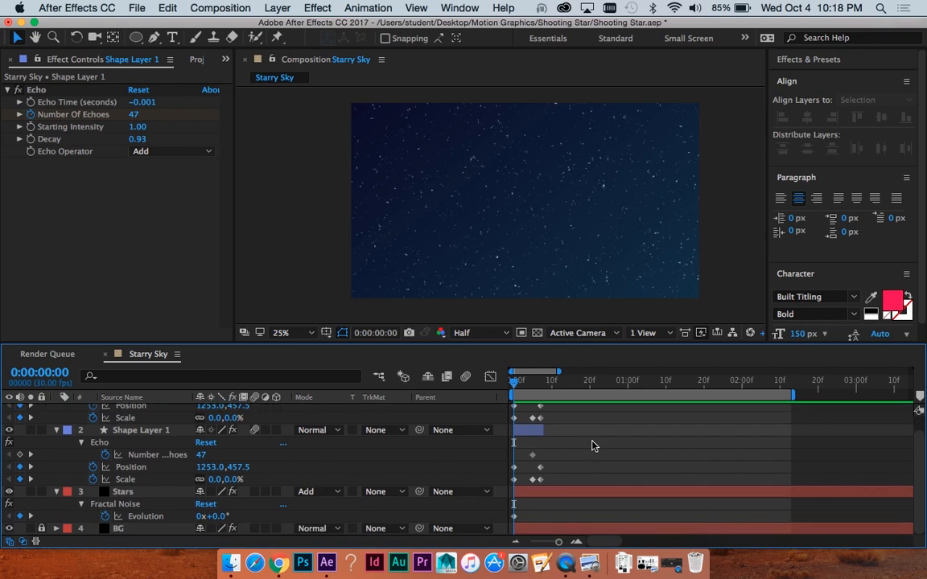
Step: Copy Shape Layer 2's Echo onto Stars, with −0.033 s echo time and 10 echoes
left_click(123, 491)
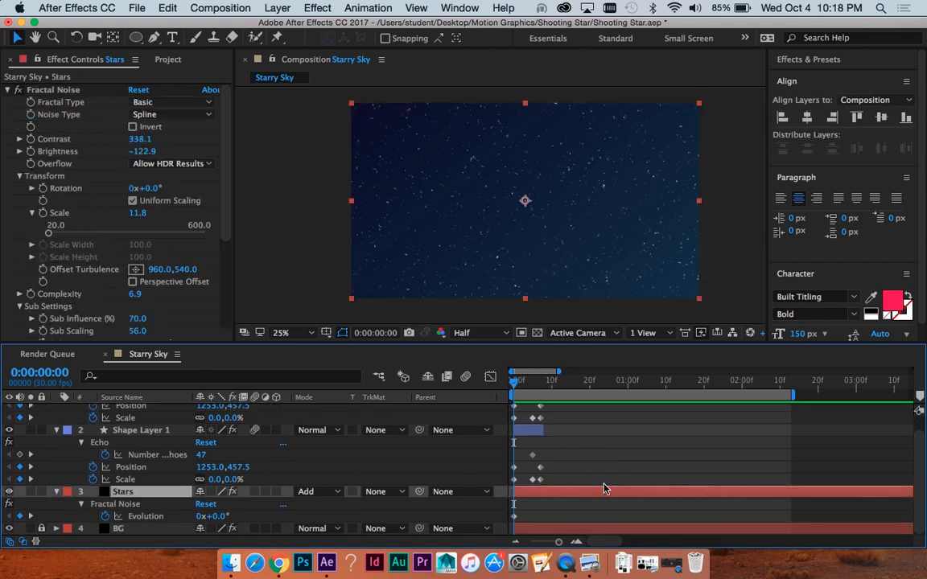
mouse_move(599, 471)
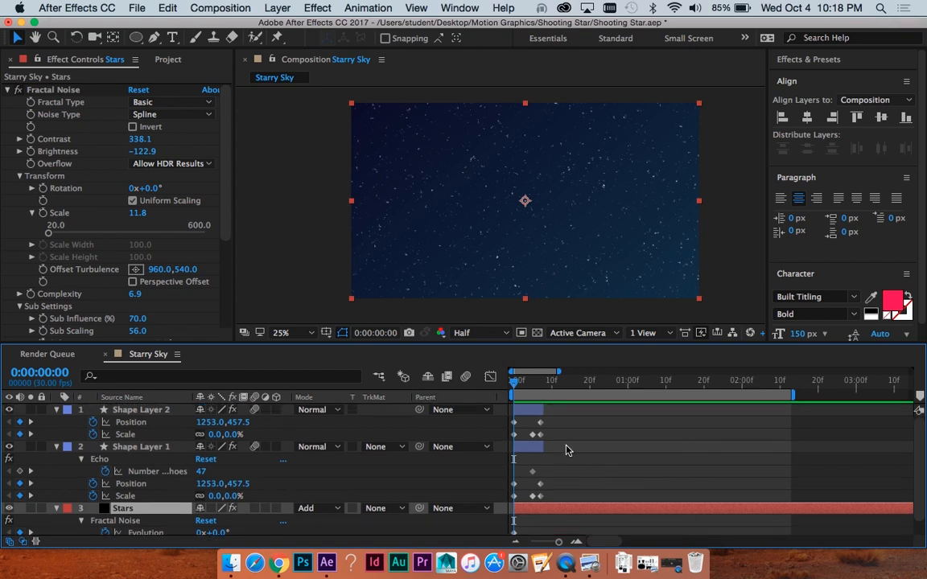
left_click(140, 409)
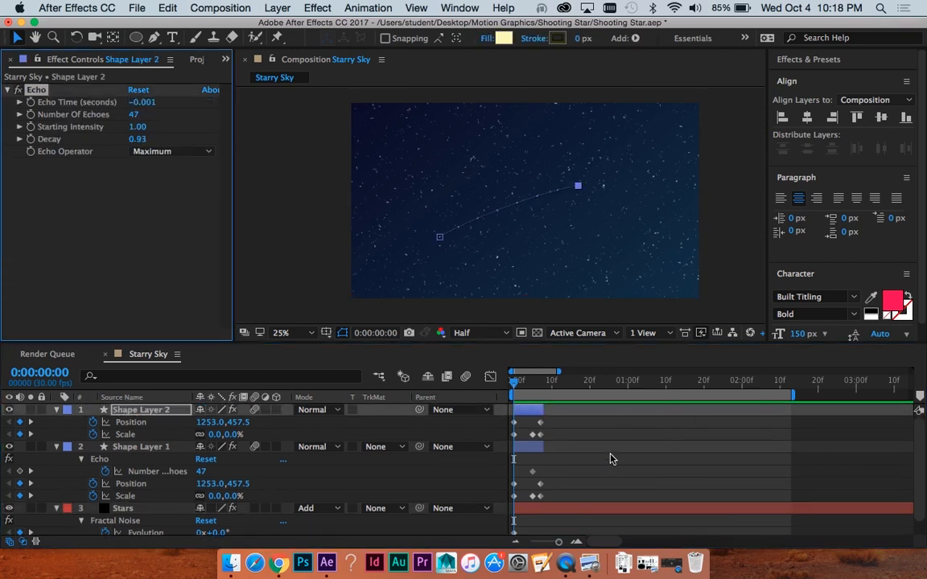
scroll("down", 3)
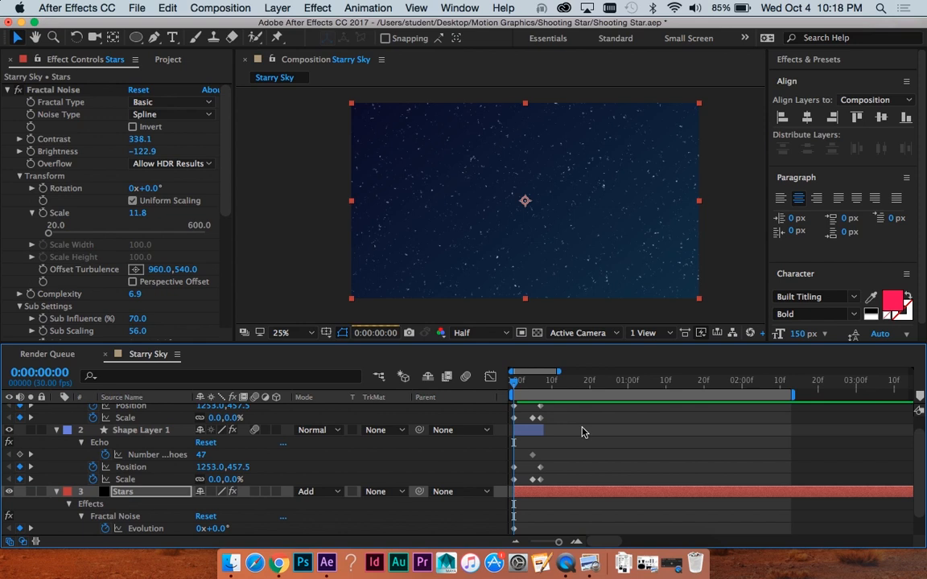
scroll("down", 3)
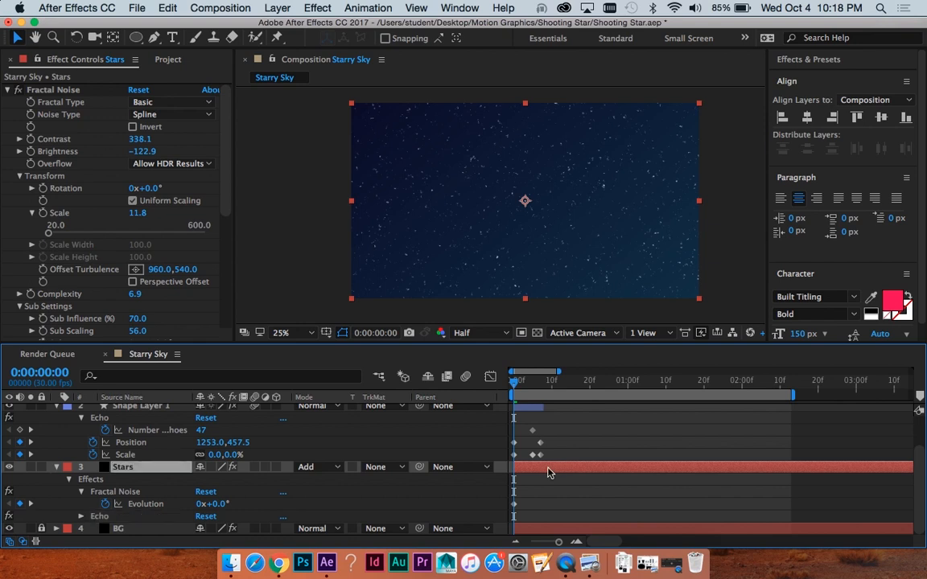
mouse_move(588, 476)
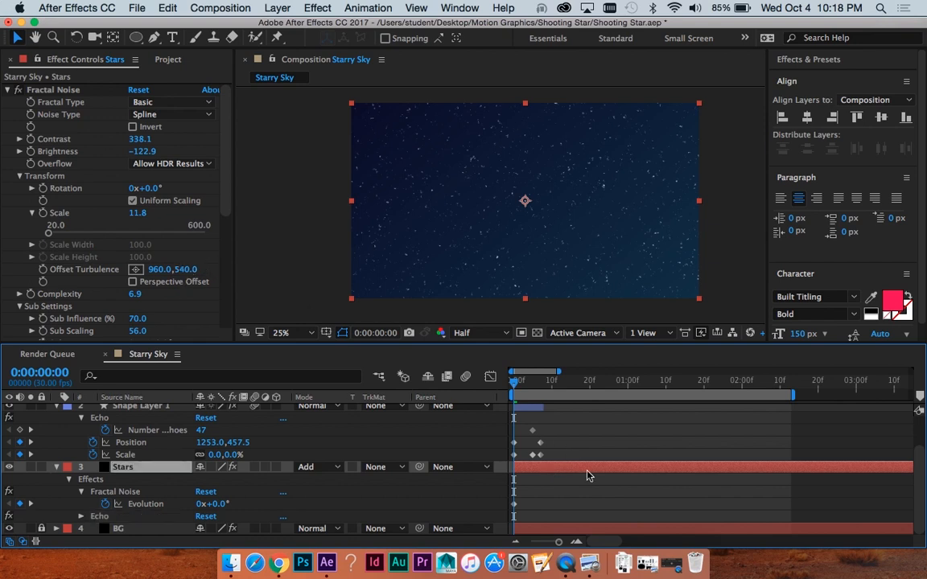
scroll("down", 3)
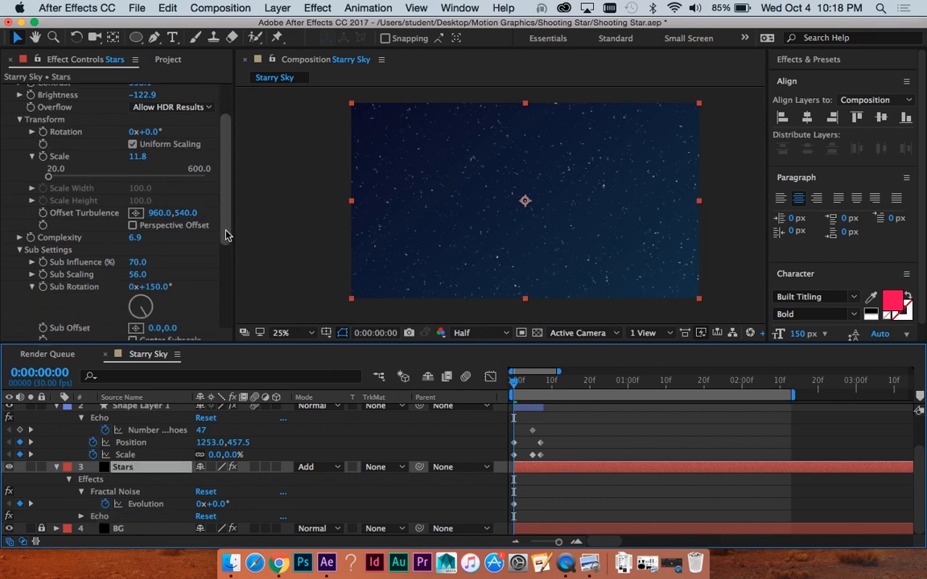
scroll("down", 3)
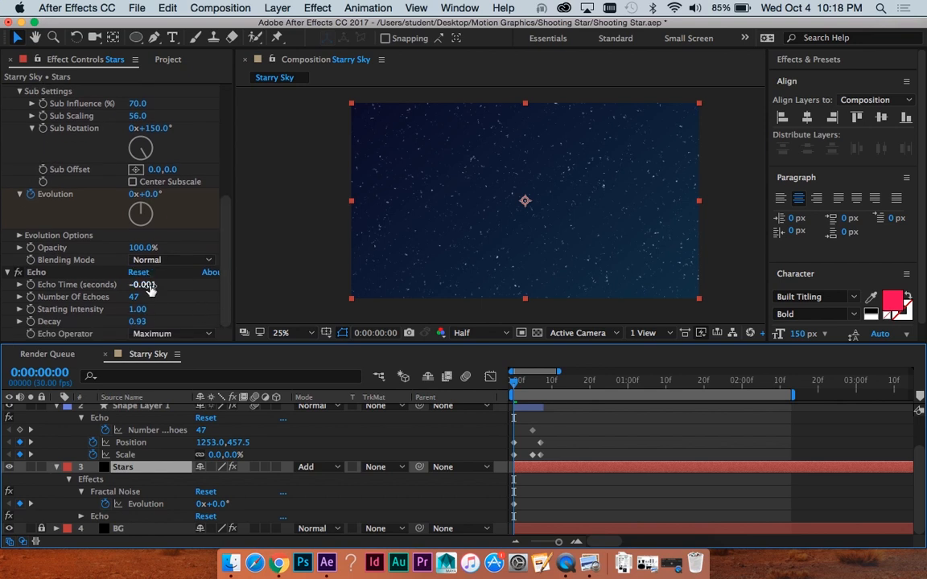
left_click(143, 284)
type("10")
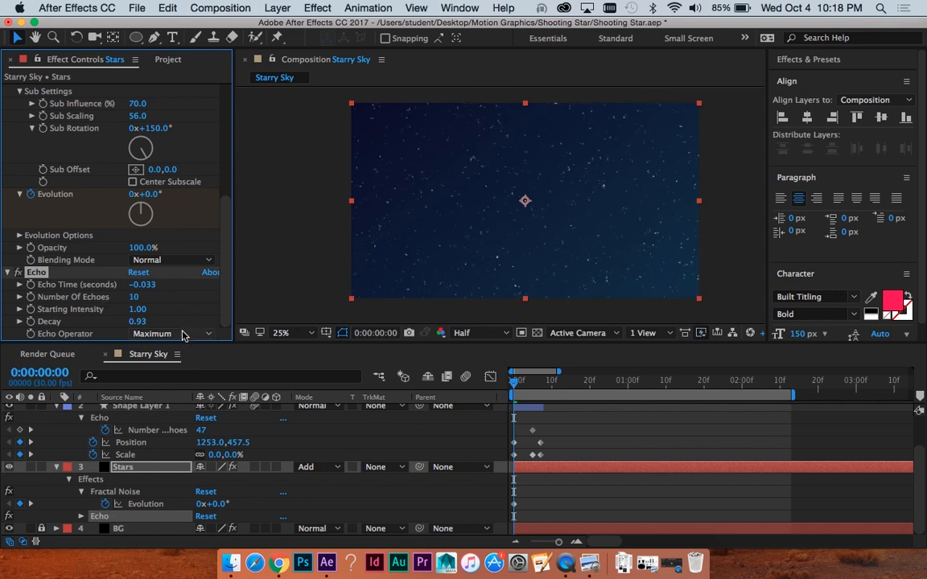
Step: Switch the Stars Echo operator to Add and enter −0.010 s echo time
left_click(169, 334)
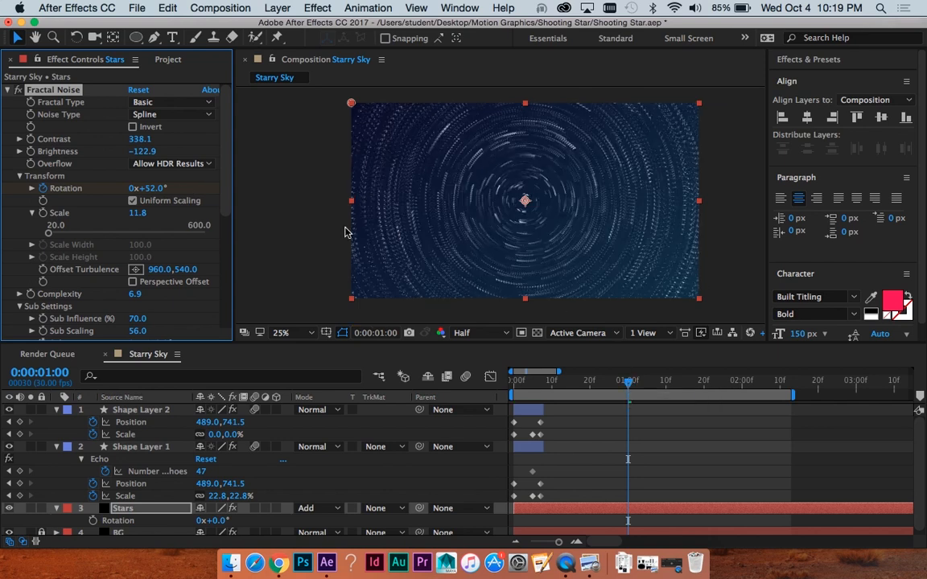
scroll("down", 3)
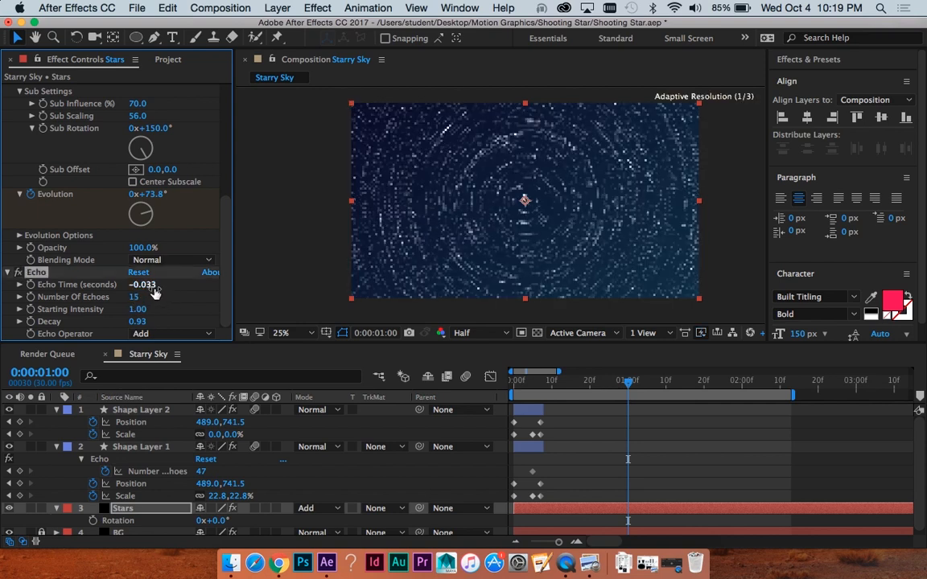
left_click(143, 284)
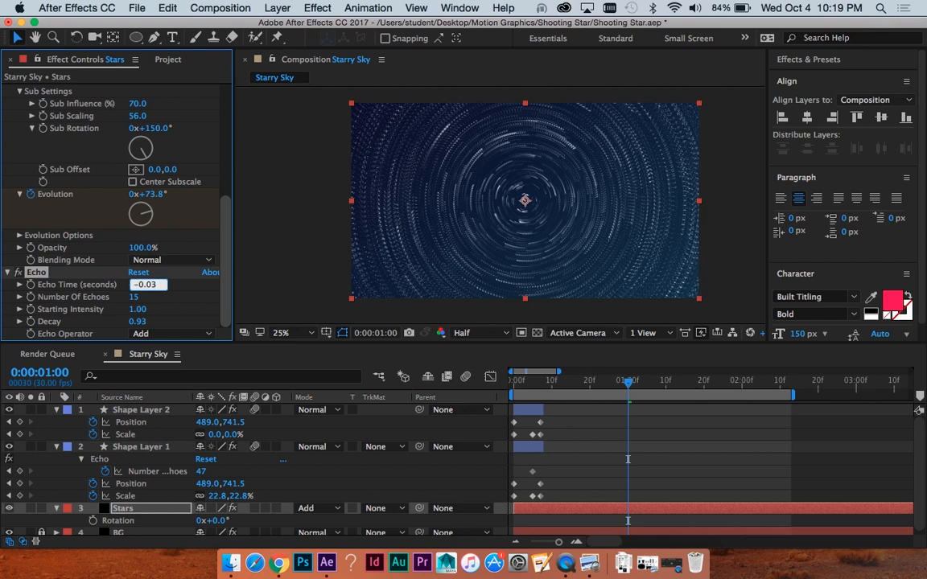
type("-0.010")
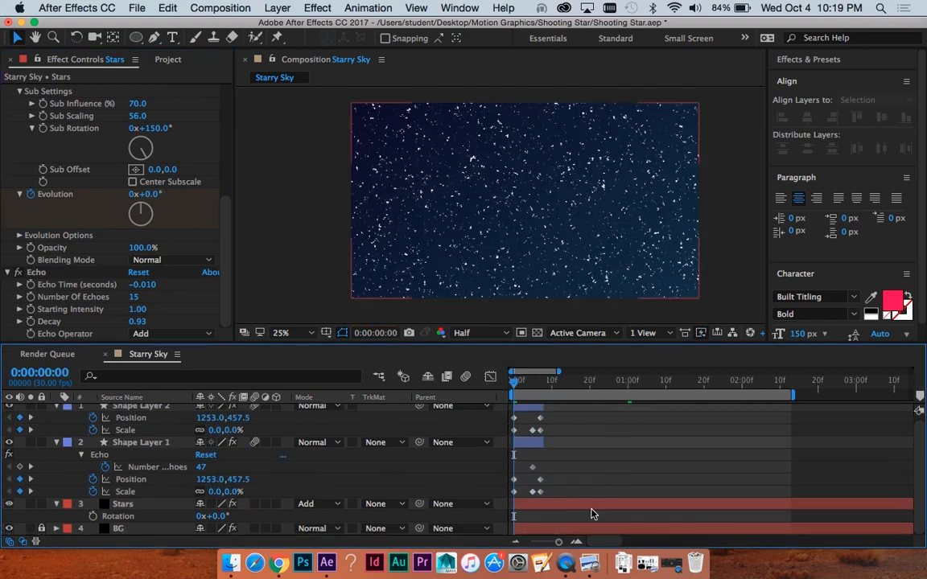
Step: Select a shooting star layer to duplicate into a later-starting copy
left_click(122, 504)
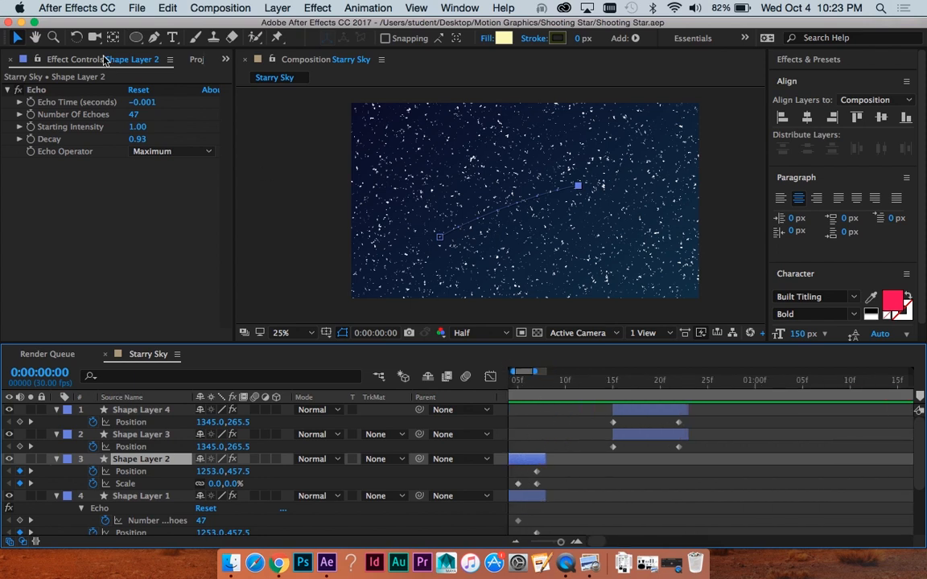
left_click(519, 379)
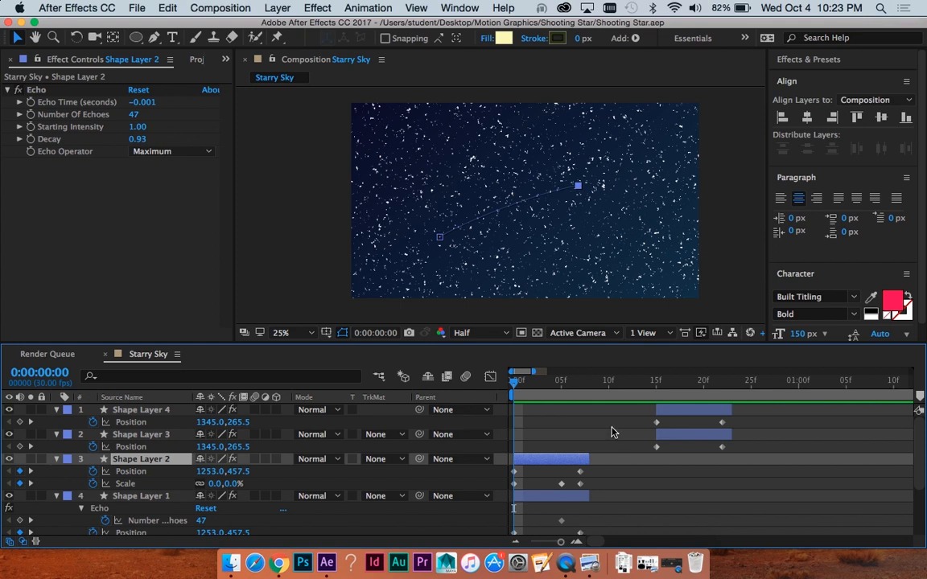
mouse_move(539, 380)
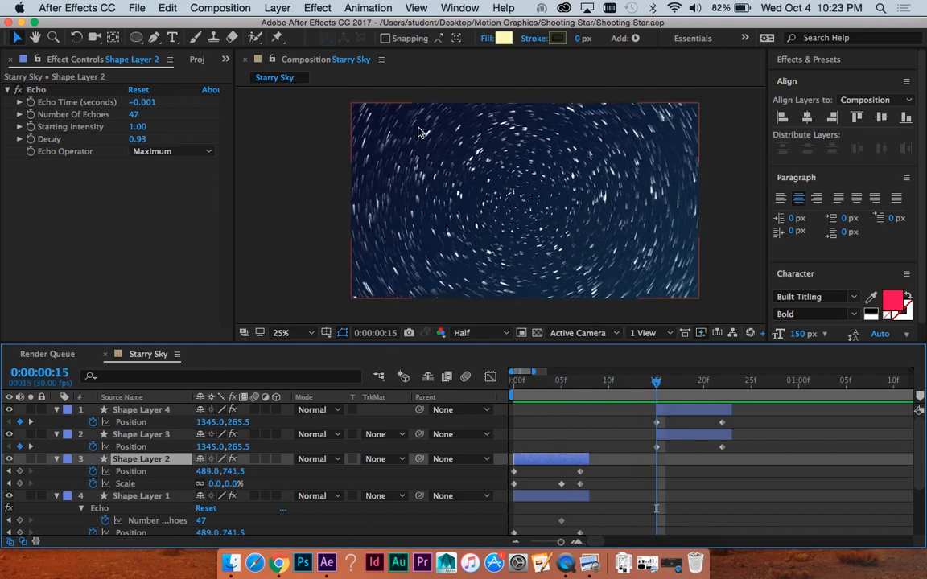
left_click(702, 385)
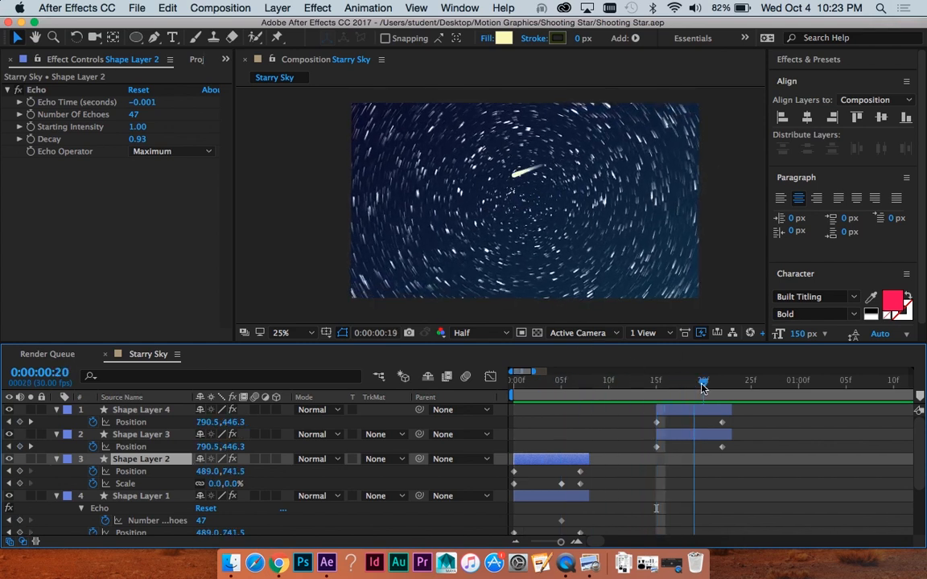